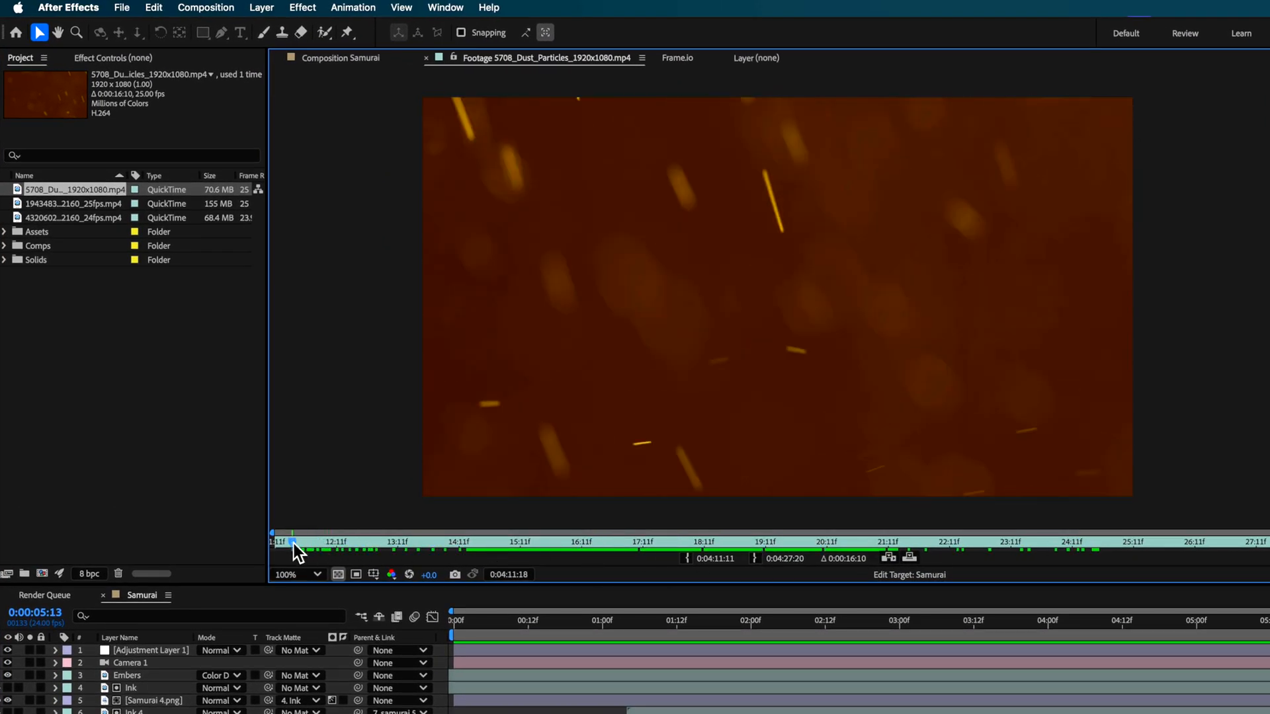
Scrub through the dust particle footage, then load the wispy smoke clip for preview.
left_click_drag(294, 541, 276, 541)
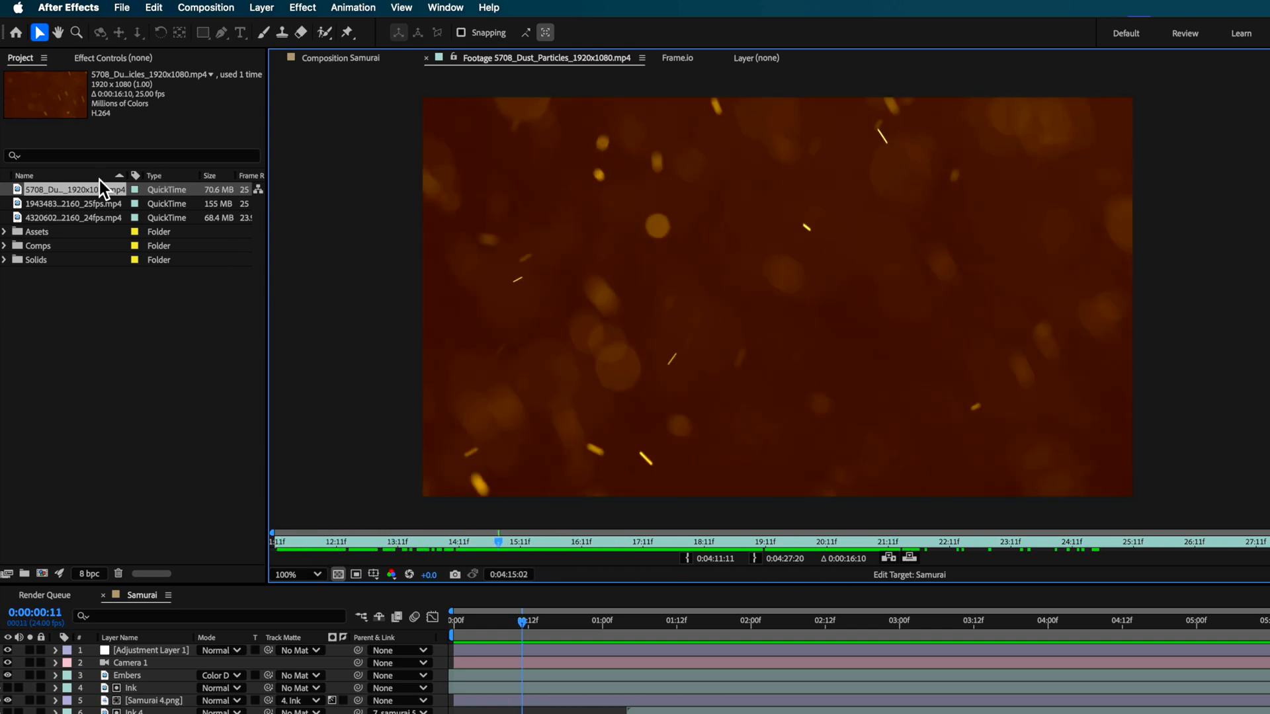
mouse_move(84, 226)
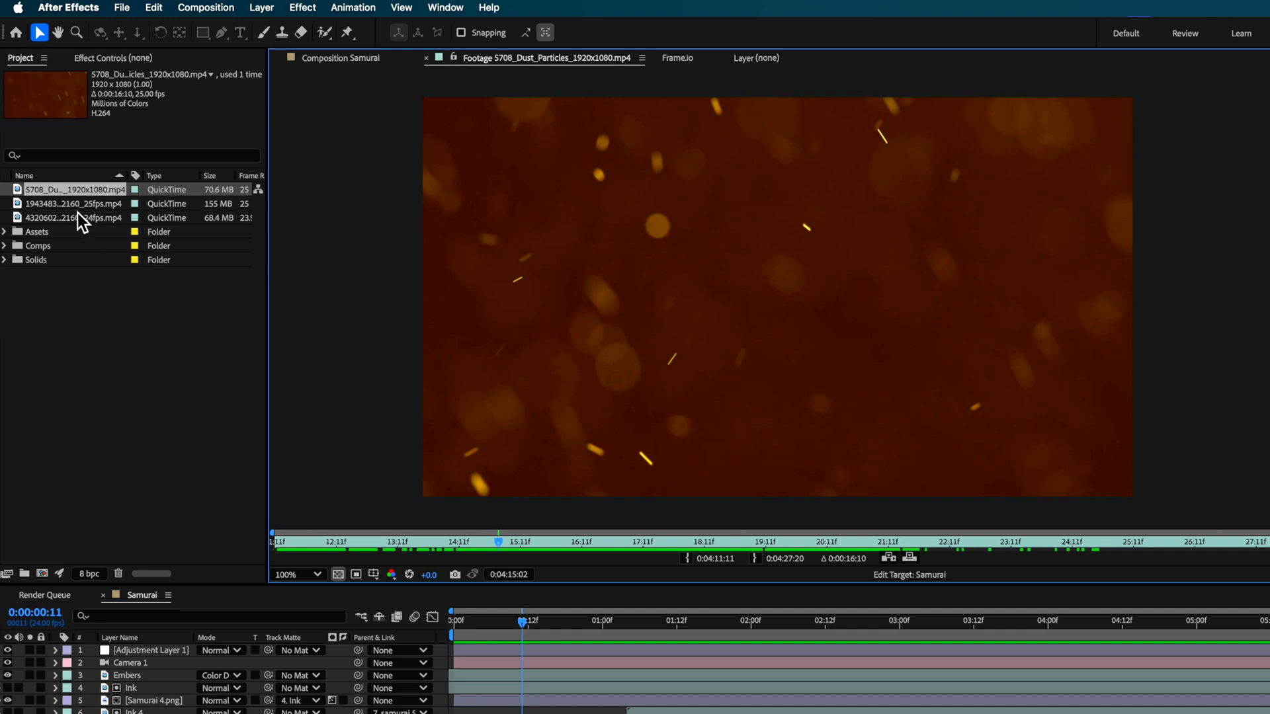
double_click(72, 204)
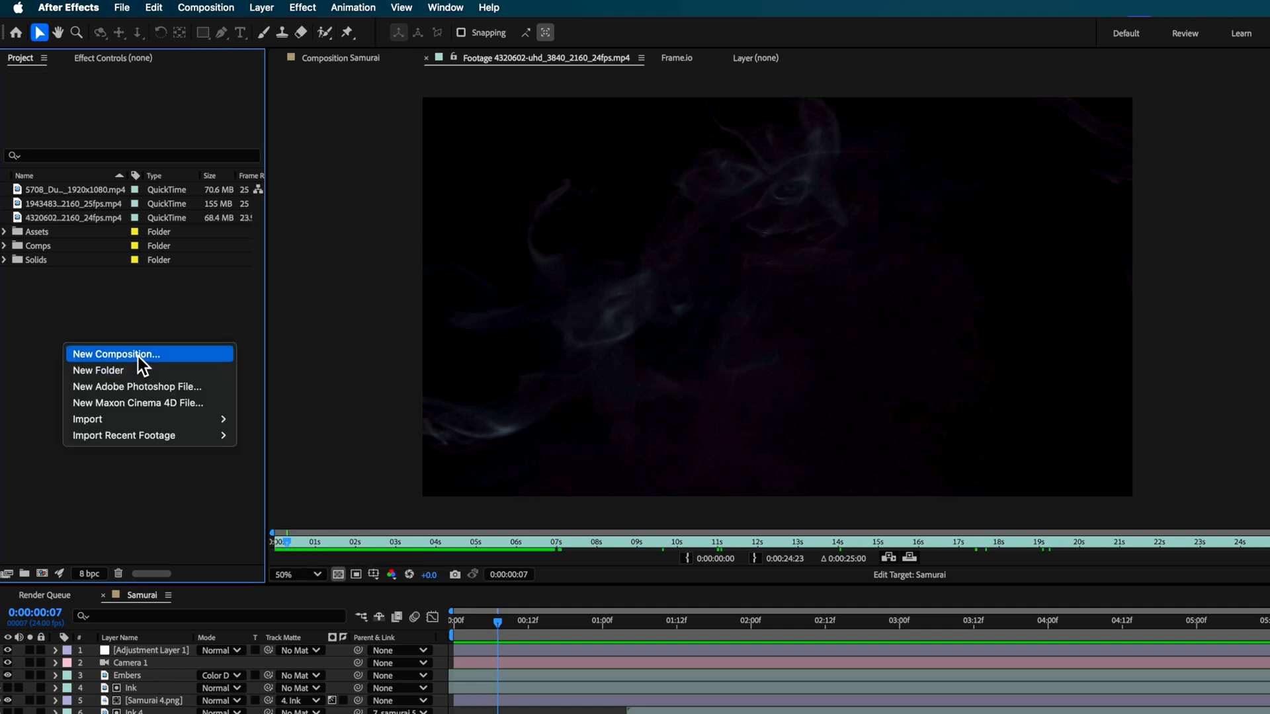
Create Comp 1 and begin a new solid layer, picking its dark red colour.
left_click(117, 355)
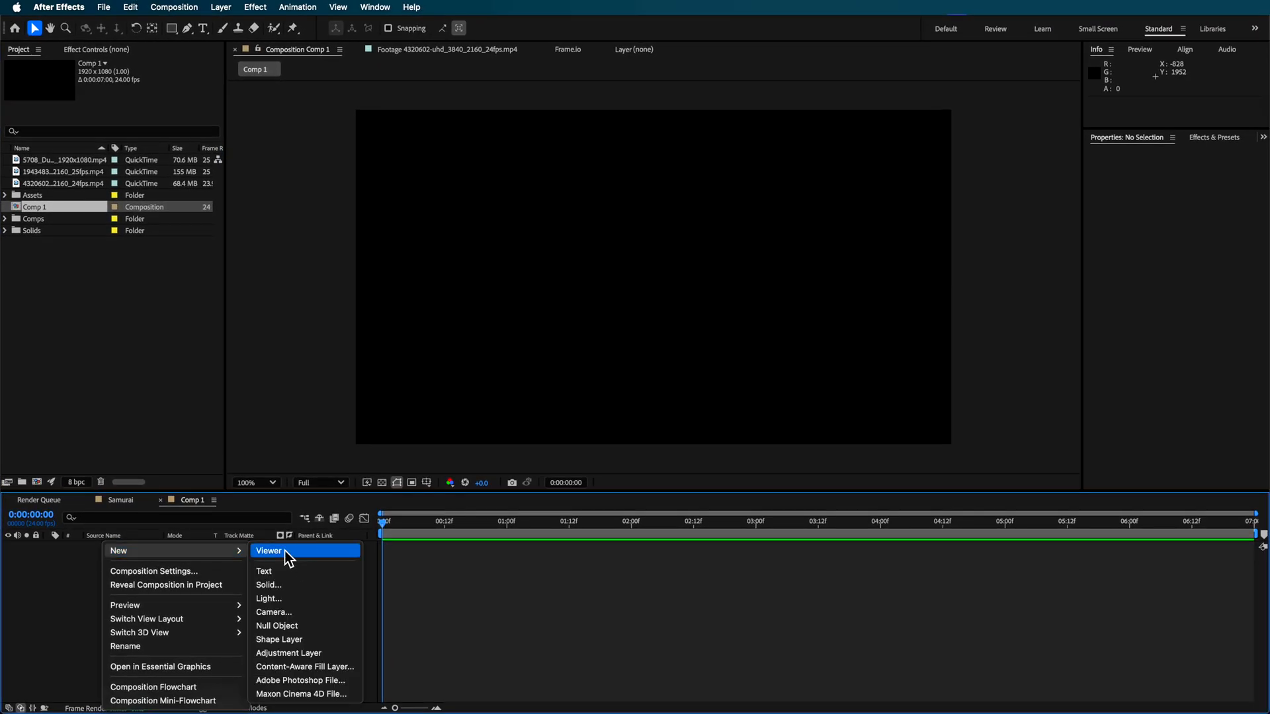
left_click(268, 585)
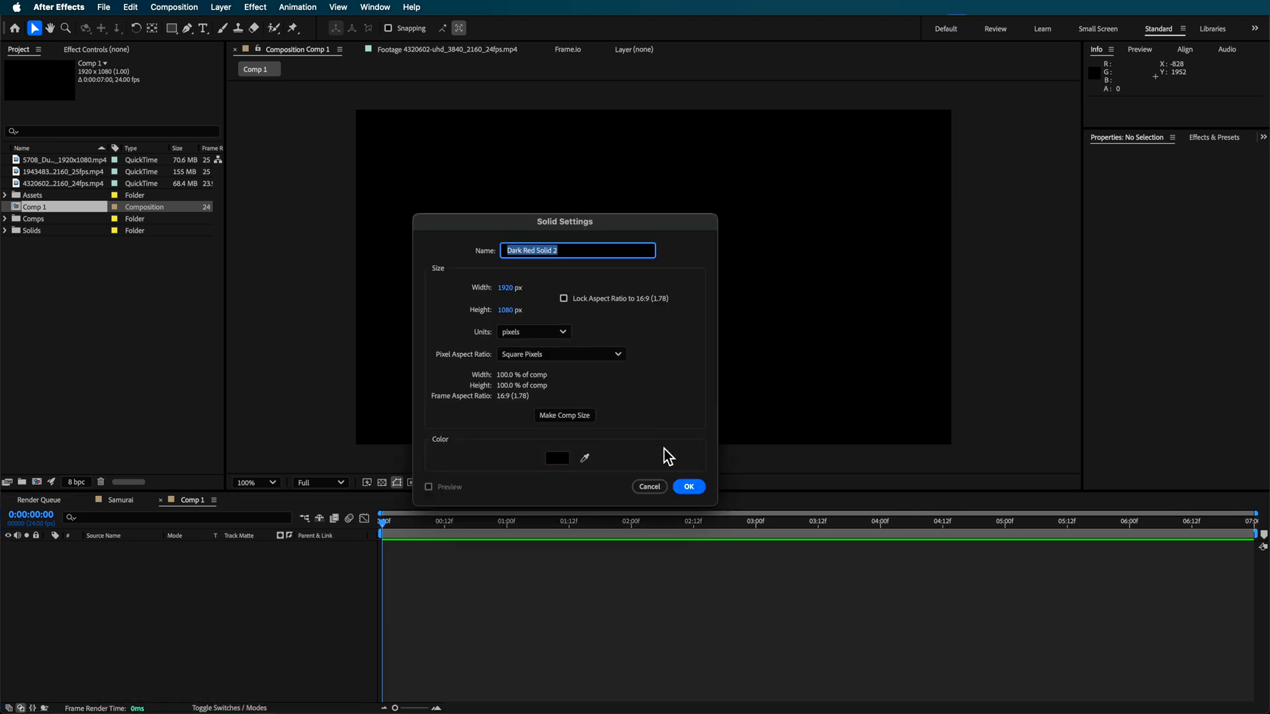
left_click(557, 458)
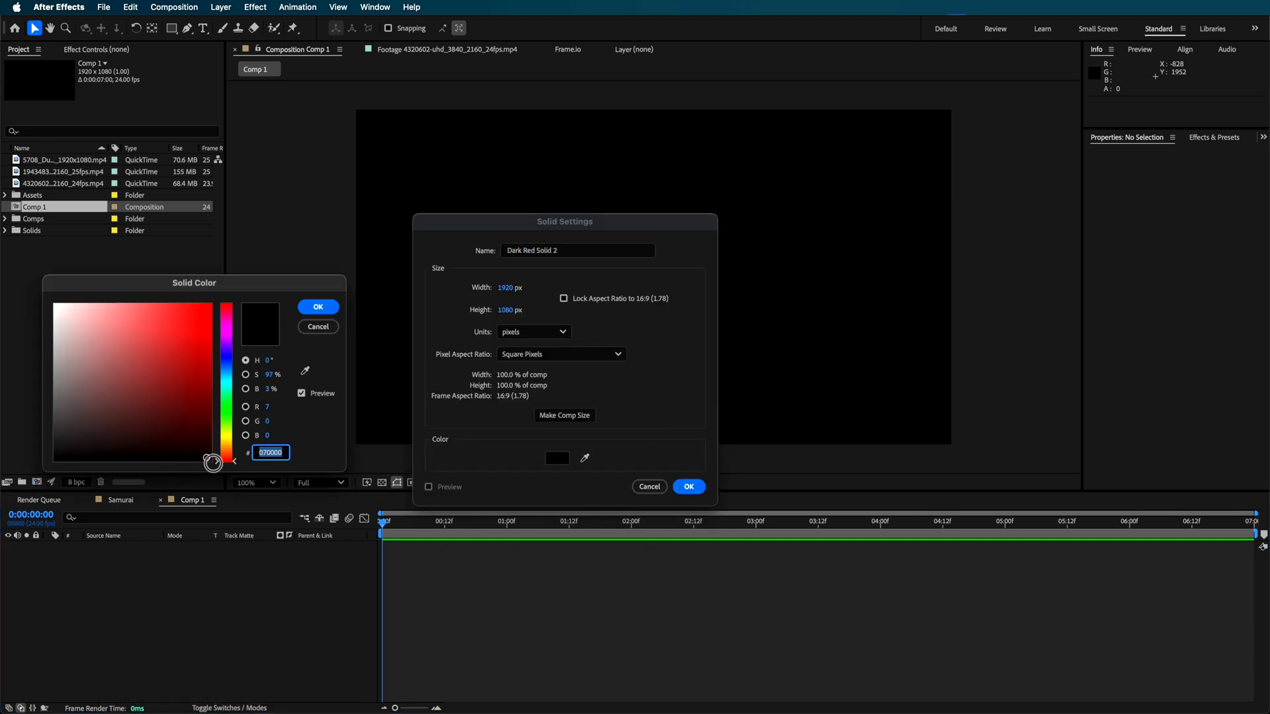
mouse_move(318, 315)
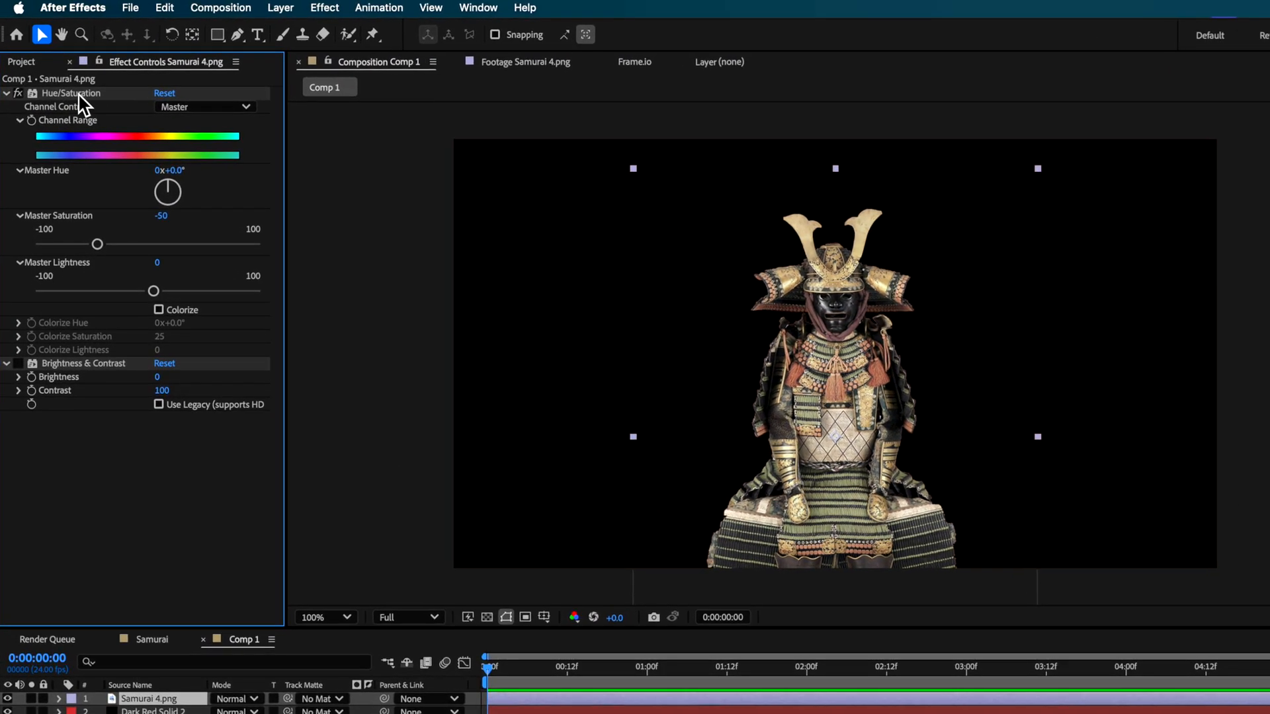
Apply Hue/Saturation to Samurai 4.png for the -50 saturation adjustment.
left_click(524, 8)
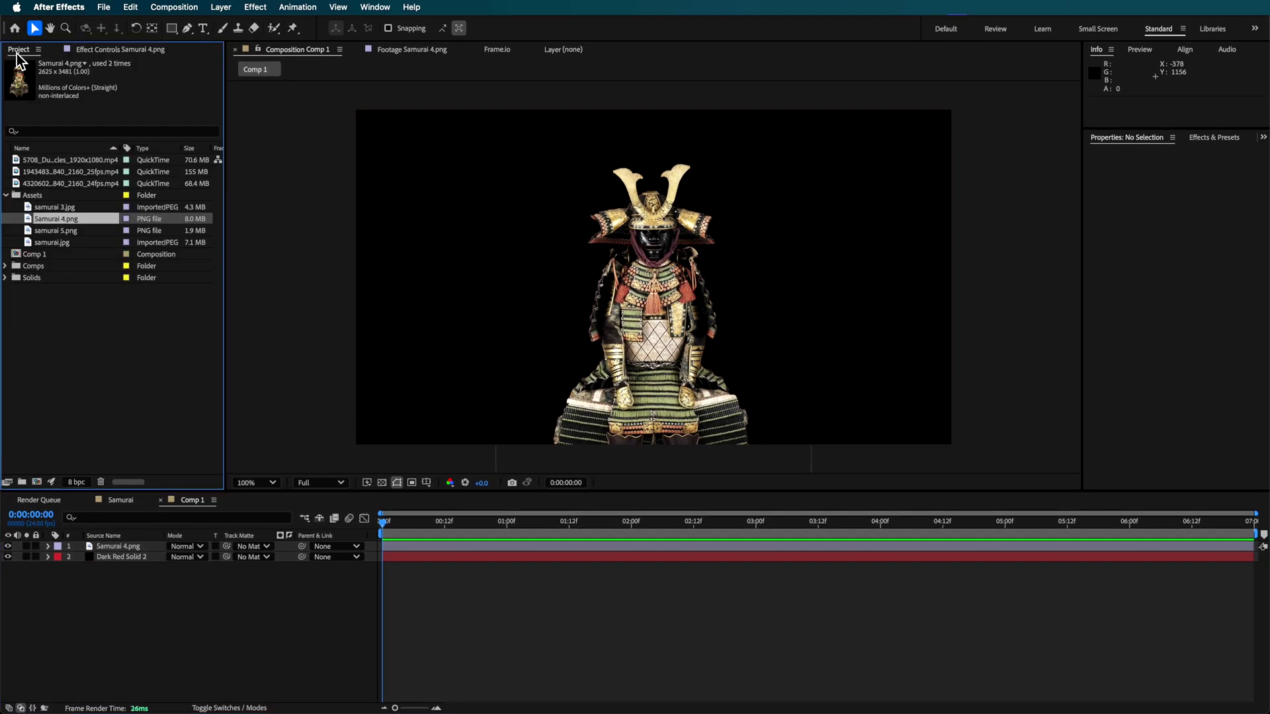
Bring in the ink smoke clip and set it as the track matte for Samurai 4.png.
left_click(63, 171)
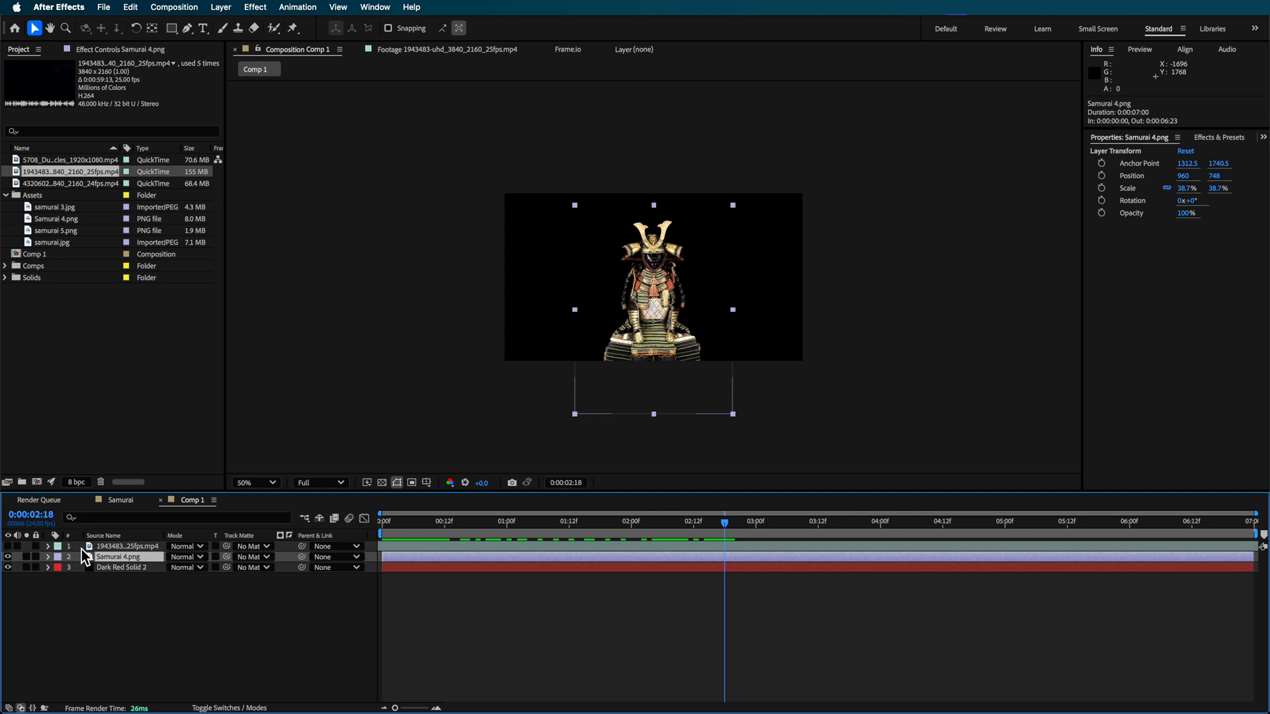
left_click(310, 521)
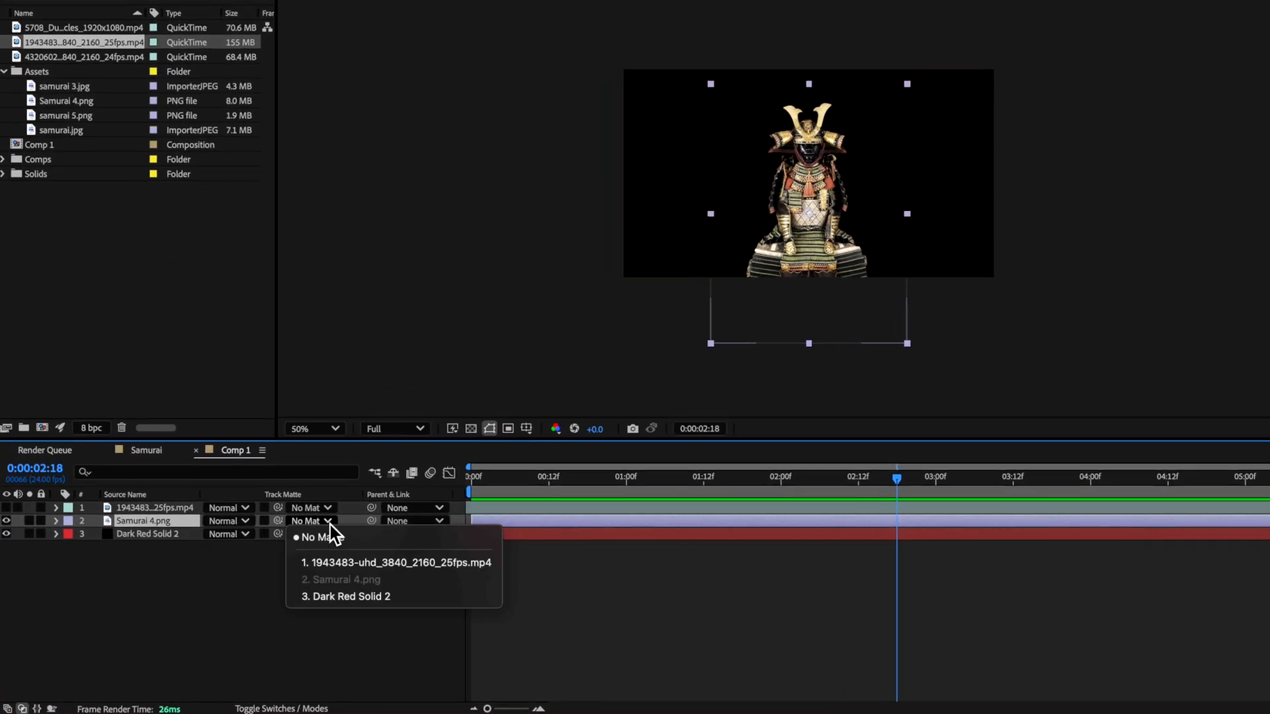
left_click(395, 563)
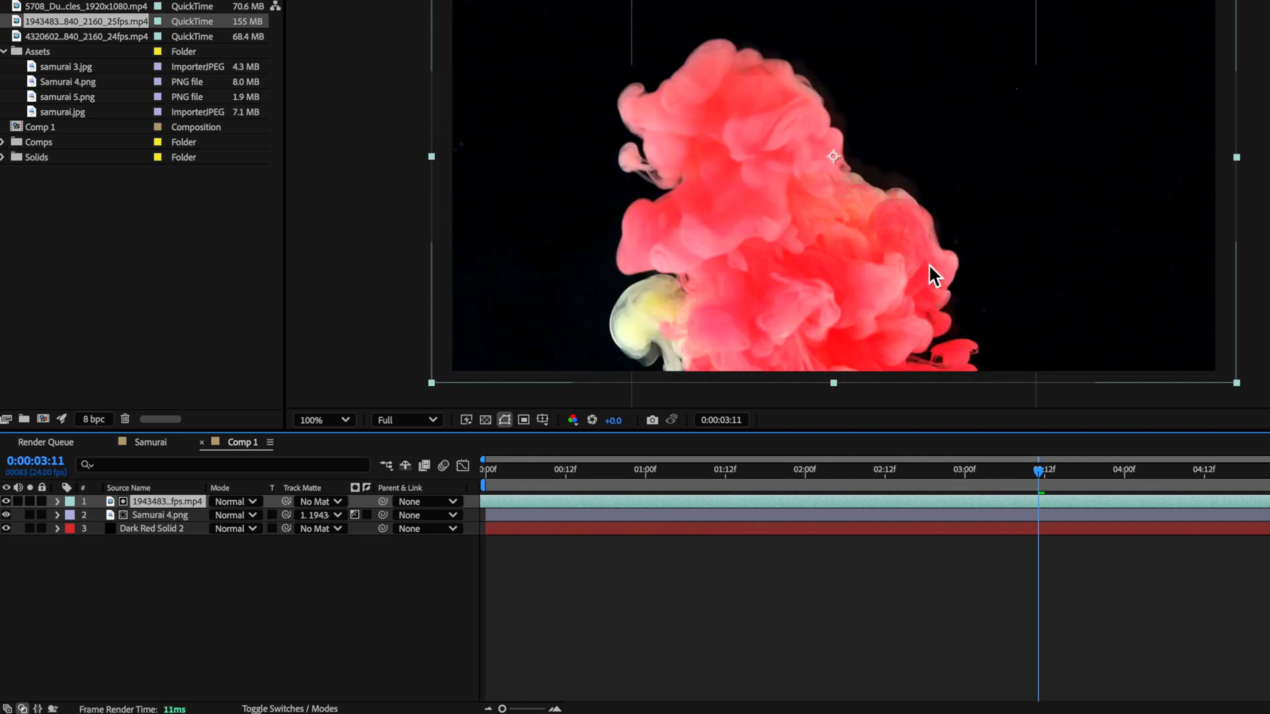
mouse_move(769, 321)
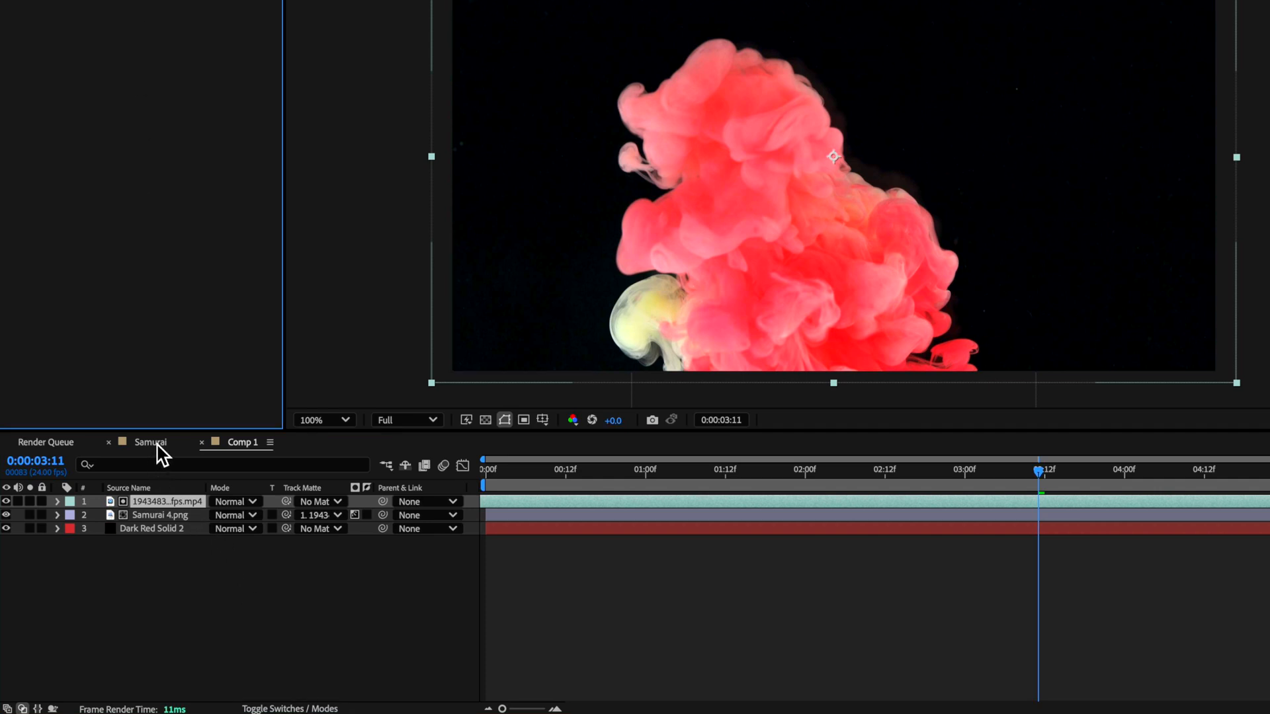
Rename the layer to Smoke and find and apply a Curves effect with an S-curve.
right_click(148, 501)
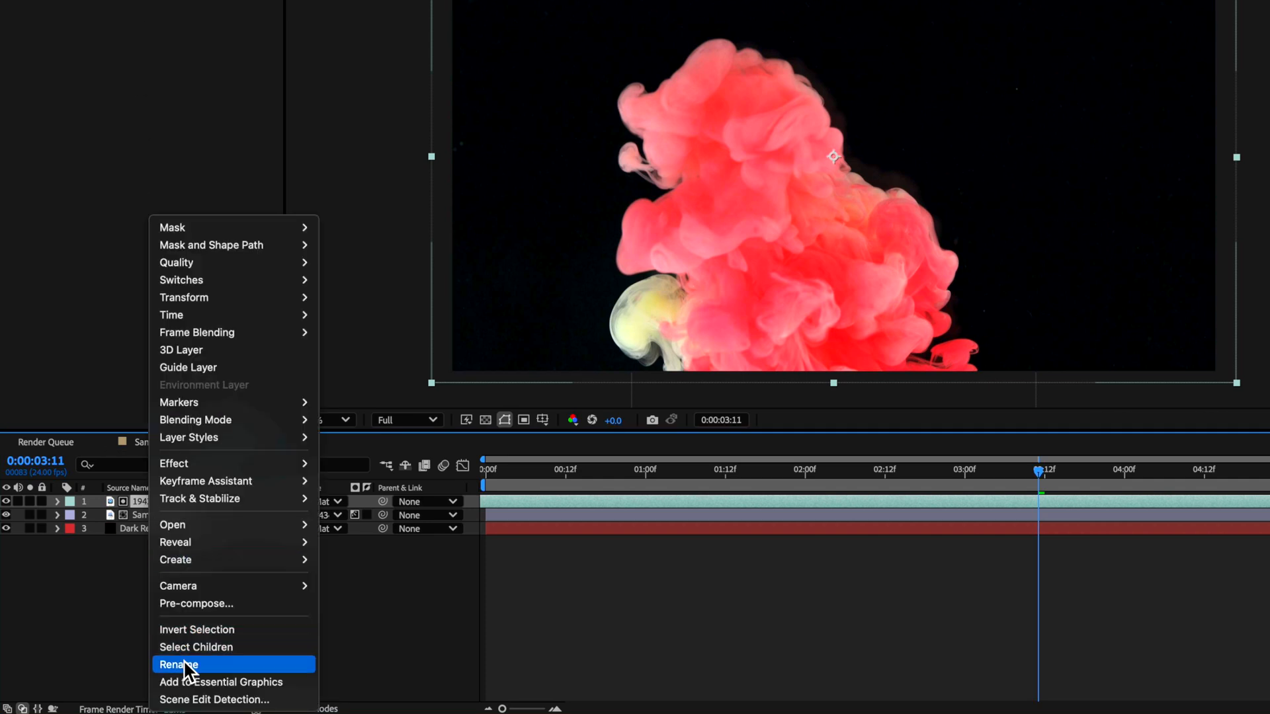
left_click(177, 664)
type("Smoke")
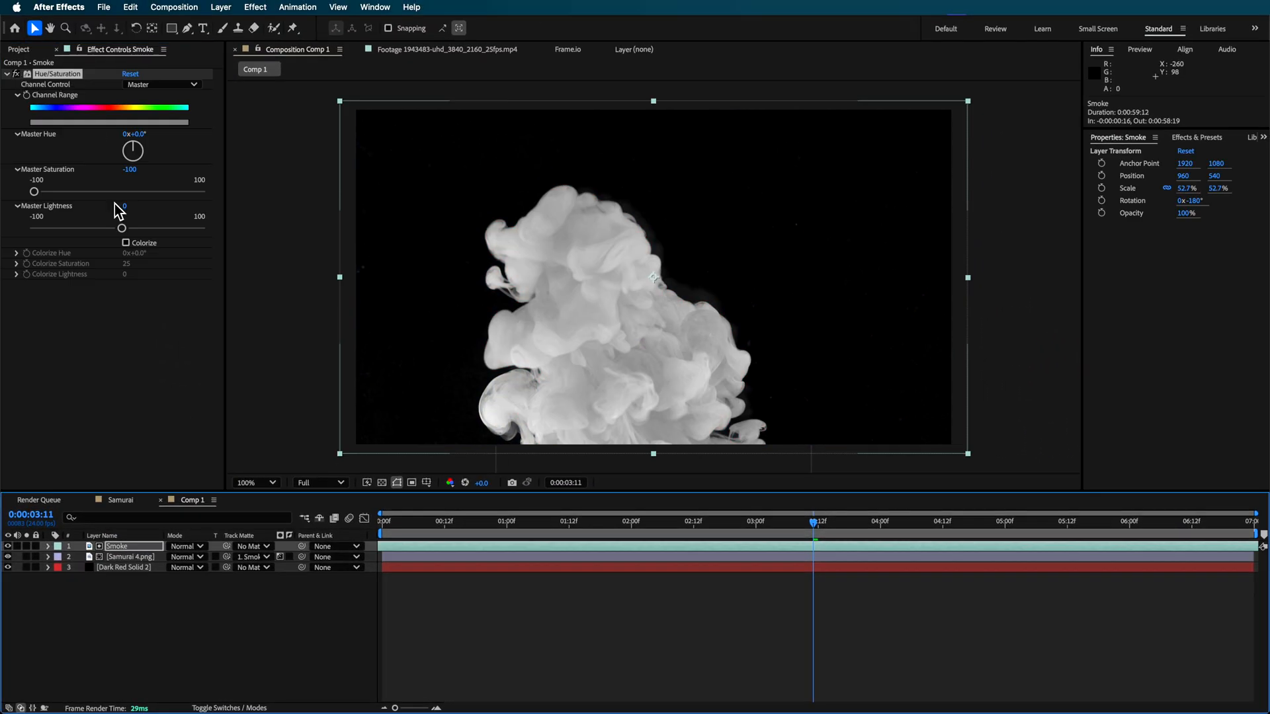
left_click(411, 6)
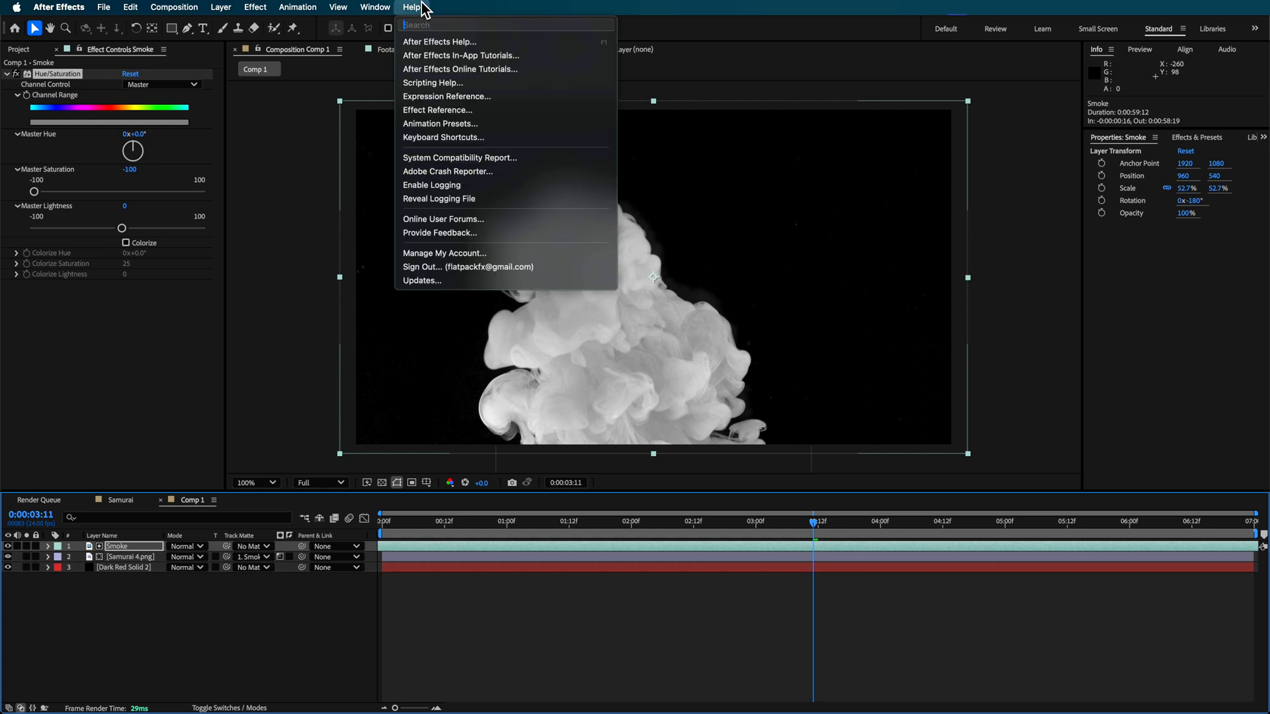
type("cur")
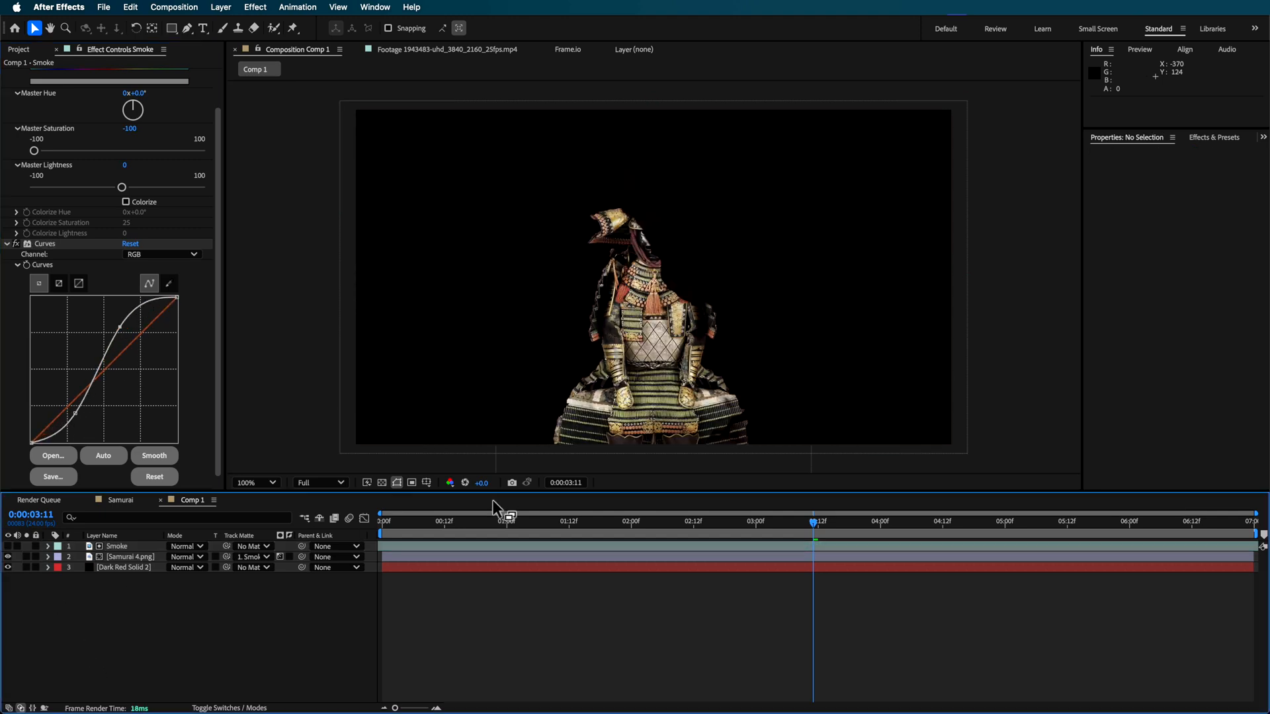
left_click(561, 521)
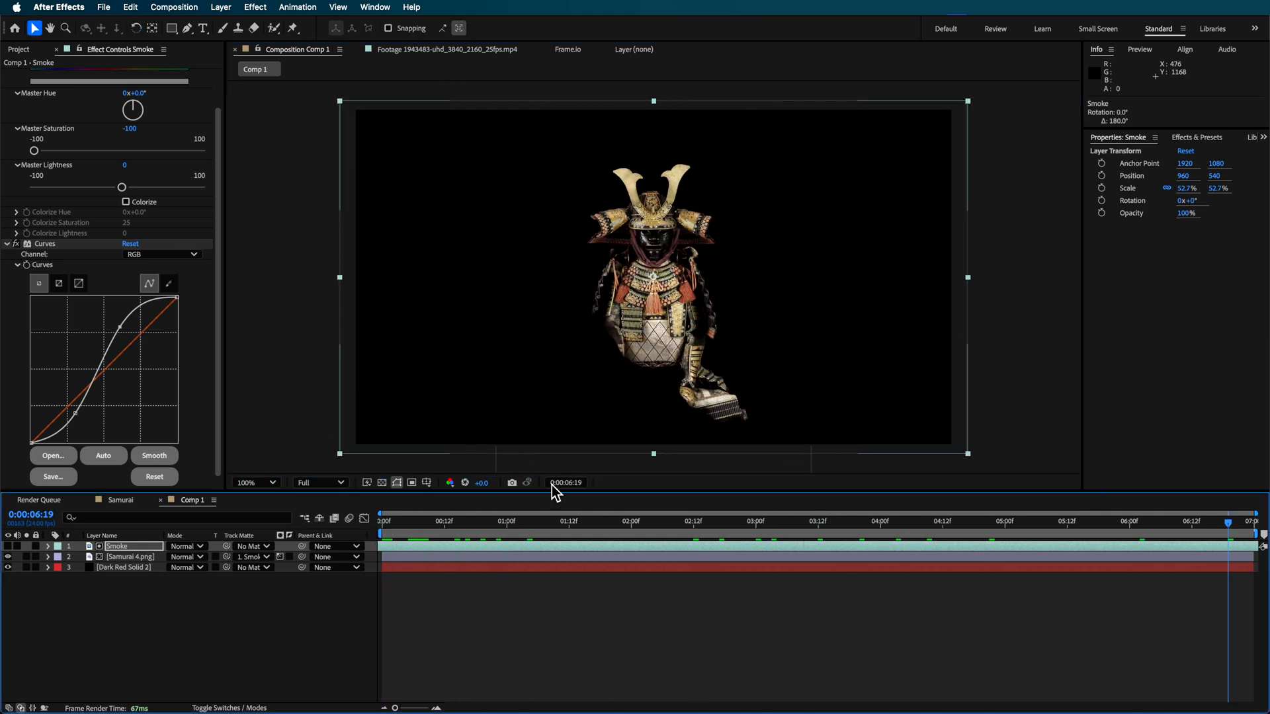
Time-stretch the Smoke layer to 50% (duration 0:00:29:18) and preview the faster reveal.
left_click(897, 524)
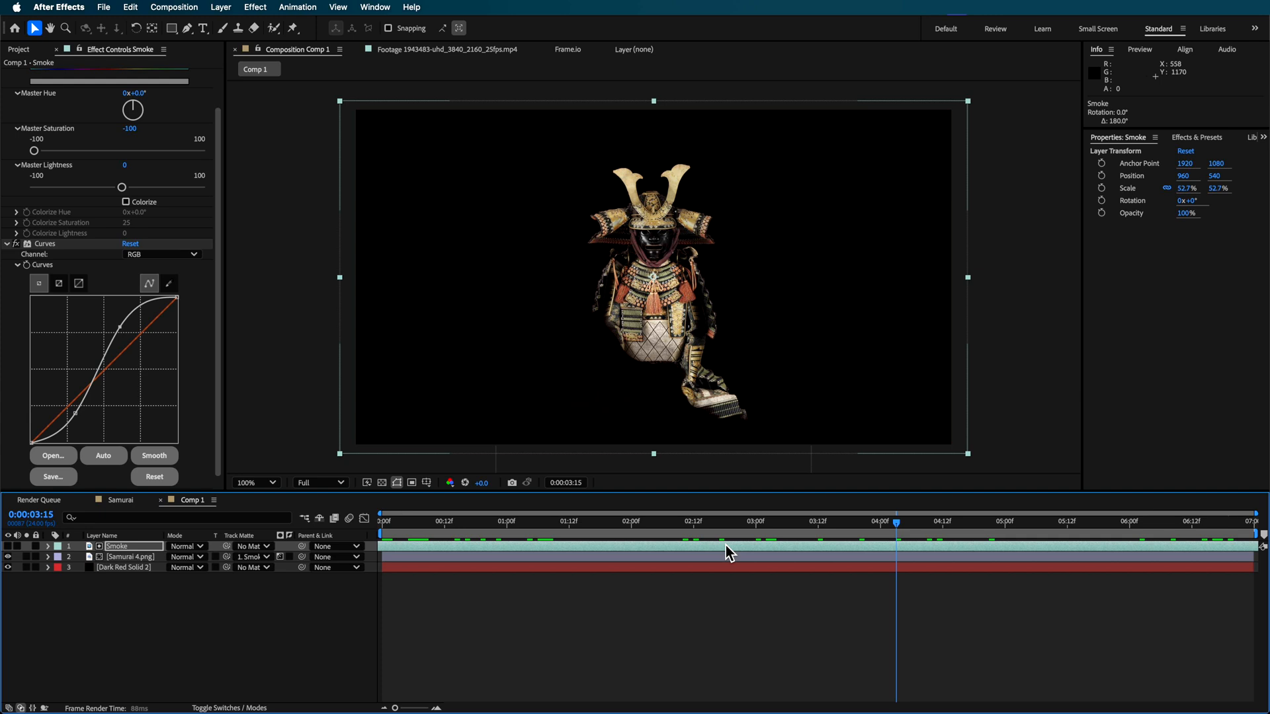
left_click(1008, 523)
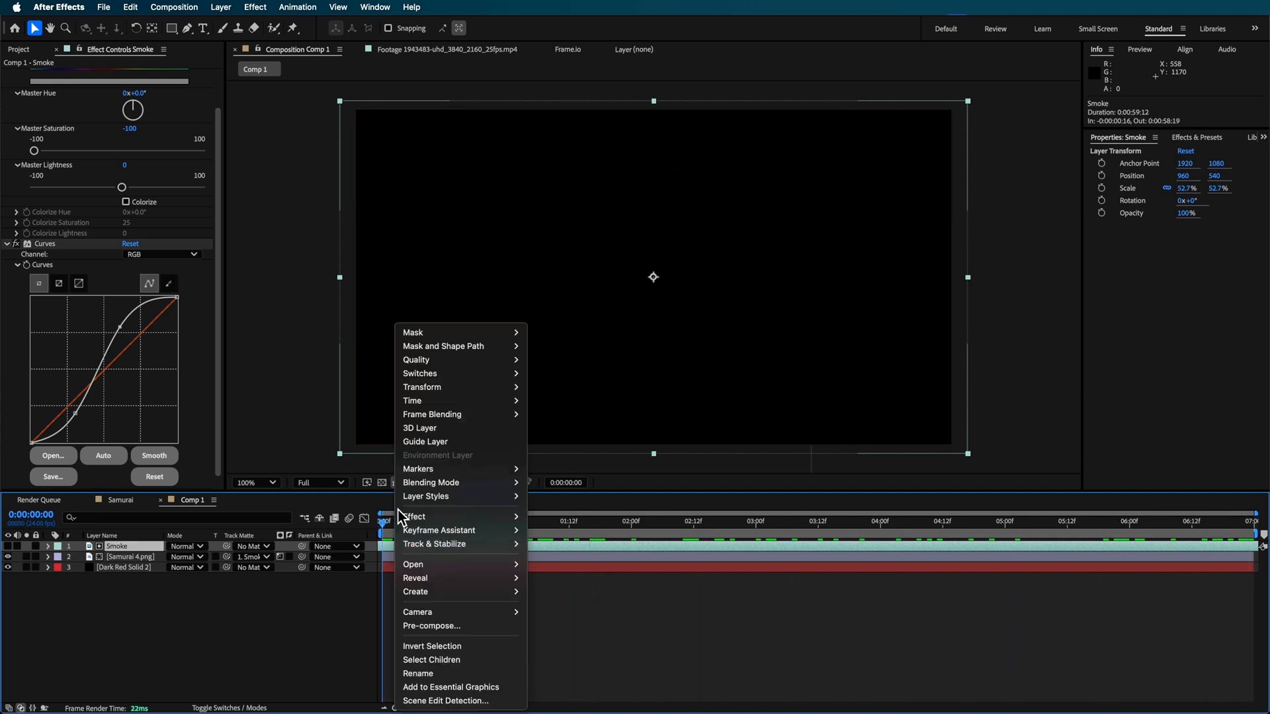
mouse_move(433, 399)
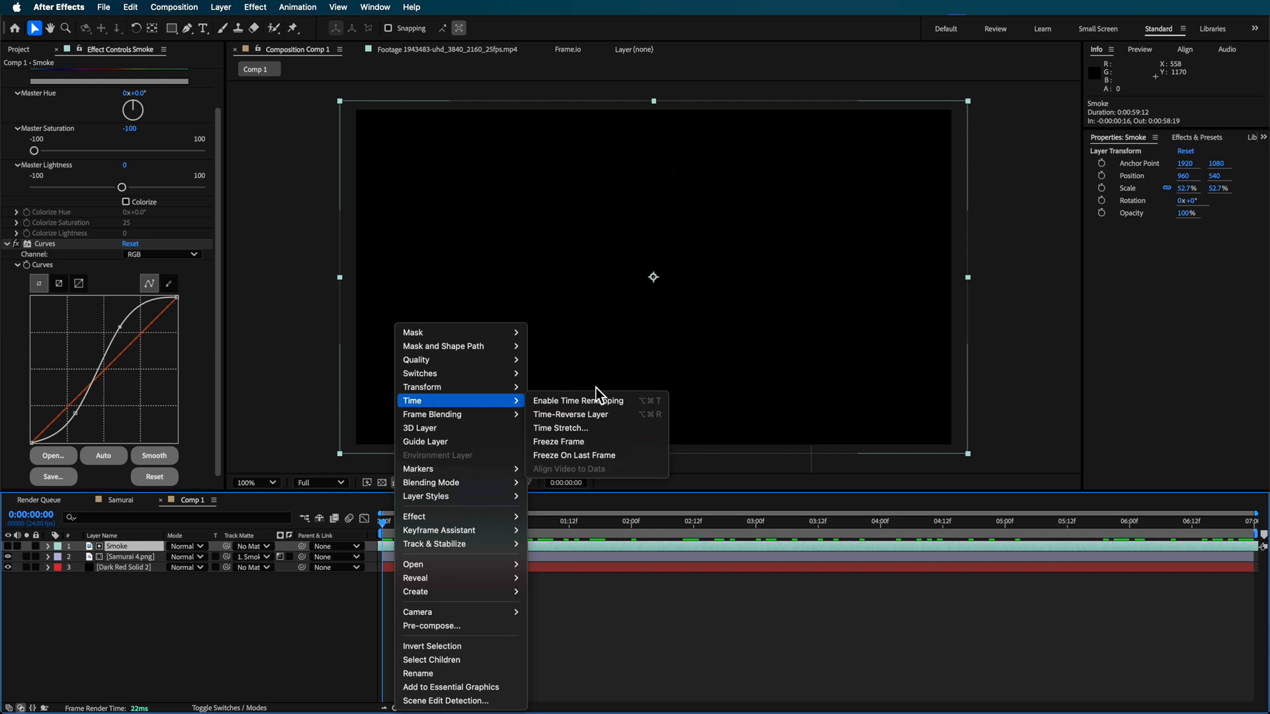
left_click(561, 429)
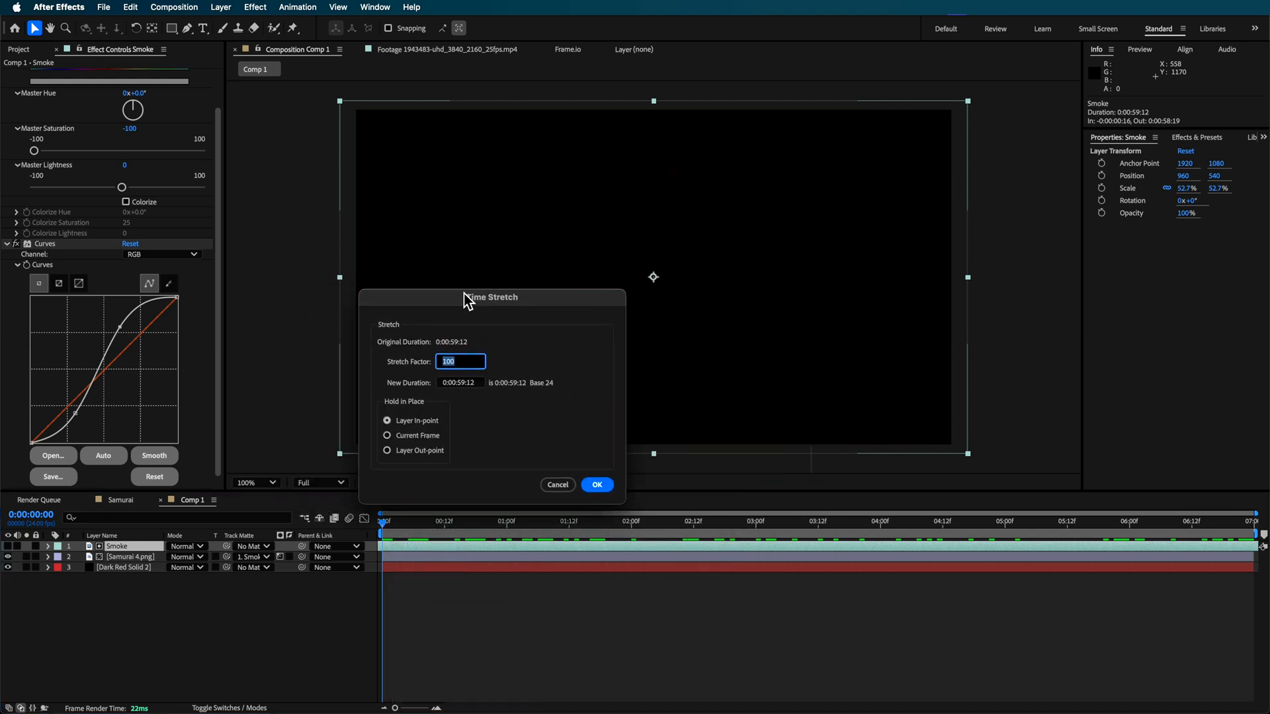
type("50")
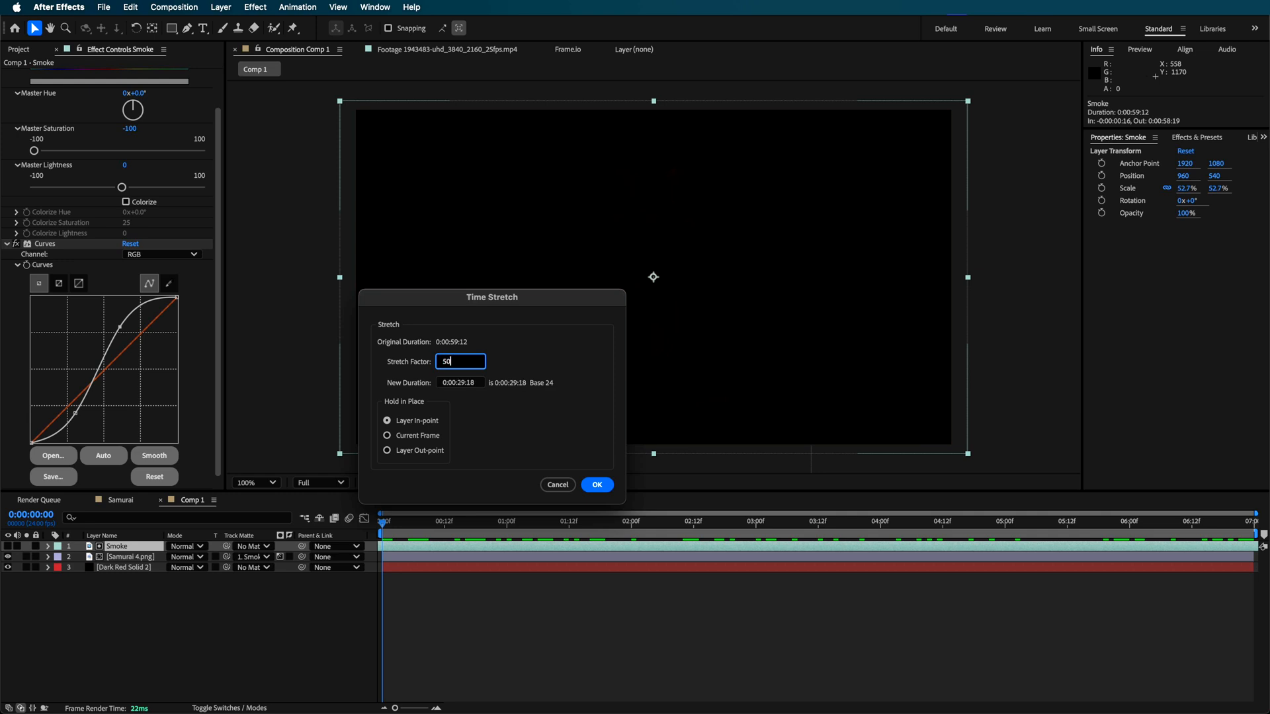
left_click(596, 484)
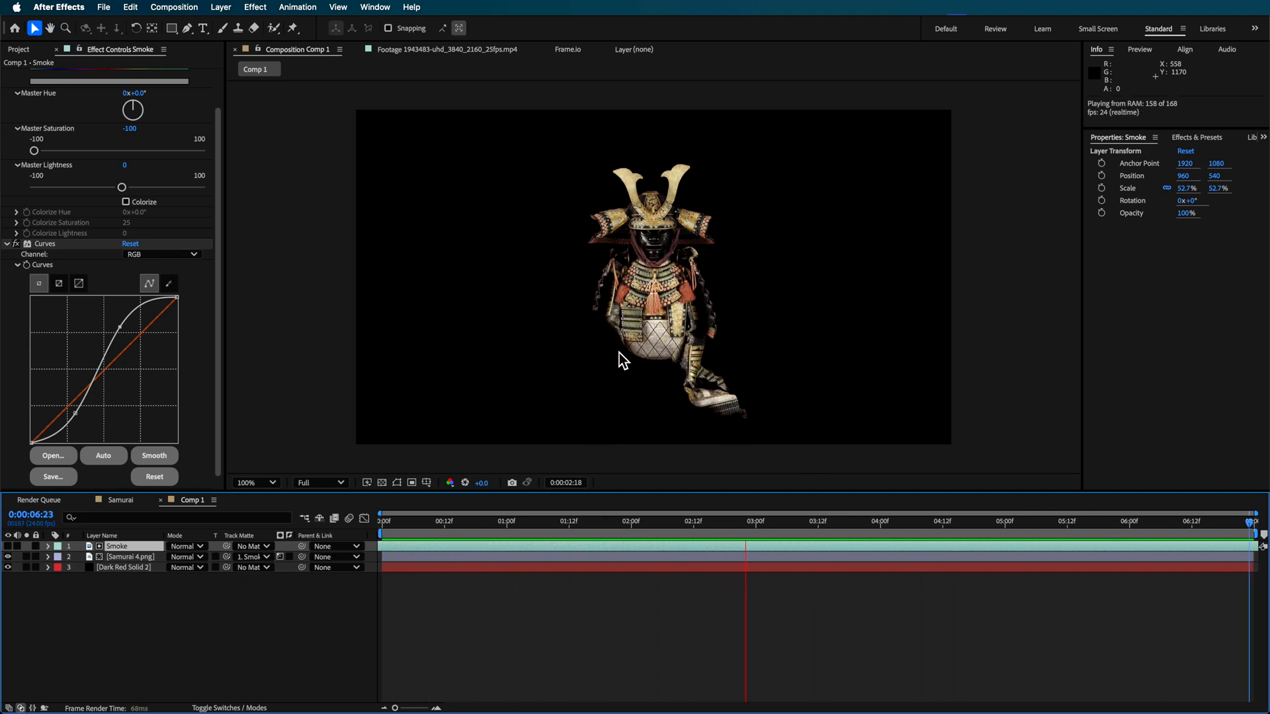
left_click(130, 557)
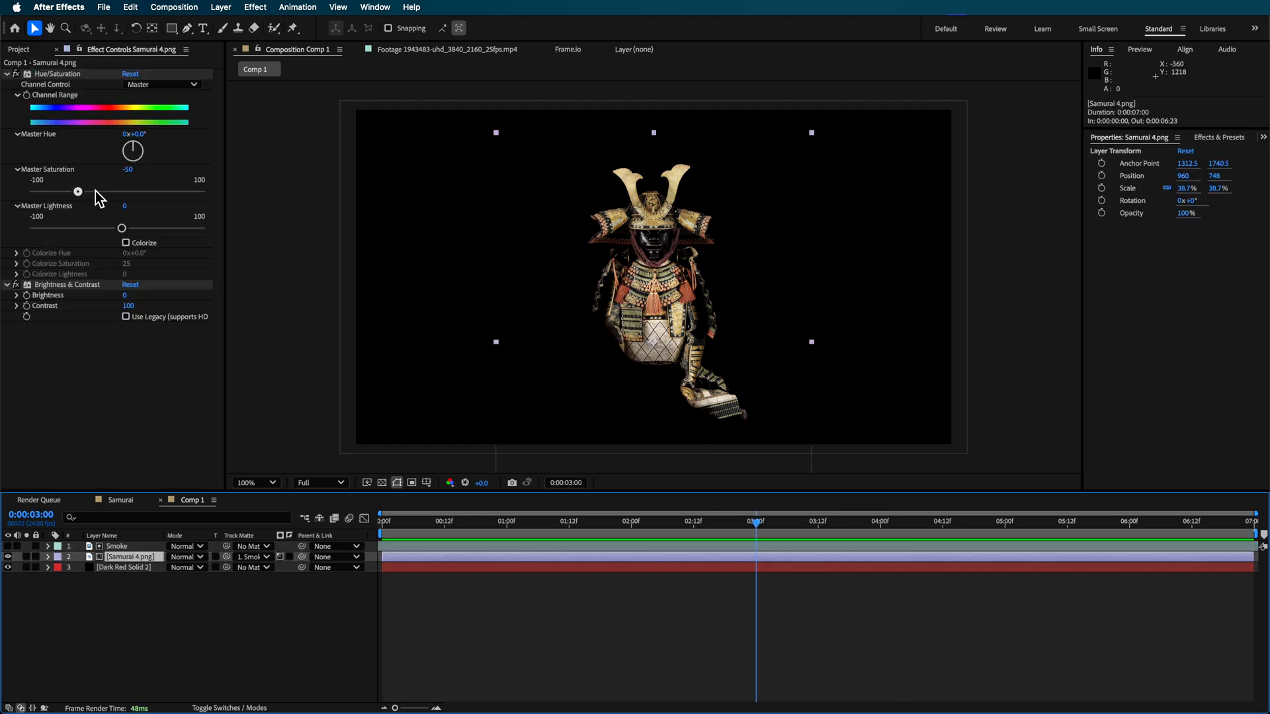
Raise the samurai's Master Saturation to -28 to restore some colour.
left_click_drag(78, 190, 96, 191)
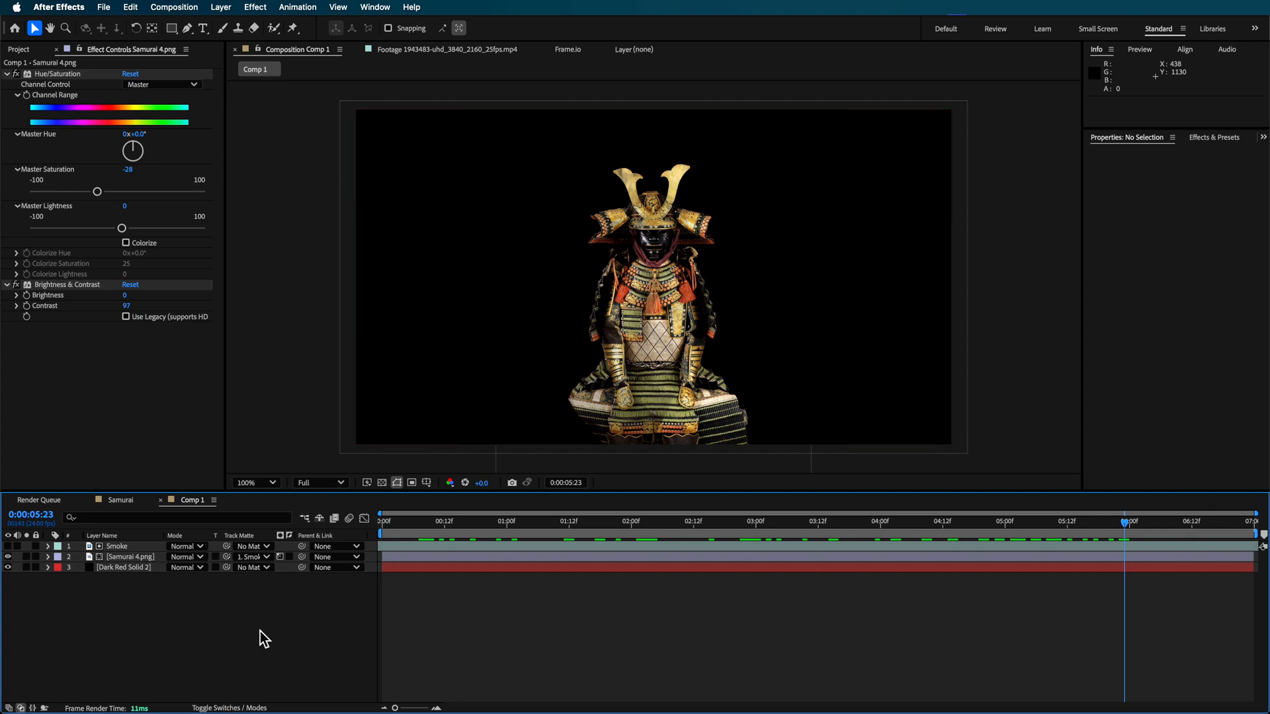
Place the 24fps wispy smoke clip above Dark Red Solid 2 and set its blend mode to Screen.
left_click(236, 557)
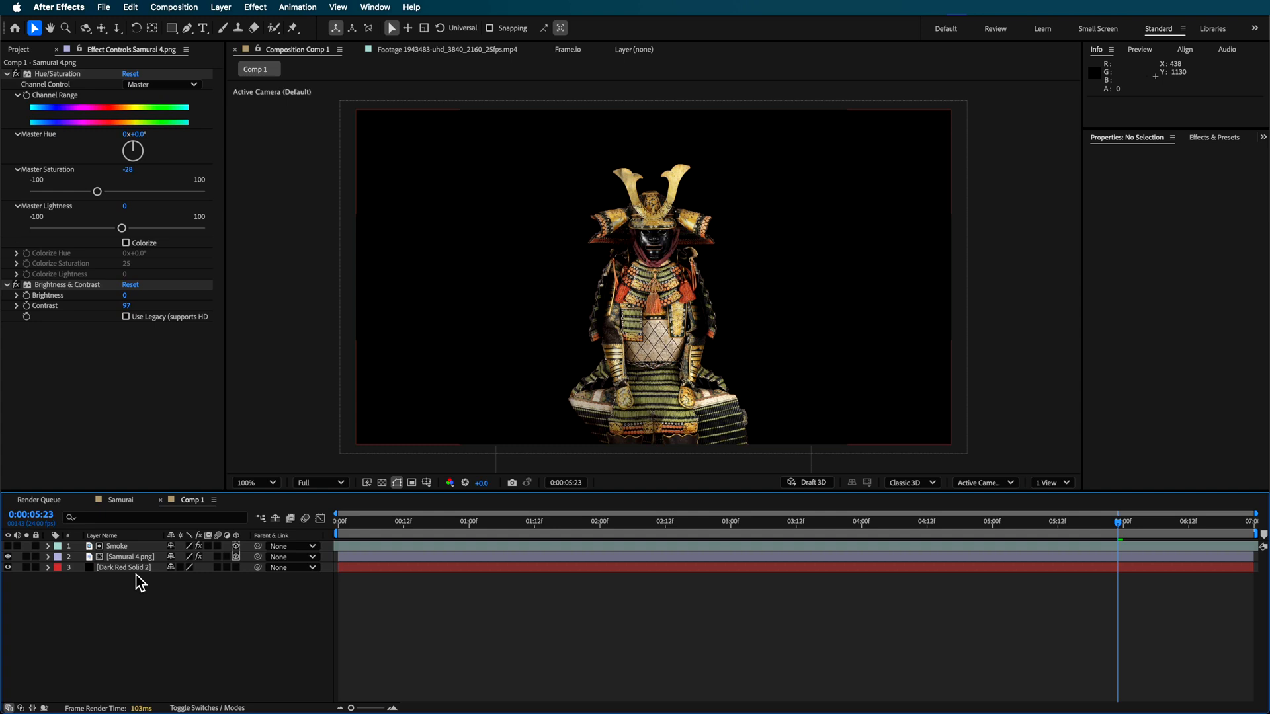
left_click(19, 50)
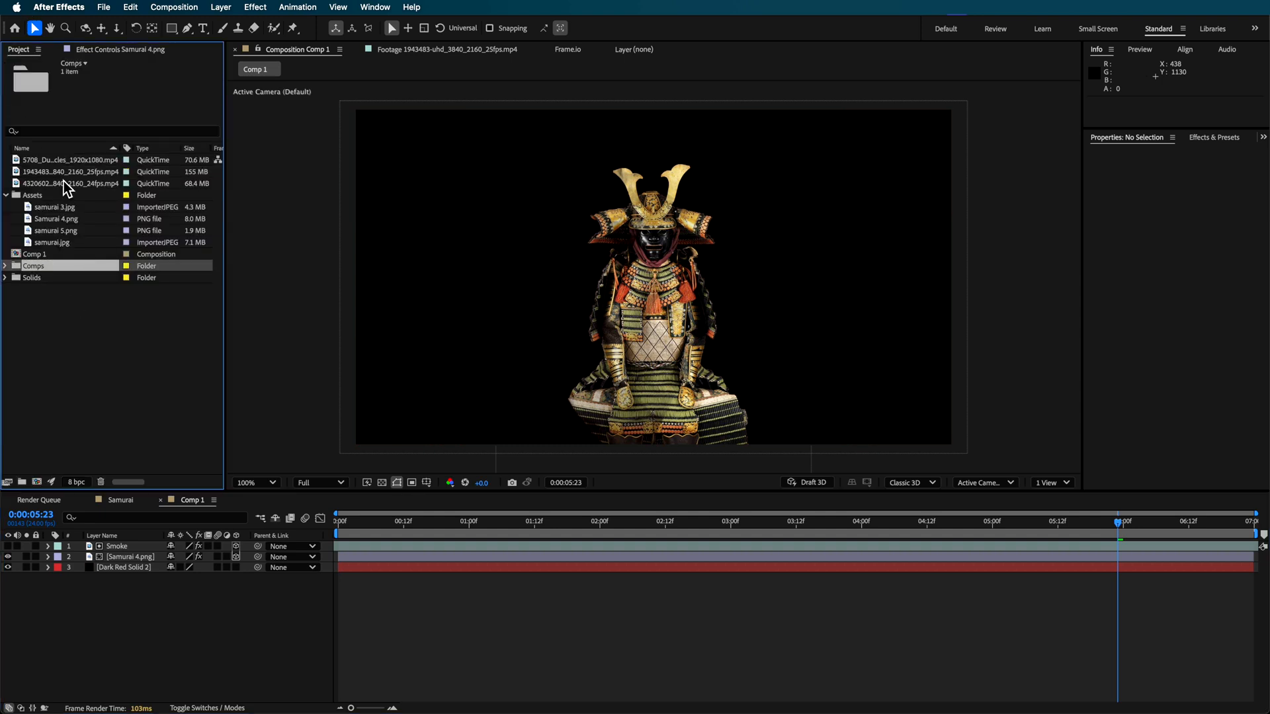
left_click(64, 158)
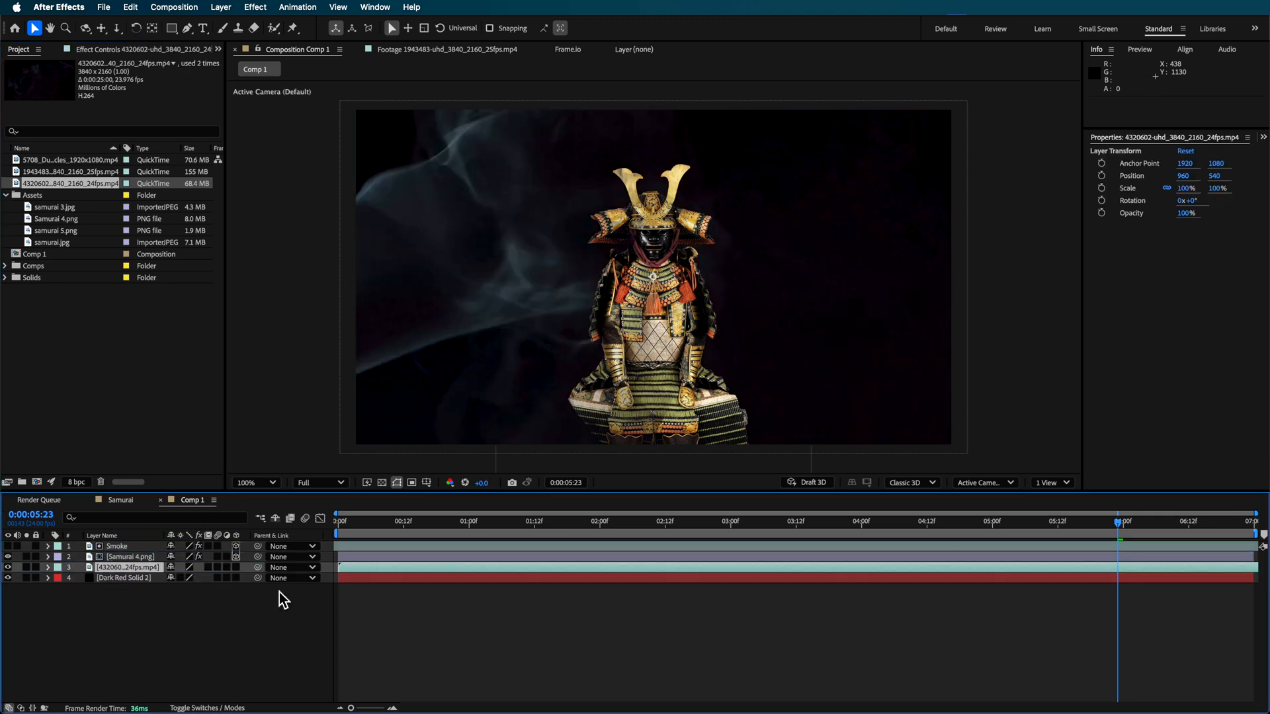
left_click(272, 482)
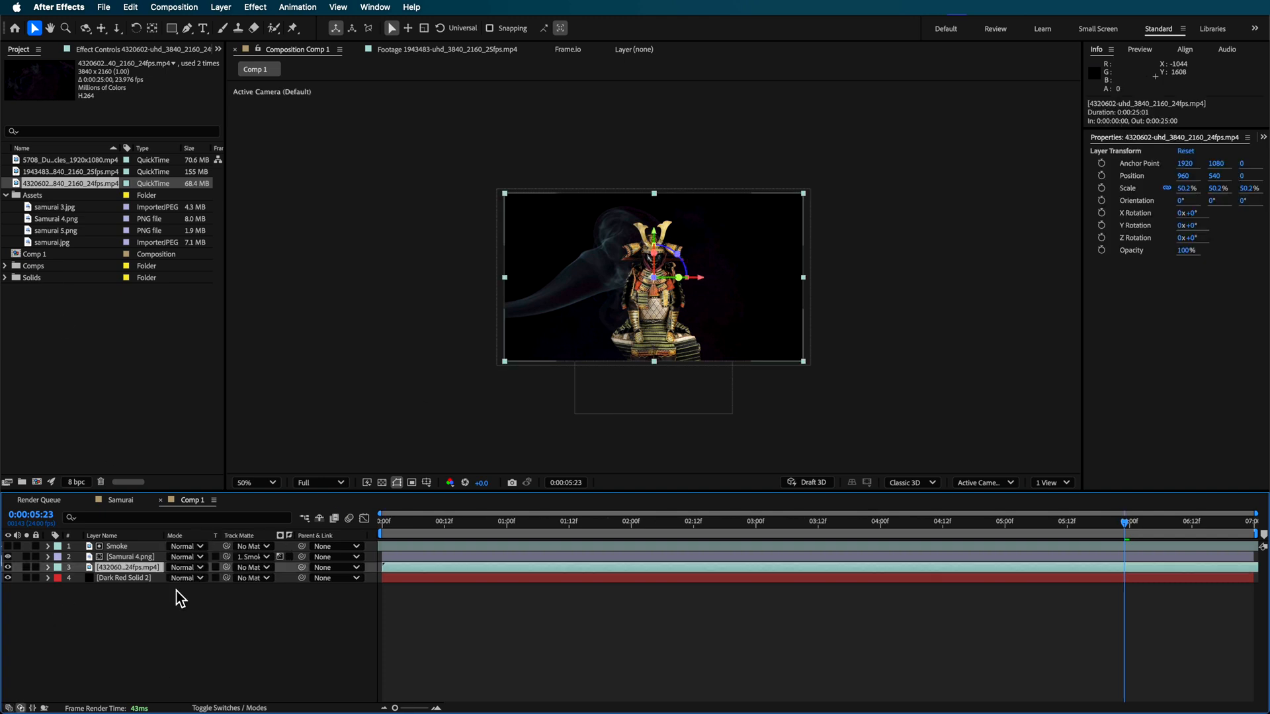
left_click(188, 566)
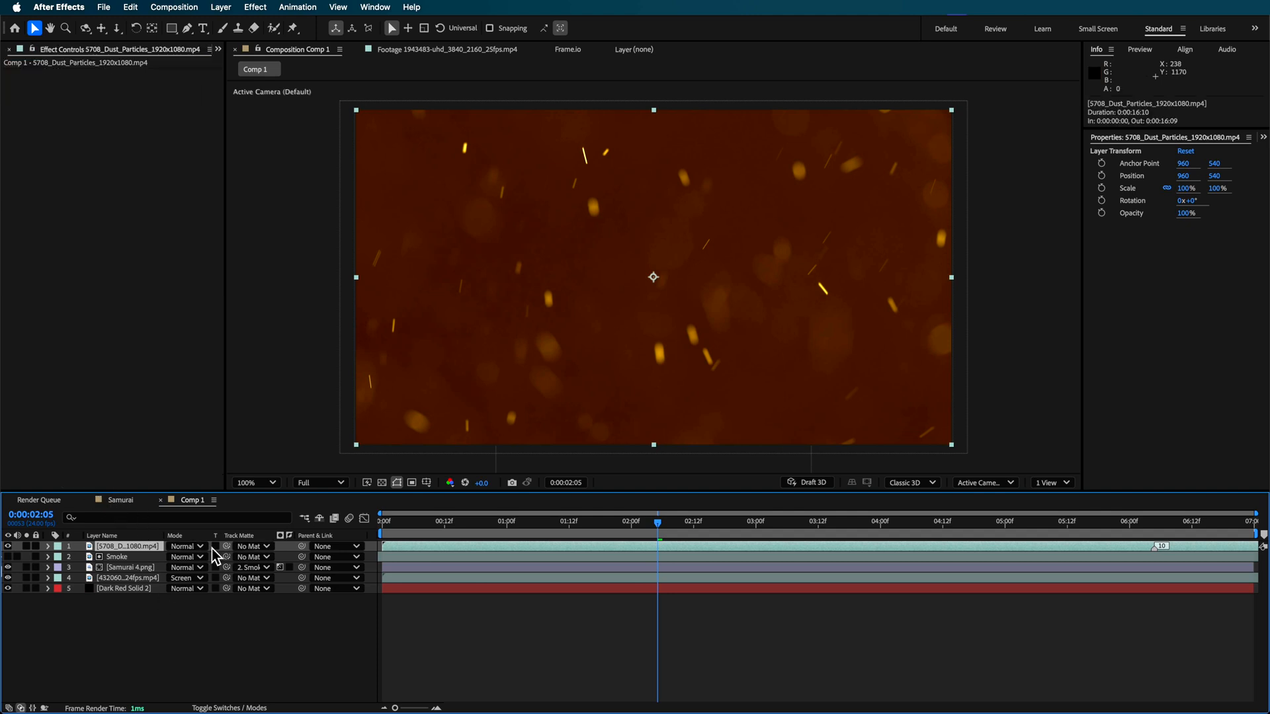
Set the dust particle layer to Color Dodge and preview the ember glow at later frames.
left_click(187, 545)
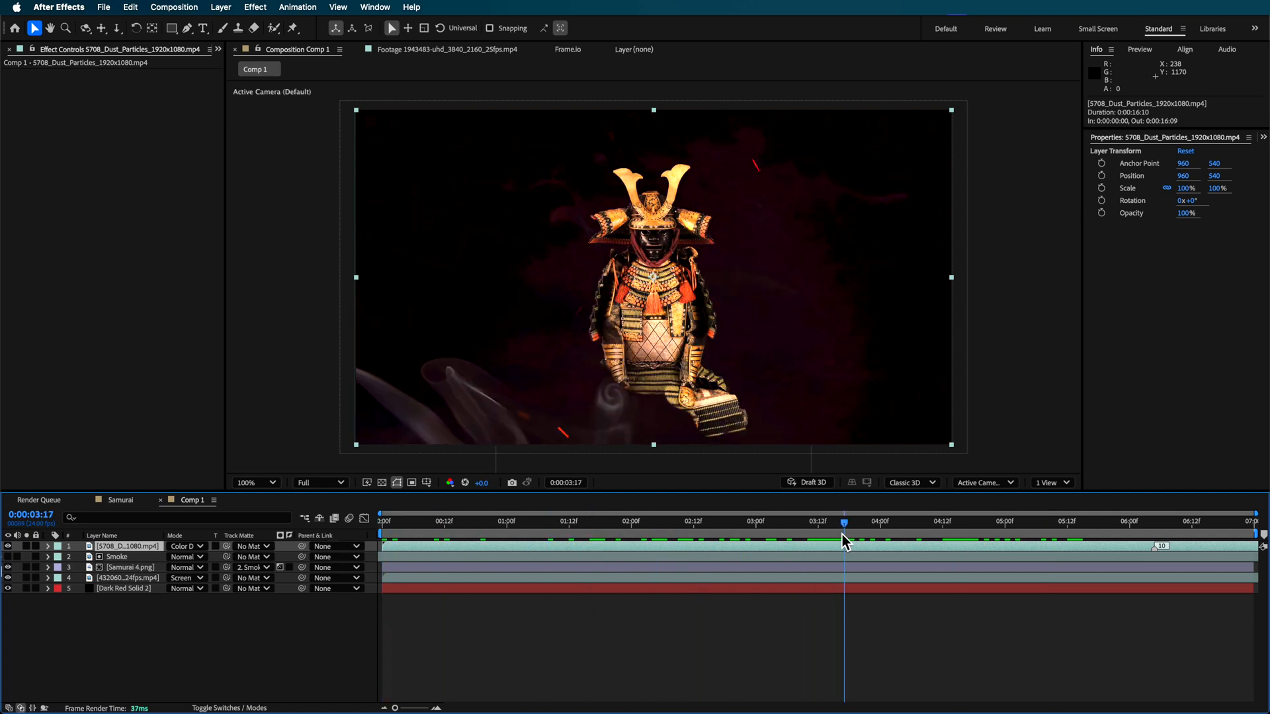
left_click_drag(846, 521, 833, 521)
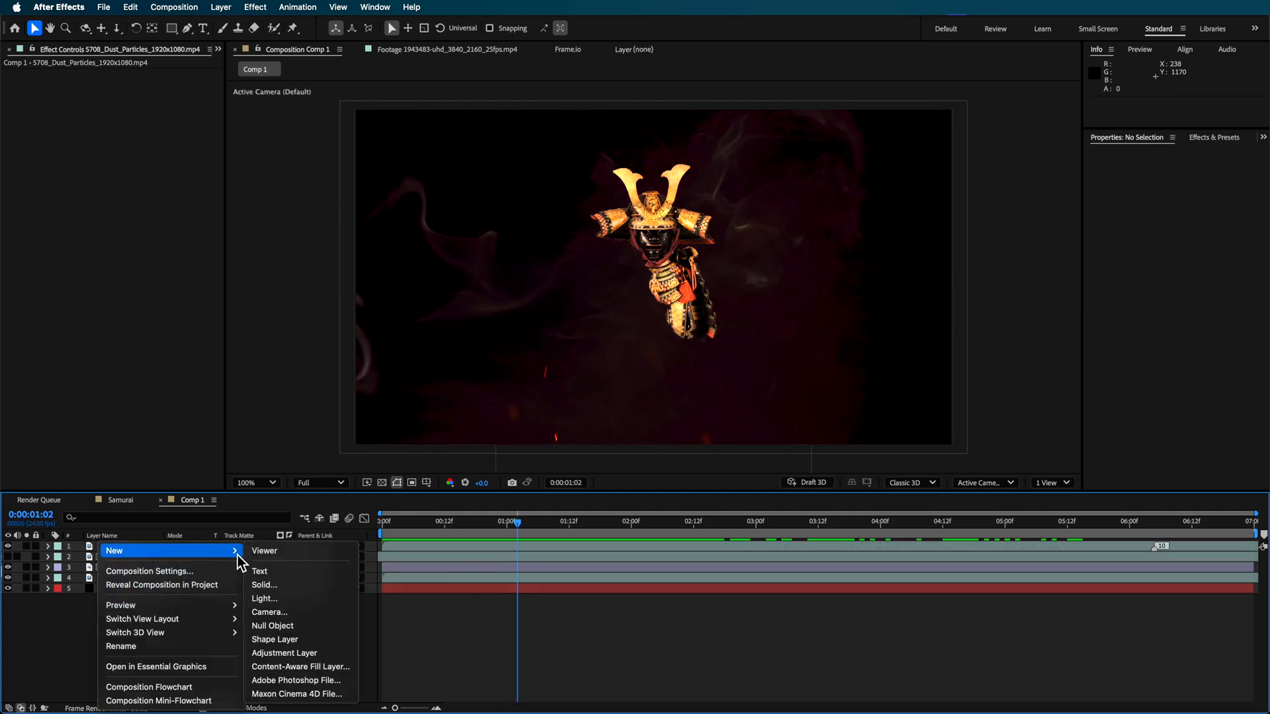
mouse_move(286, 614)
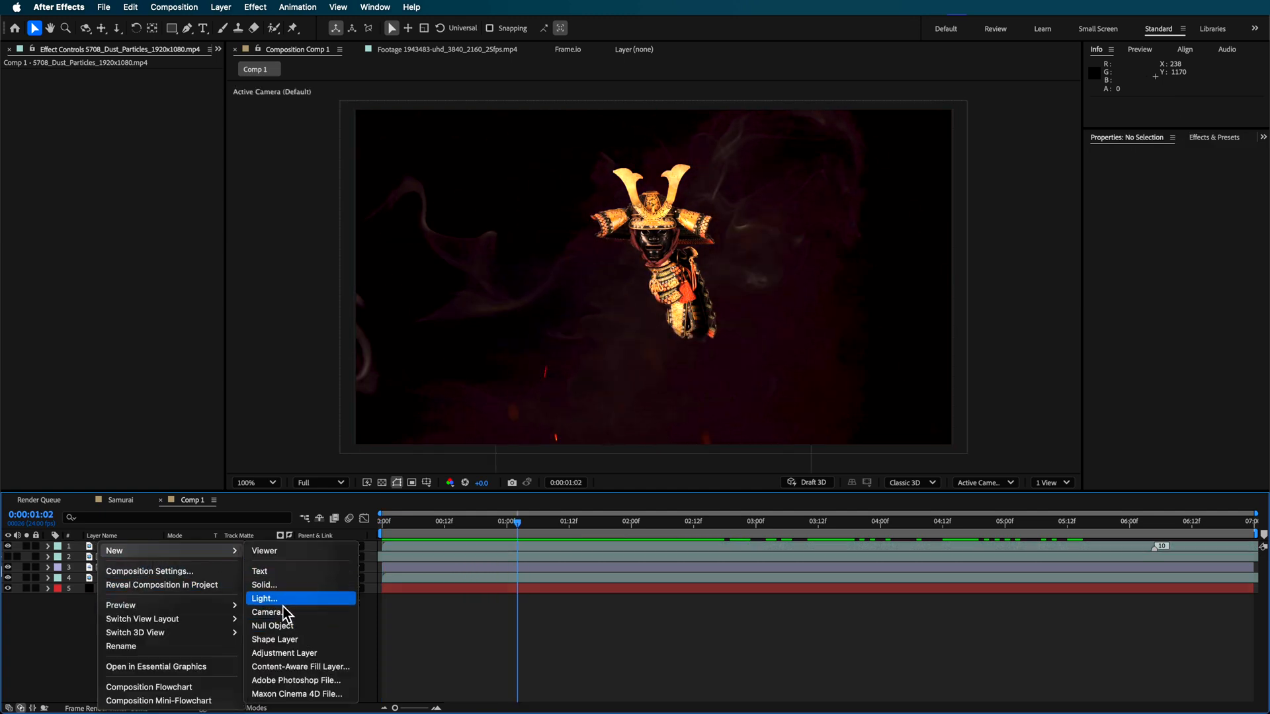
Add a new 35mm camera layer, Camera 1, to Comp 1.
left_click(264, 599)
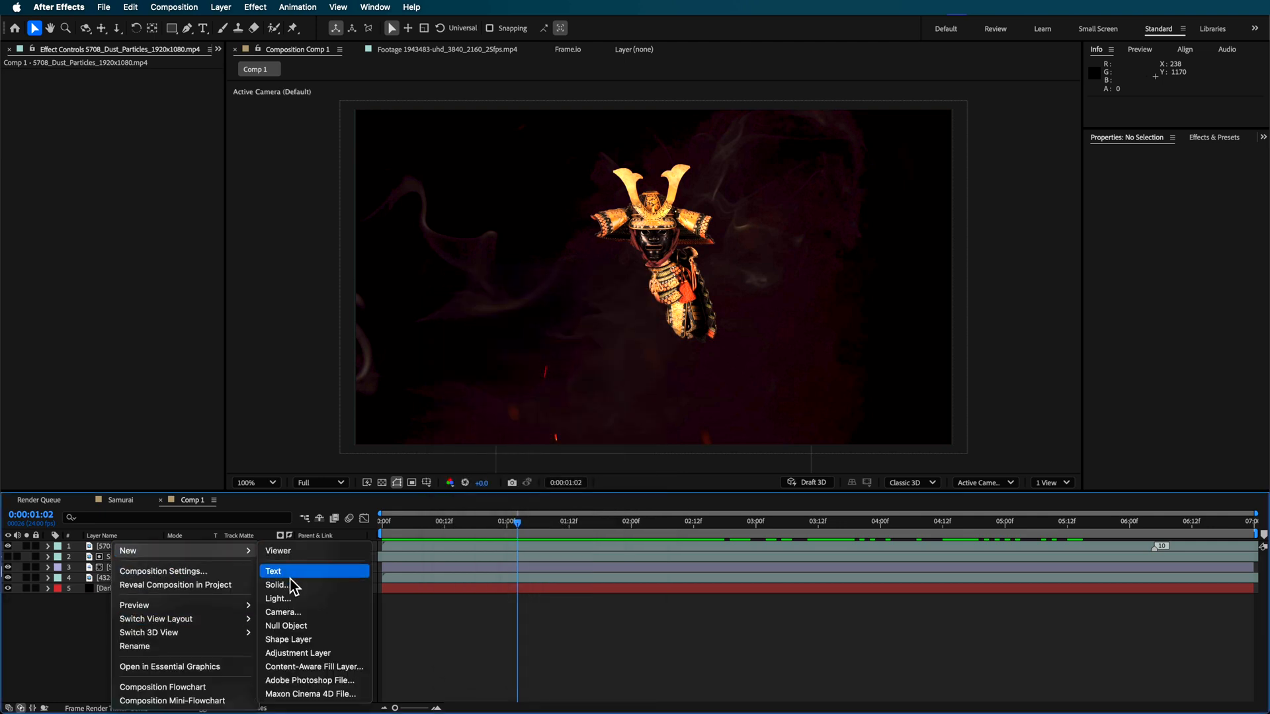
left_click(283, 611)
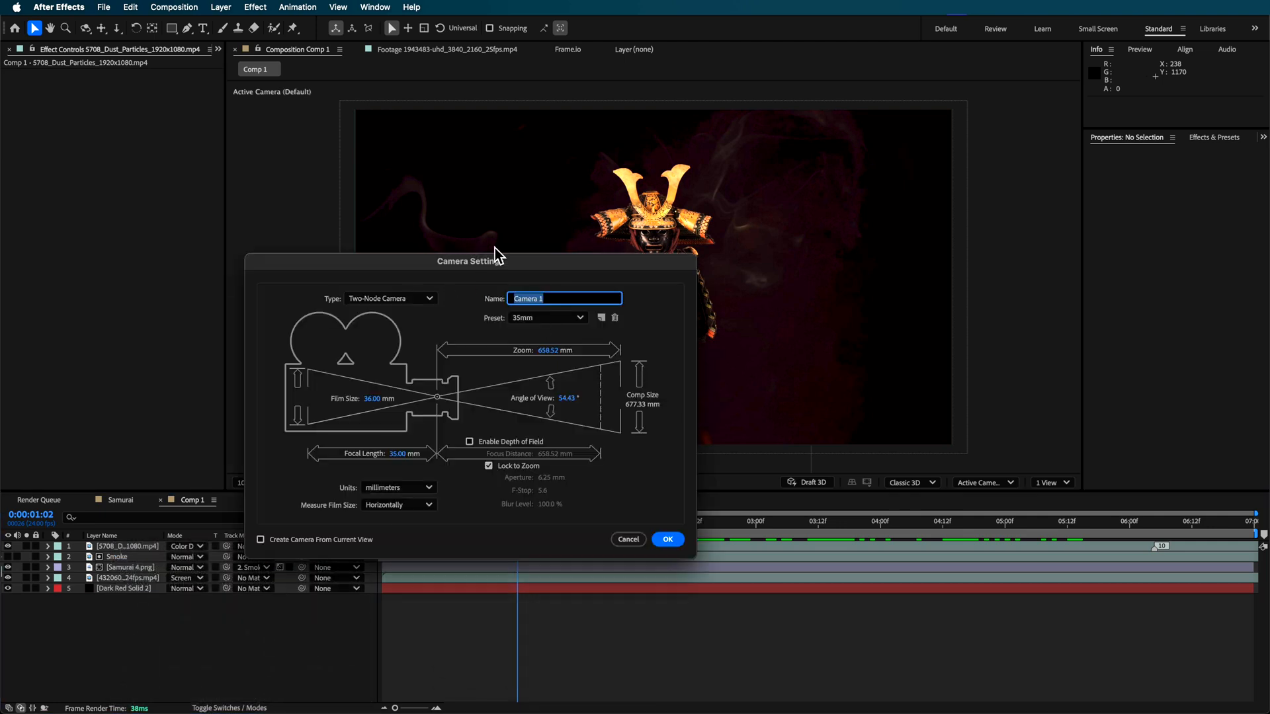
left_click(667, 540)
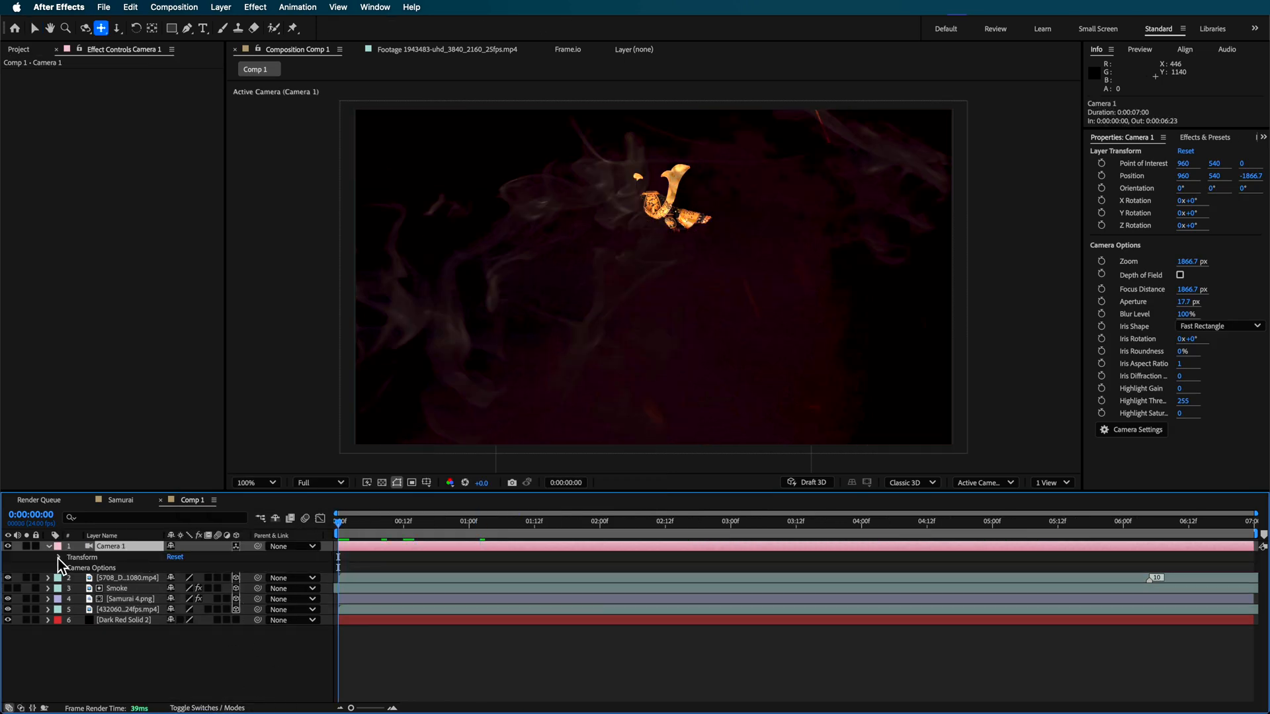
Keyframe Camera 1 Position and Point of Interest at 0, 3:12 and the end for a push-in, then play it back.
left_click(59, 557)
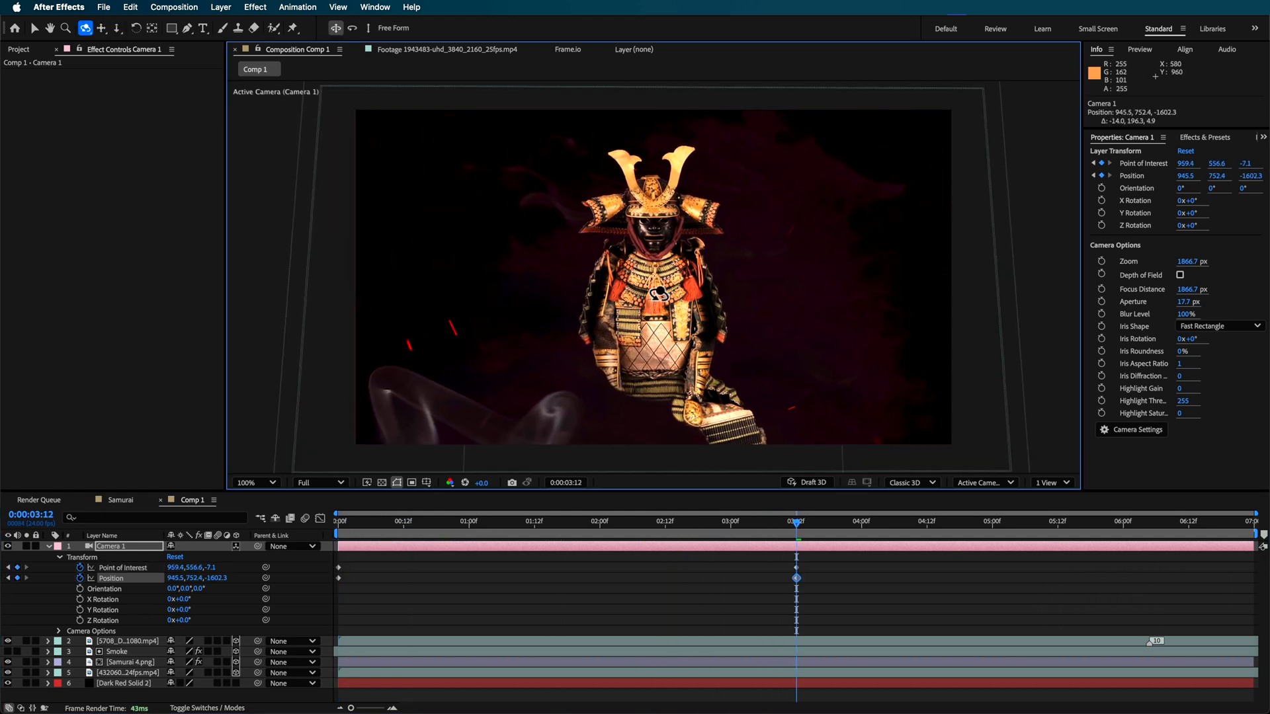
left_click(659, 540)
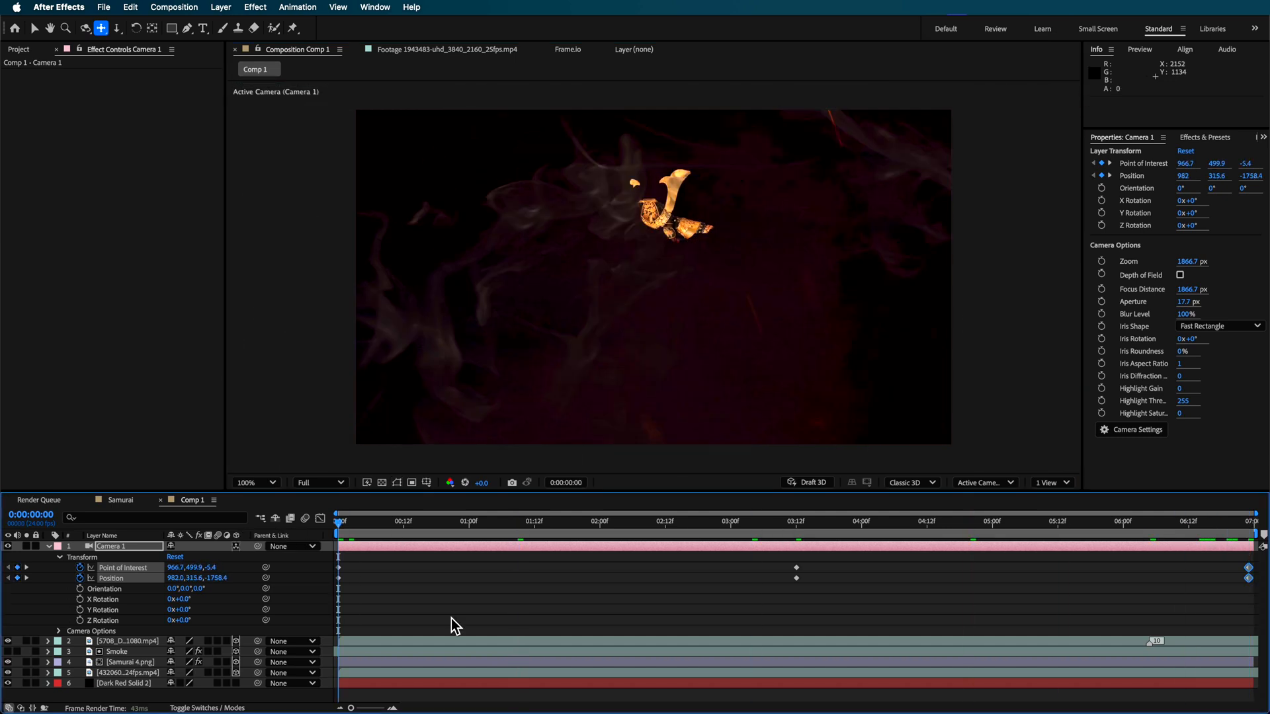
key("Space")
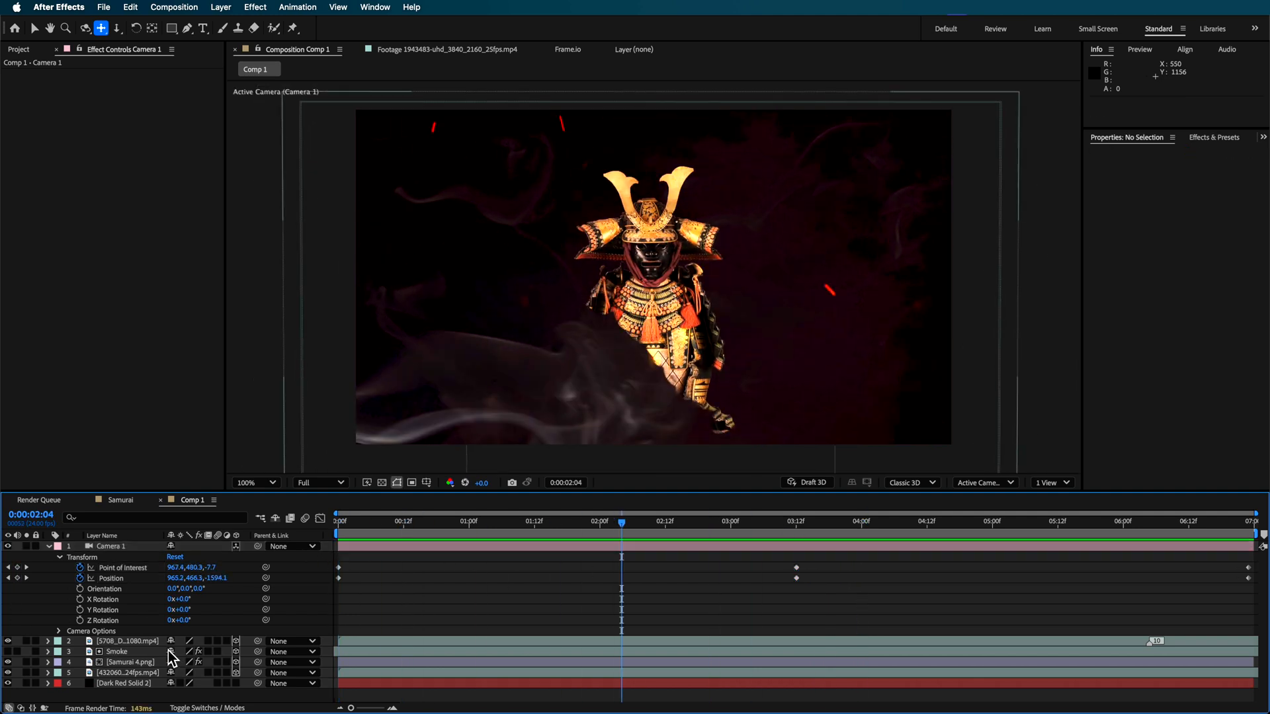
Push Samurai 4.png forward in Z, parent Smoke to it, rename particles to Embers and preview the push.
left_click(106, 681)
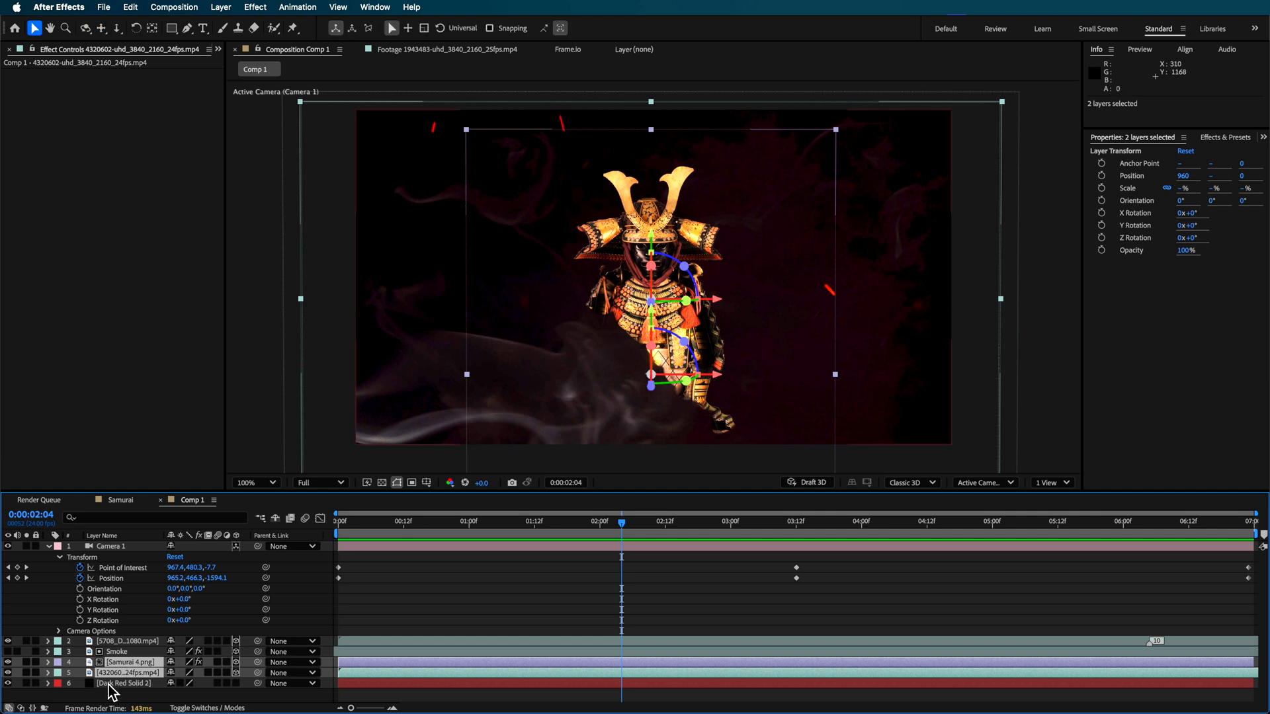
left_click(114, 662)
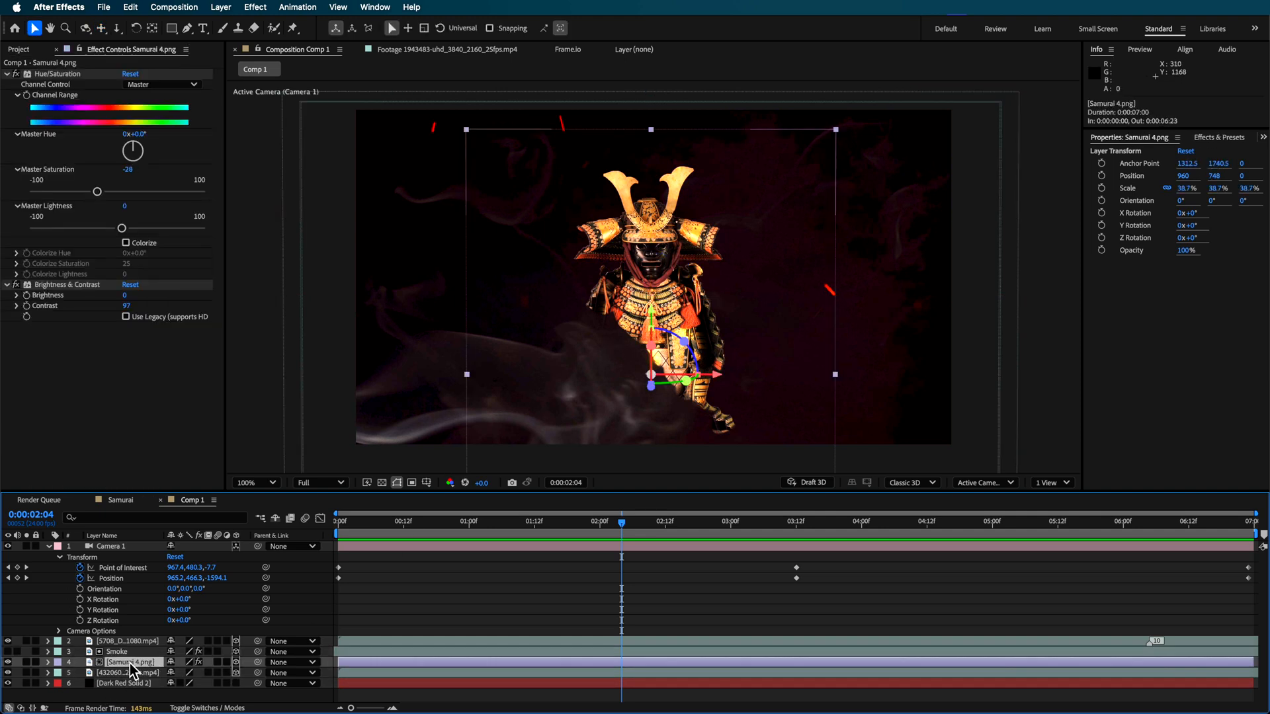
left_click(109, 651)
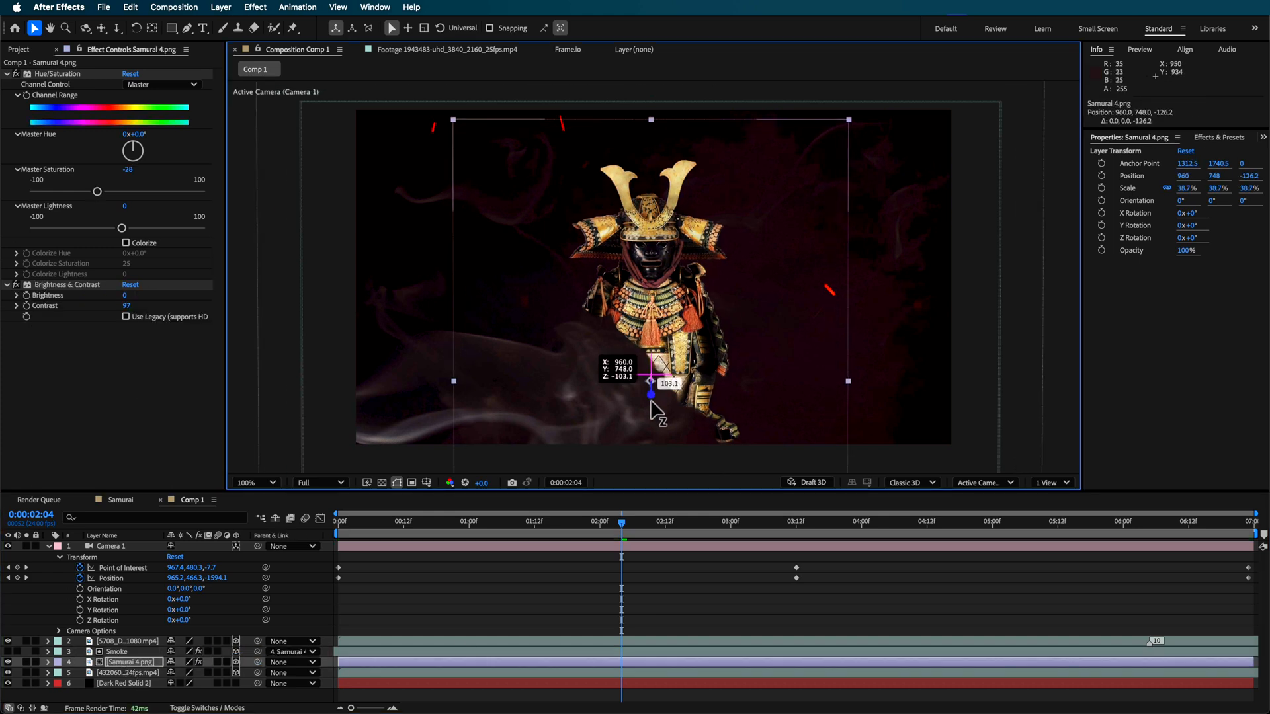
left_click_drag(652, 392, 652, 405)
type("Embers")
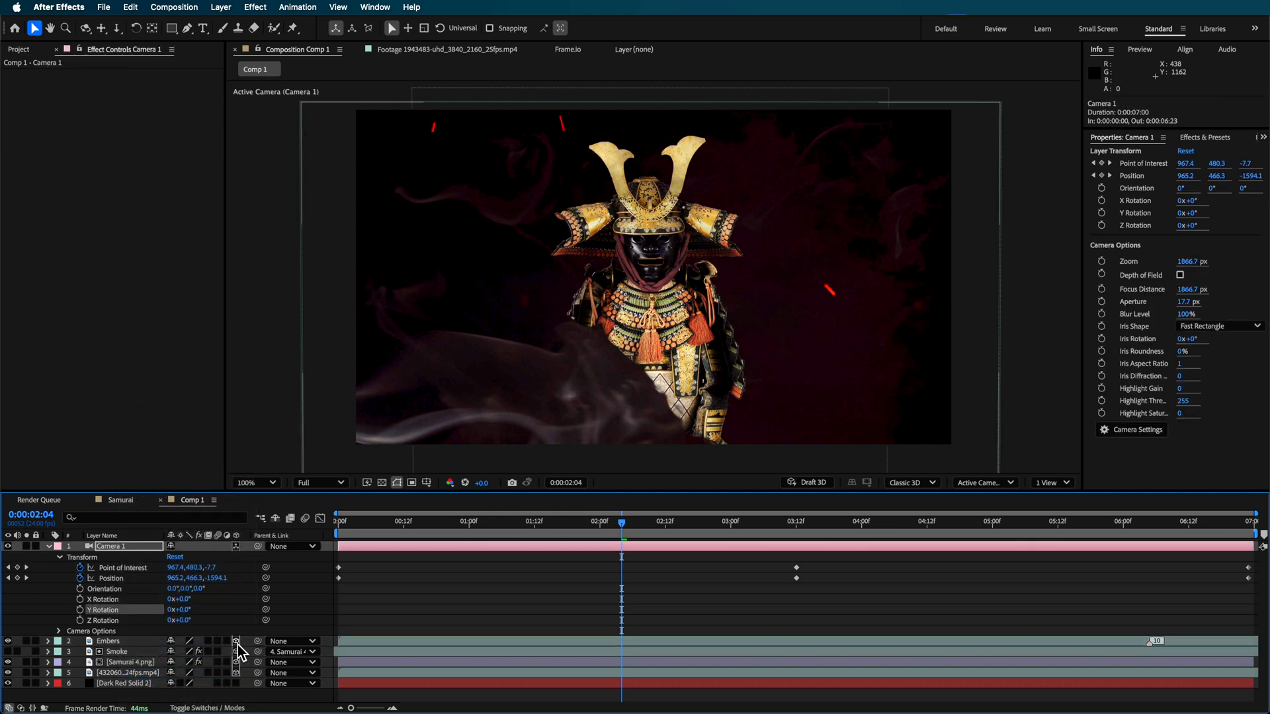
left_click(823, 540)
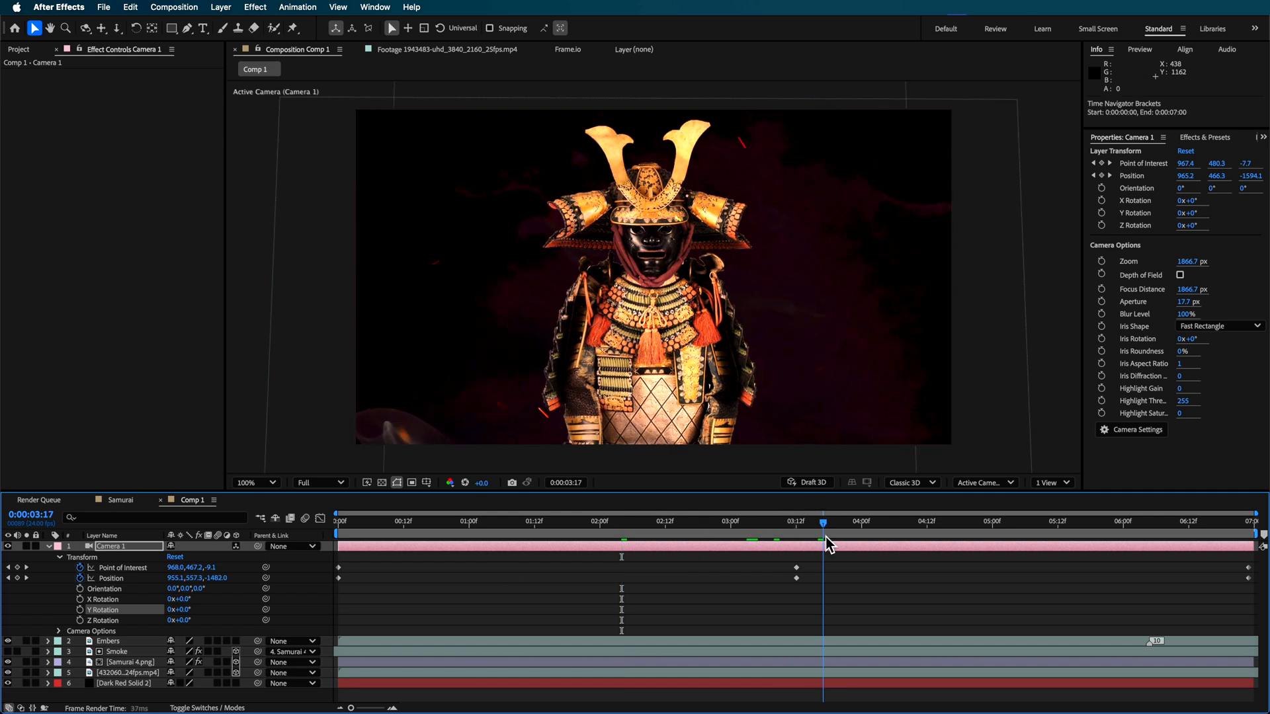
left_click_drag(825, 521, 757, 521)
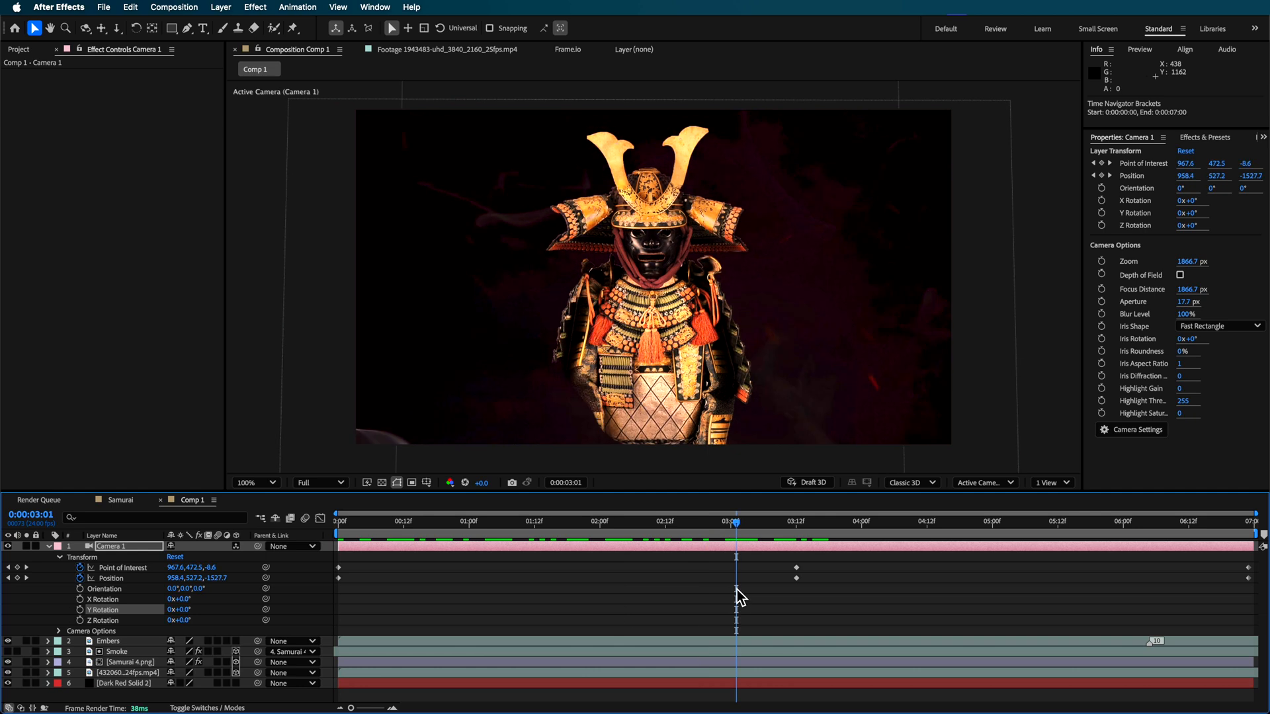
mouse_move(559, 290)
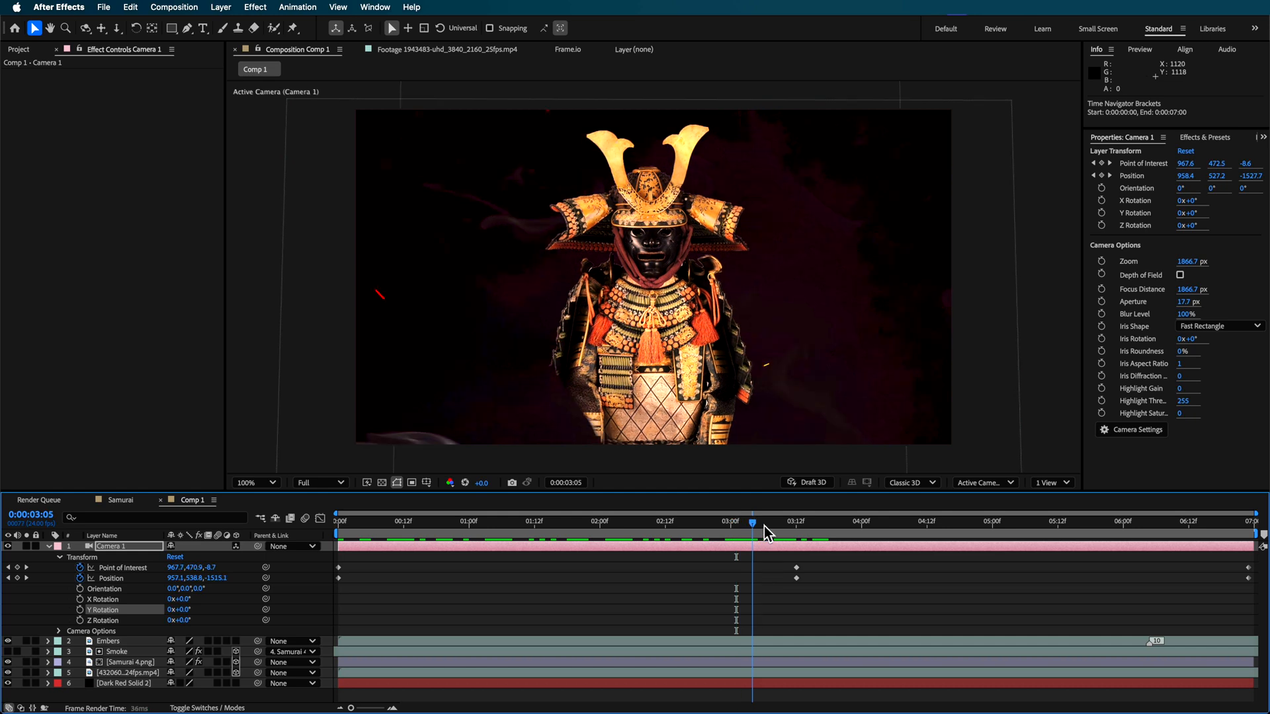
Switch to the Samurai composition and select samurai 3.jpg to view its Hue/Saturation settings.
left_click(1033, 521)
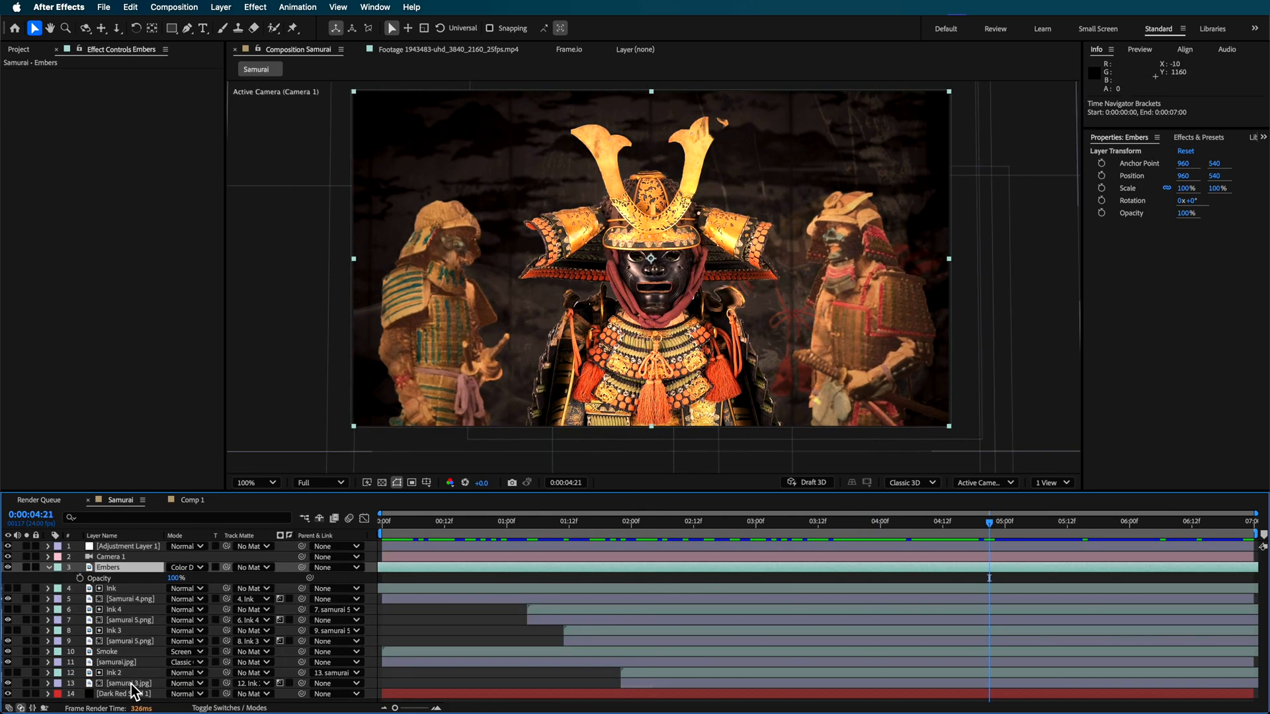
left_click(116, 694)
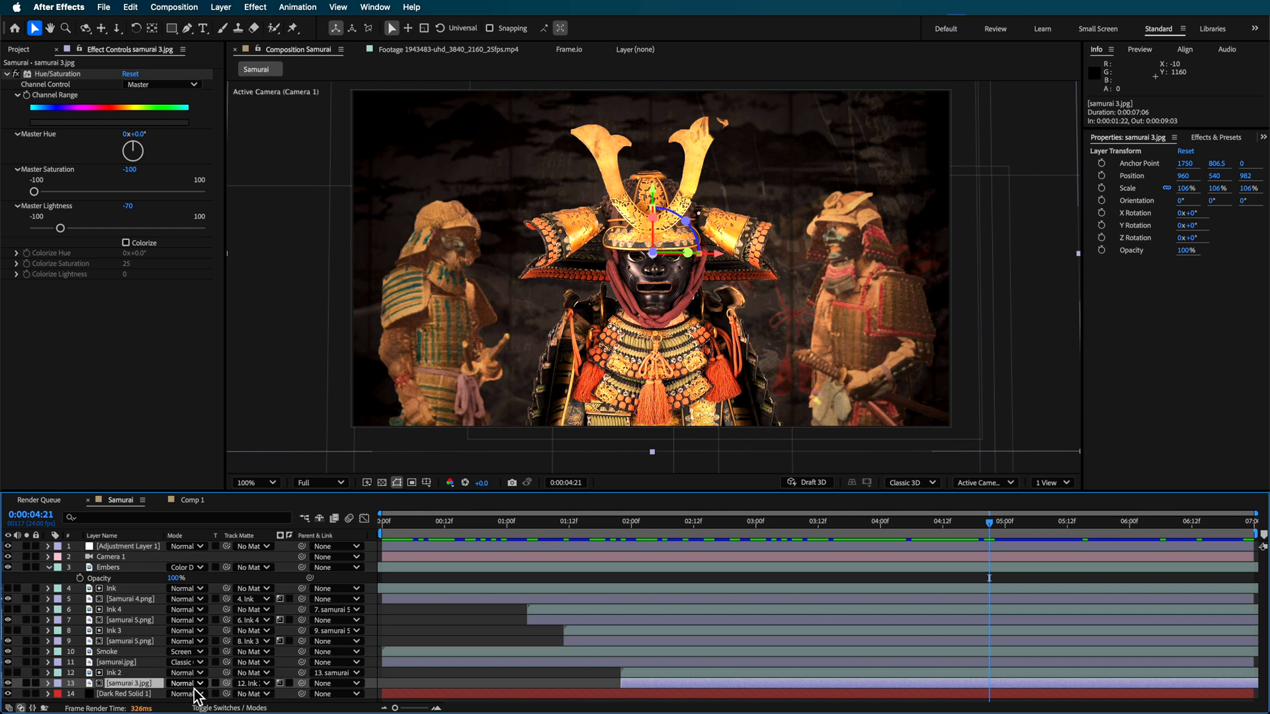
left_click(629, 539)
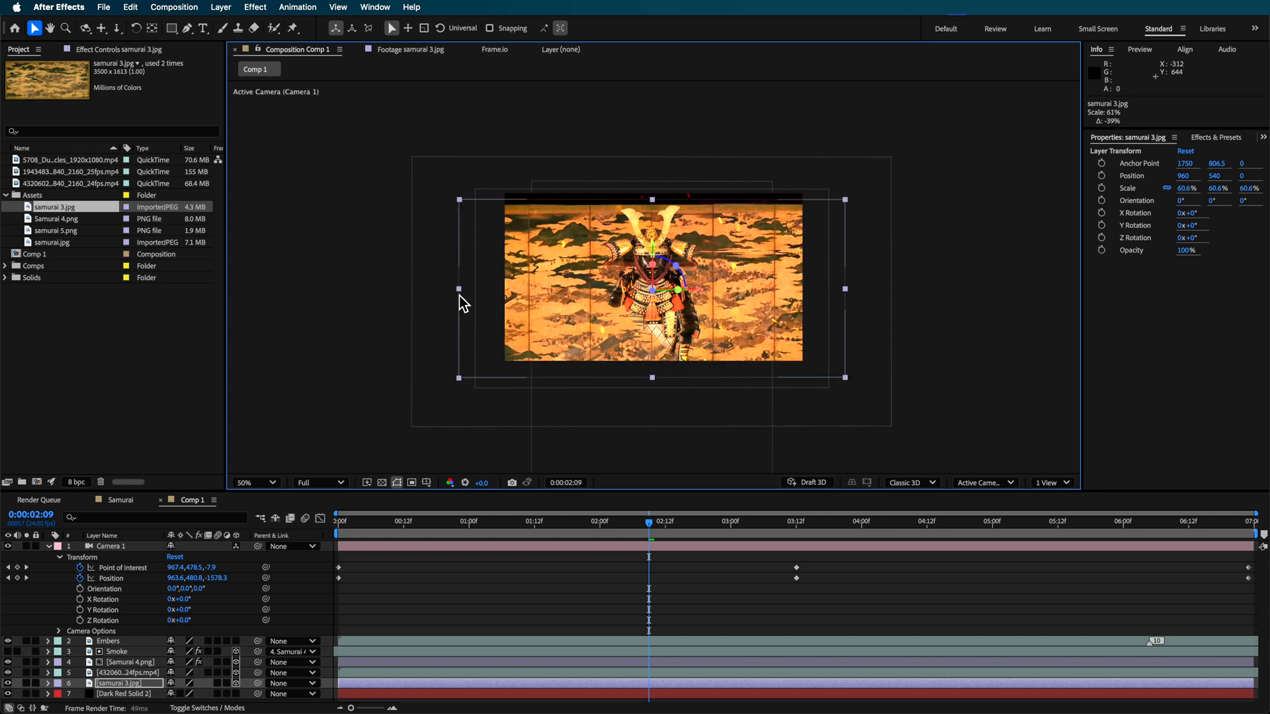
Scale and position the samurai 3.jpg backdrop, set it far back in Z and start it at 1:00.
left_click_drag(652, 291, 652, 263)
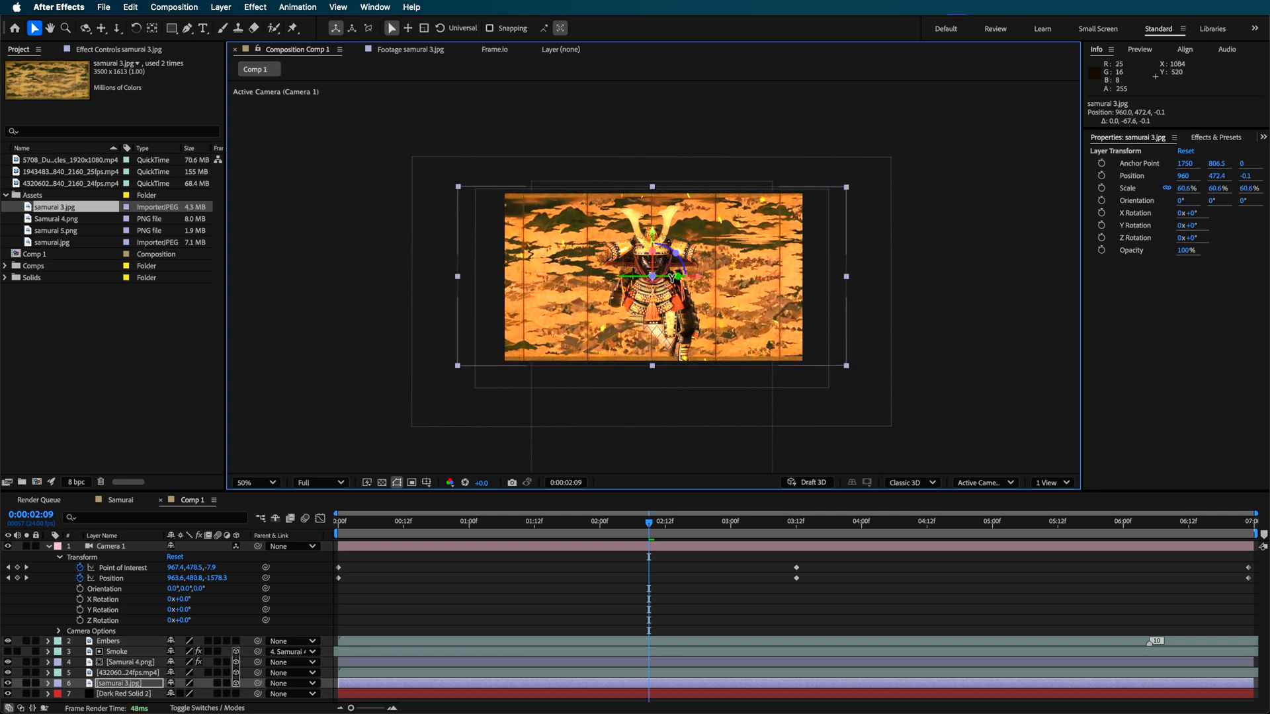
left_click_drag(649, 279, 611, 294)
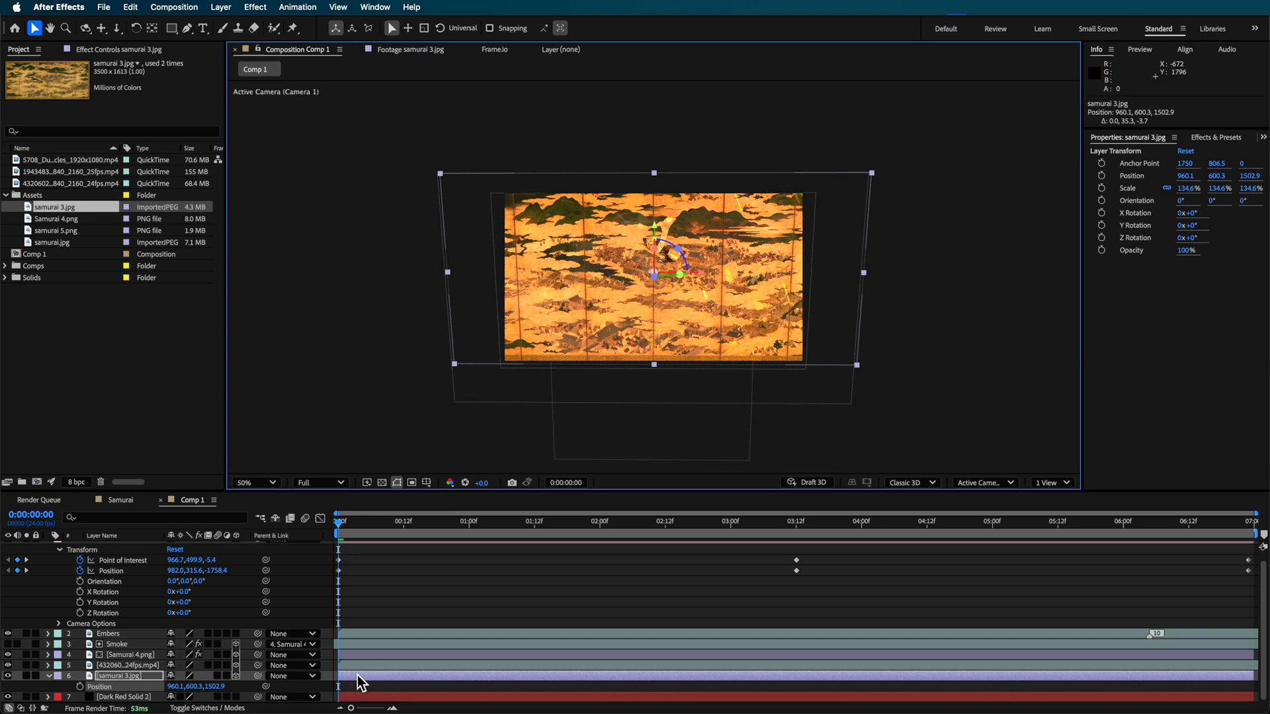
left_click(468, 533)
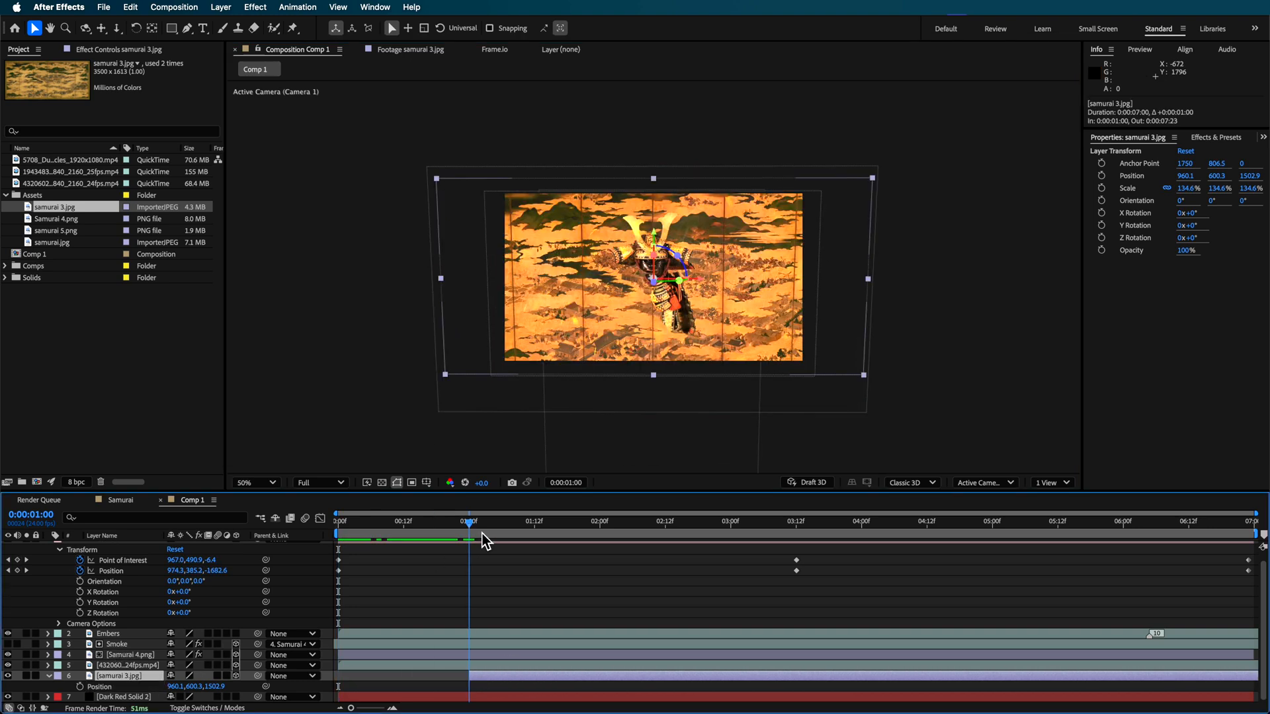
left_click(103, 643)
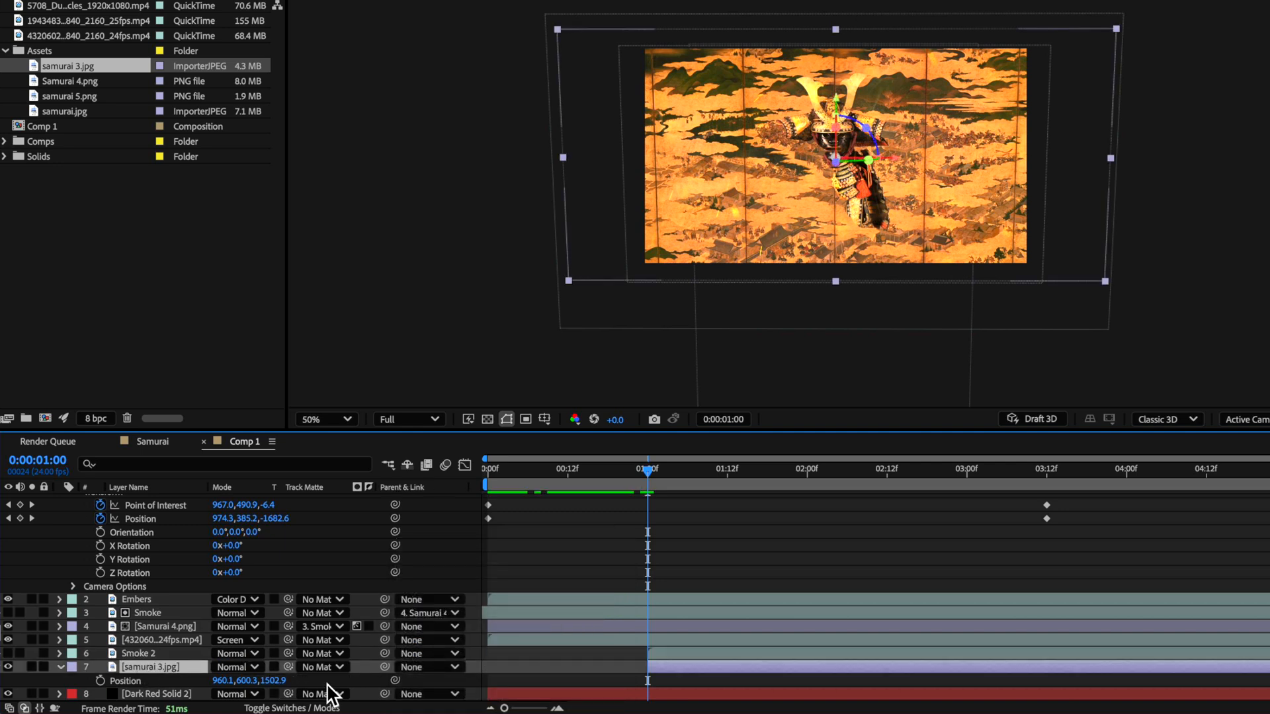
Keep samurai 3.jpg Master Saturation at -100 and raise Master Lightness from -70 to about 1.
left_click(322, 667)
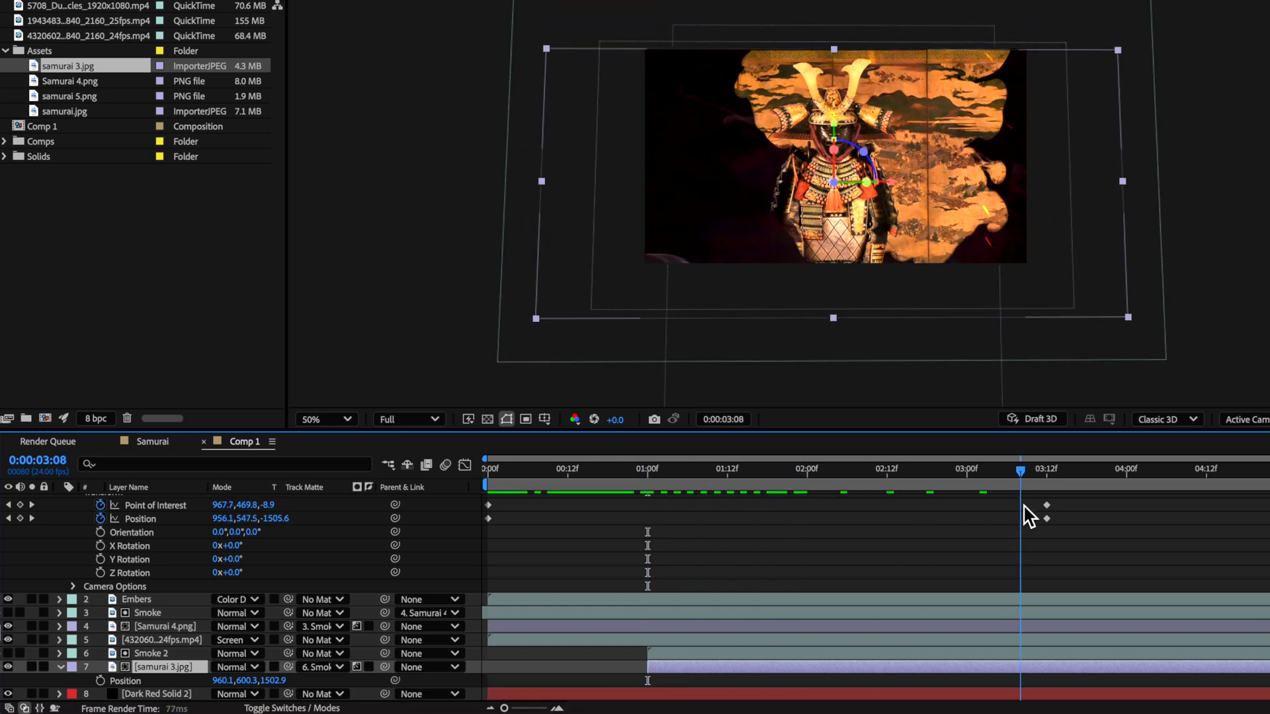
left_click(1020, 471)
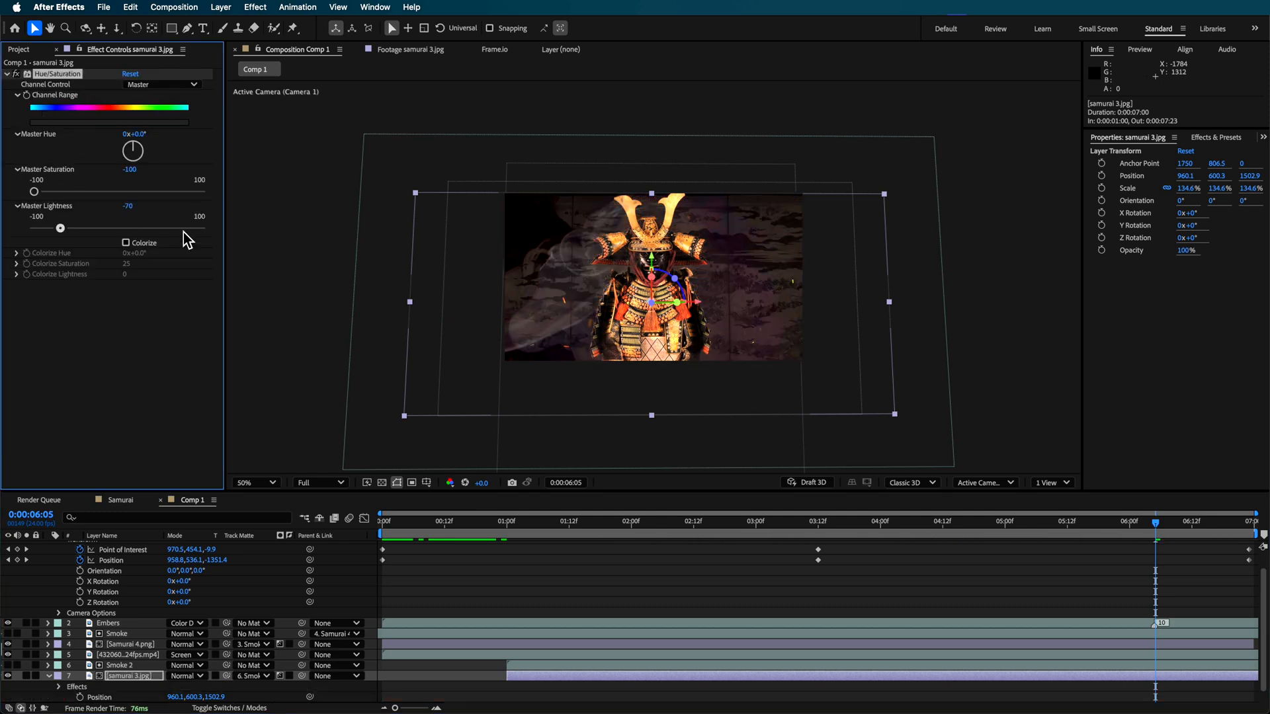
left_click_drag(60, 227, 122, 227)
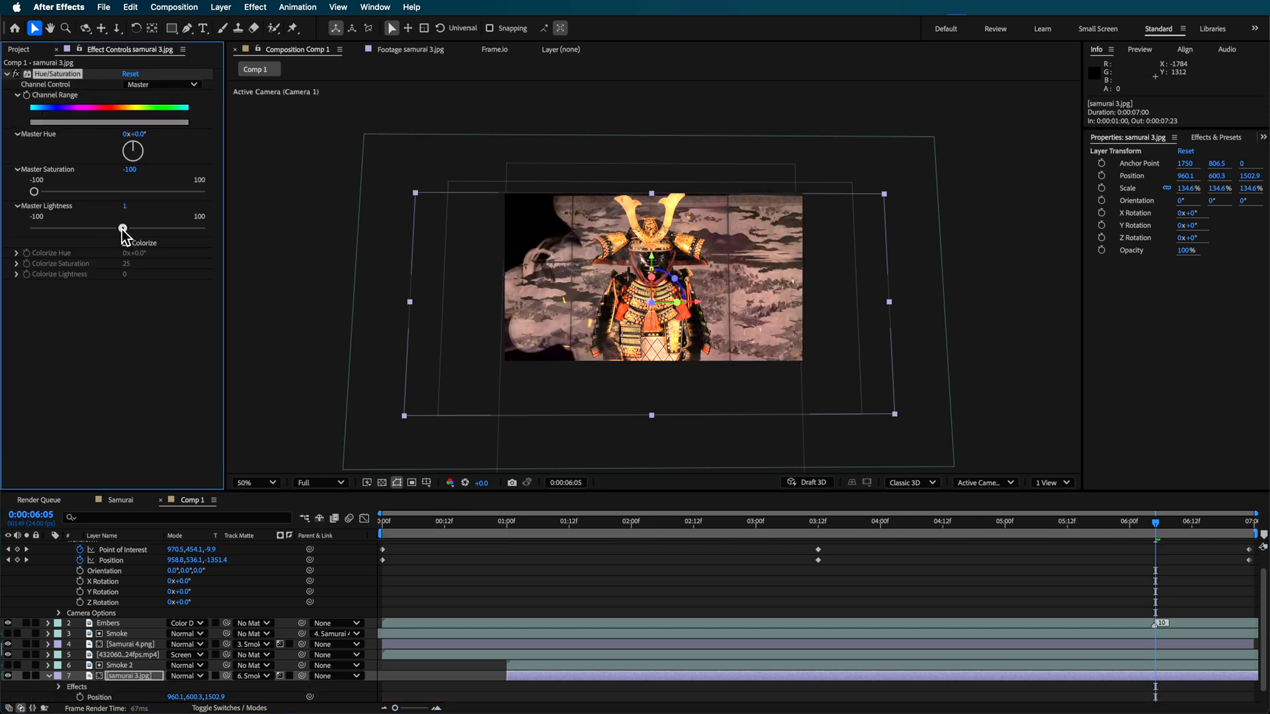
left_click_drag(121, 226, 58, 226)
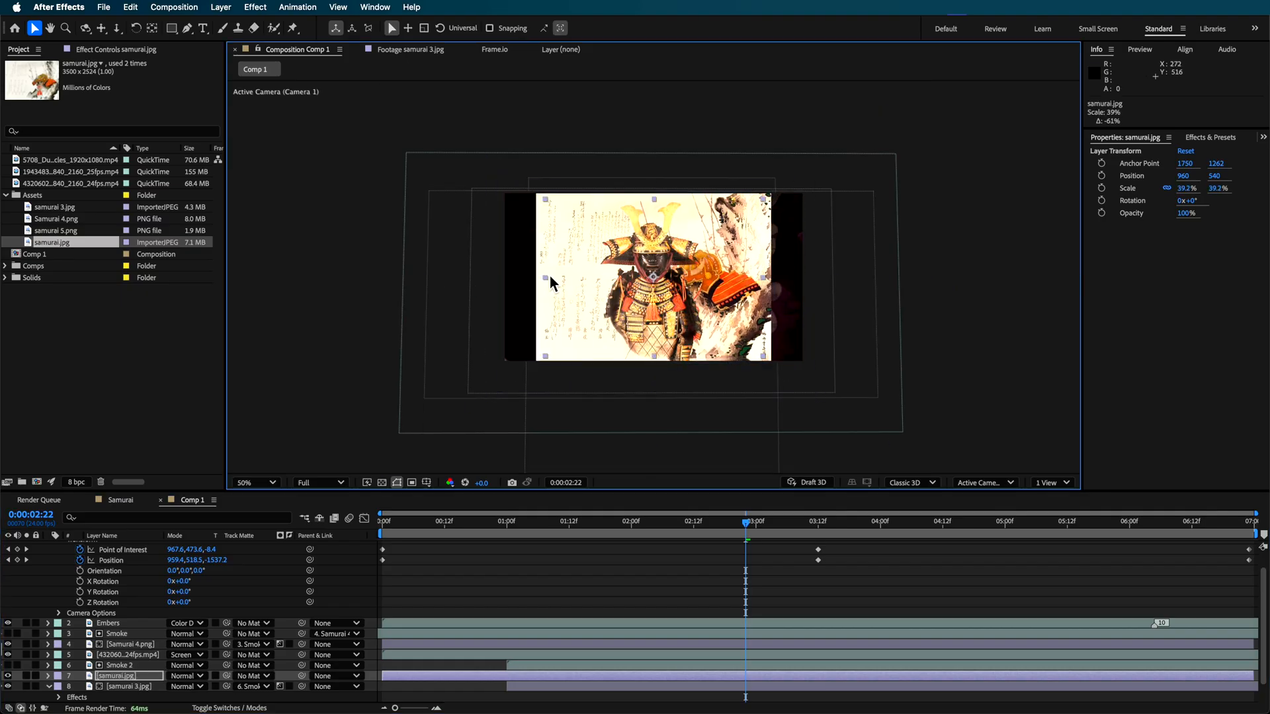
Add samurai.jpg with Extract, saturation -50 and contrast 100, scaled to 52.5%, and move to about 2 seconds.
left_click_drag(550, 279, 656, 279)
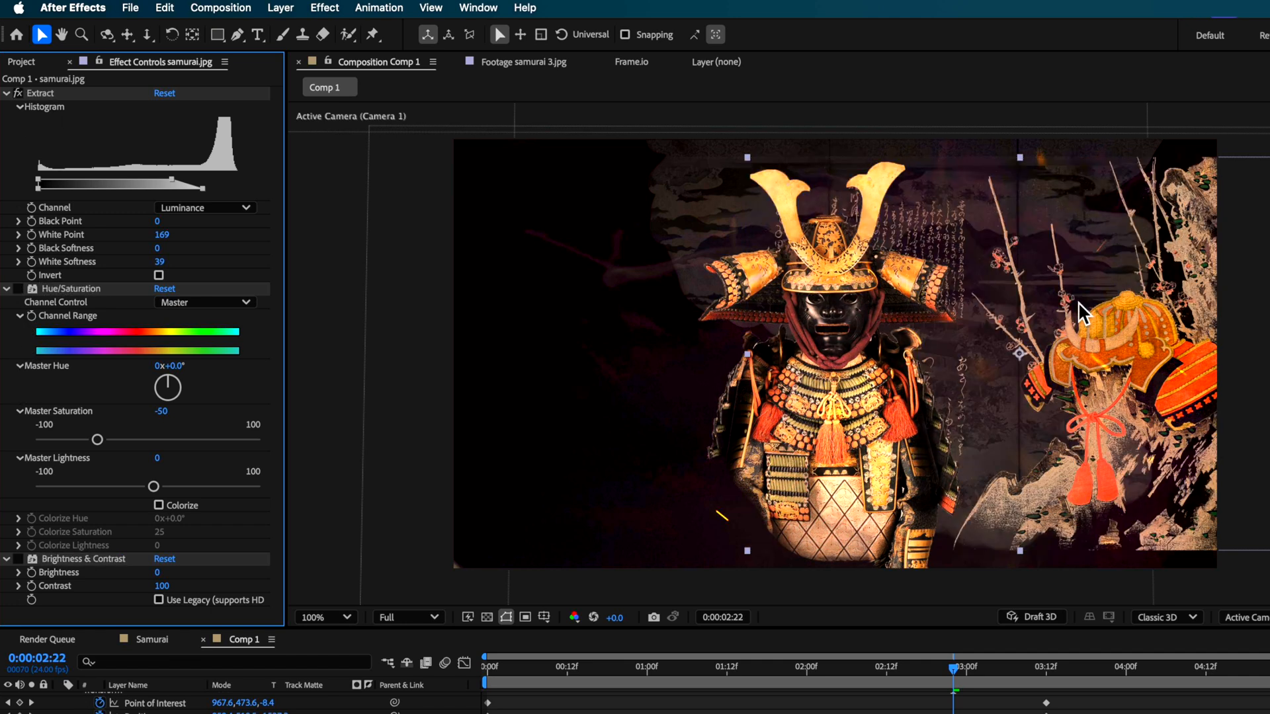
left_click(522, 7)
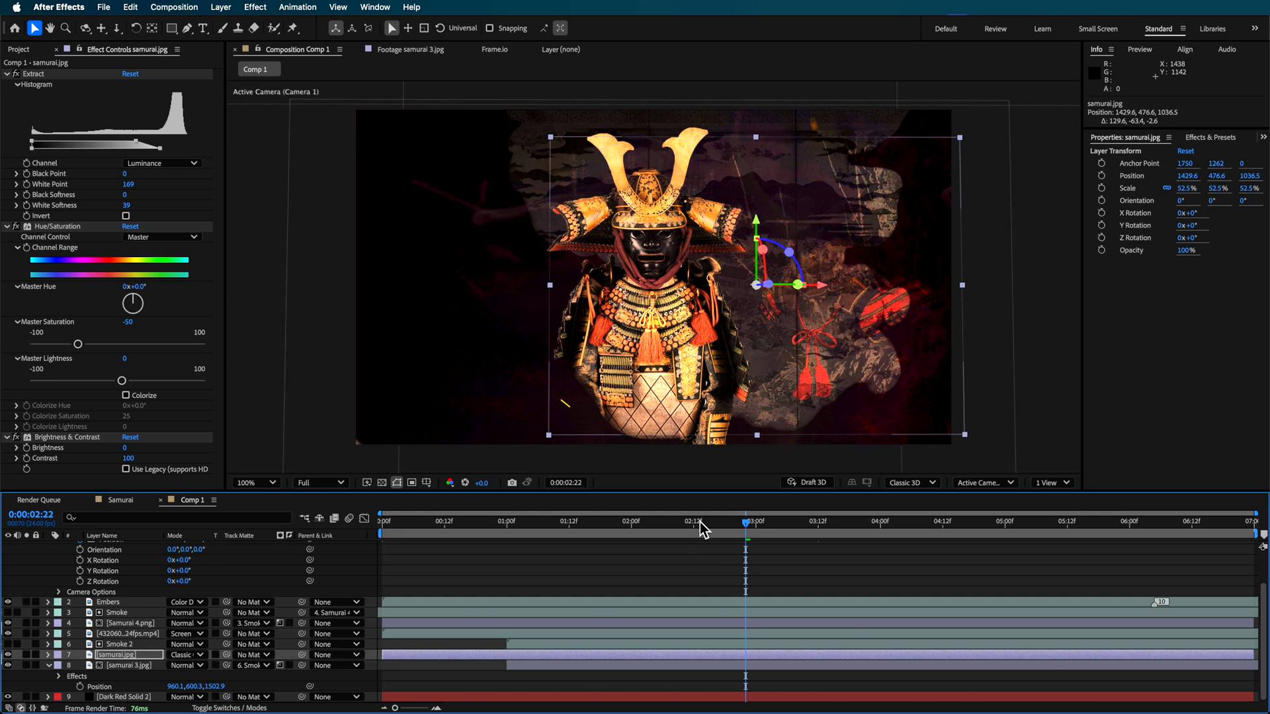
left_click(791, 523)
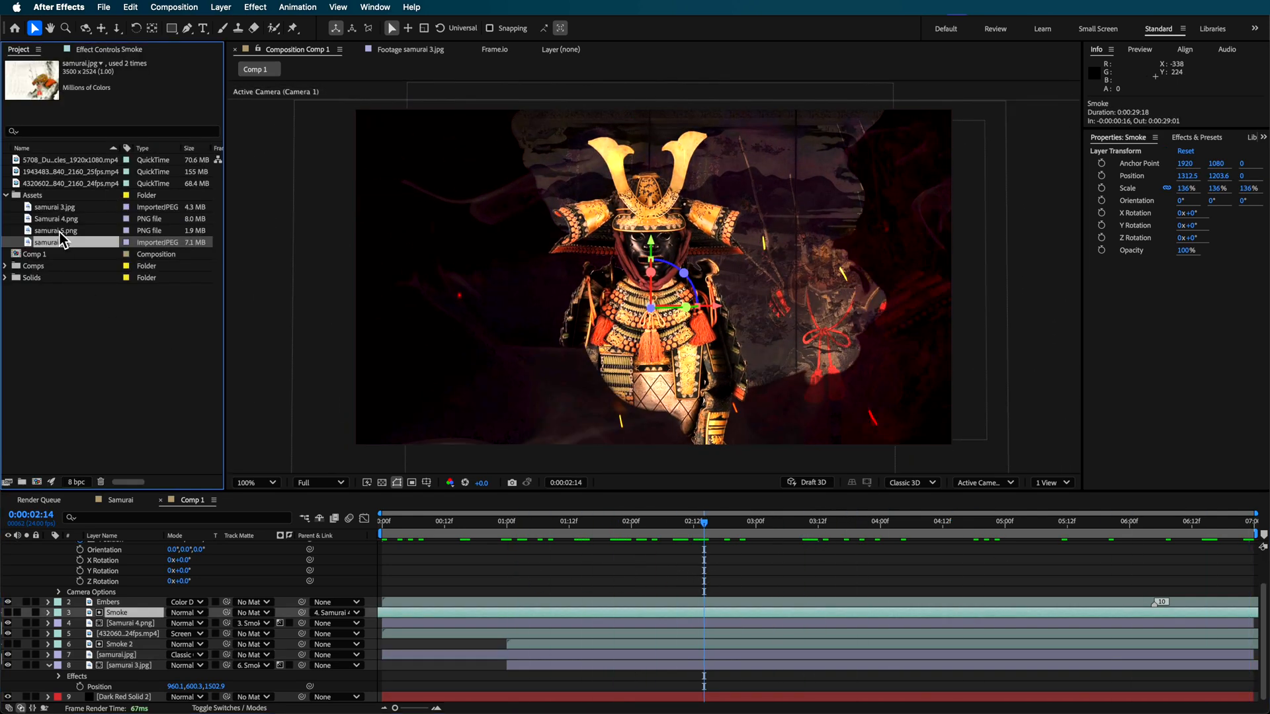
Add samurai 5.png, mask it to a single warrior, place it on the right and push it back in Z.
left_click(56, 218)
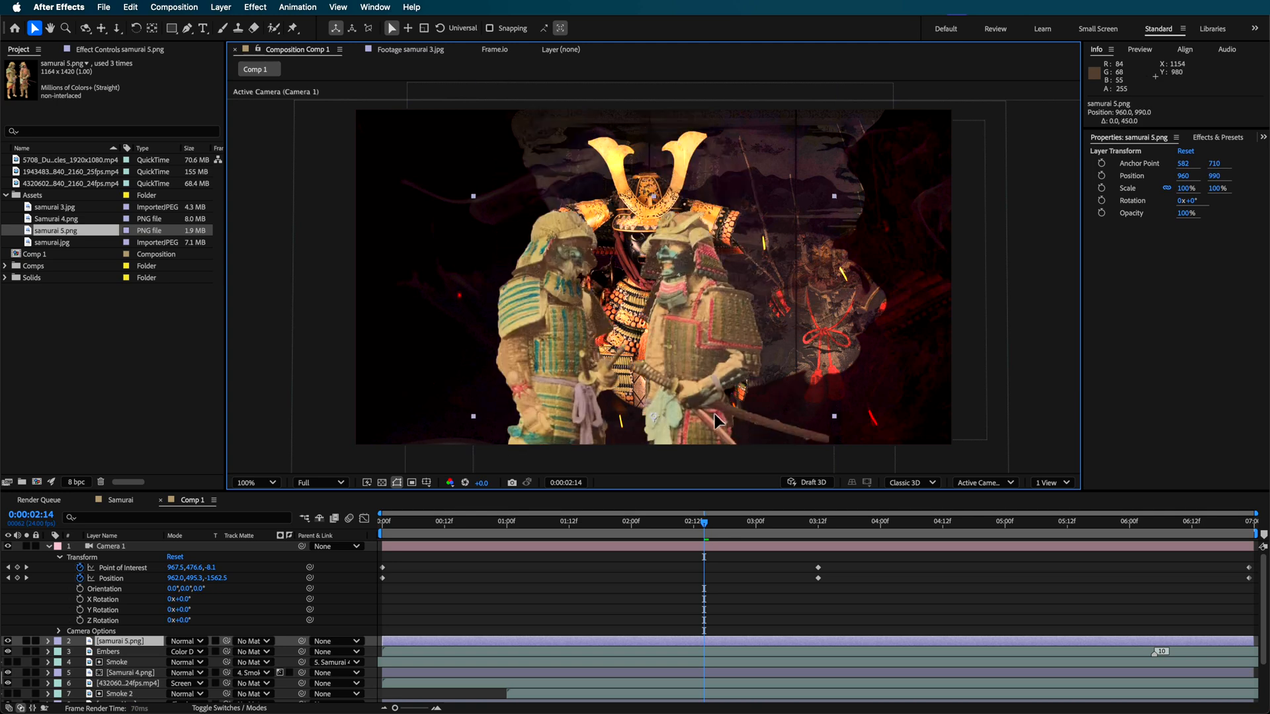
left_click_drag(717, 421, 652, 295)
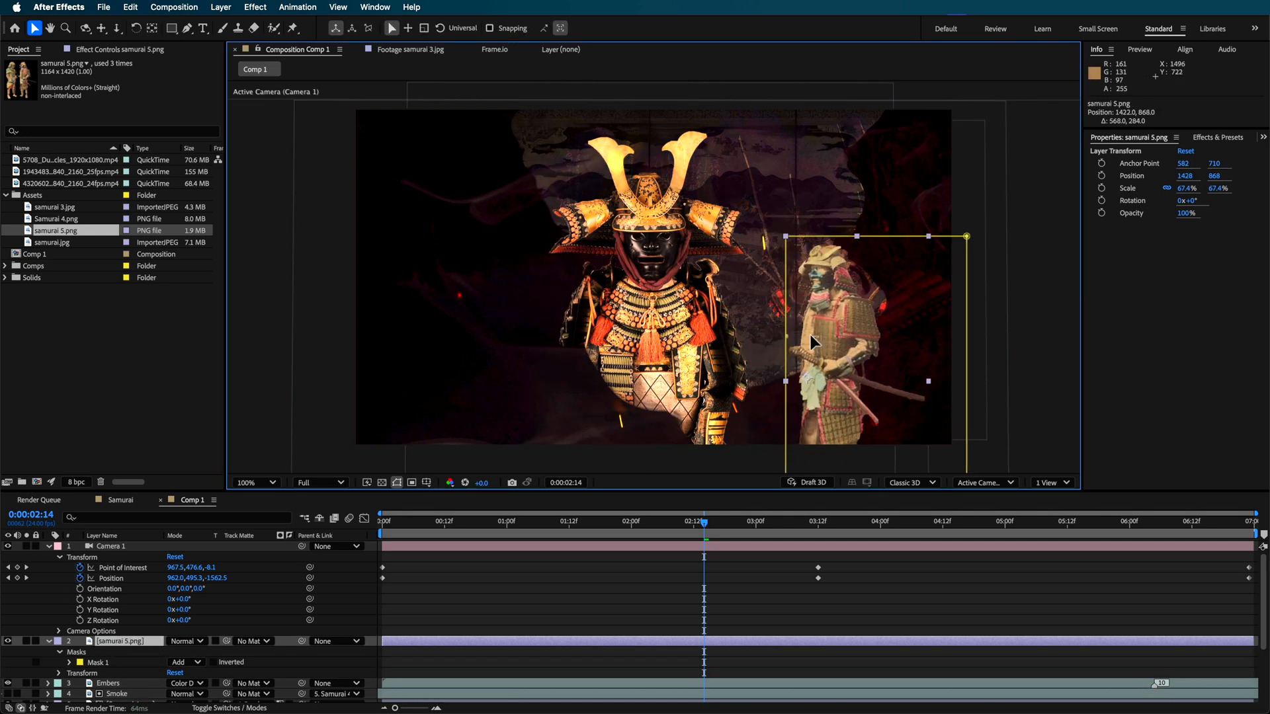
left_click_drag(965, 235, 1077, 112)
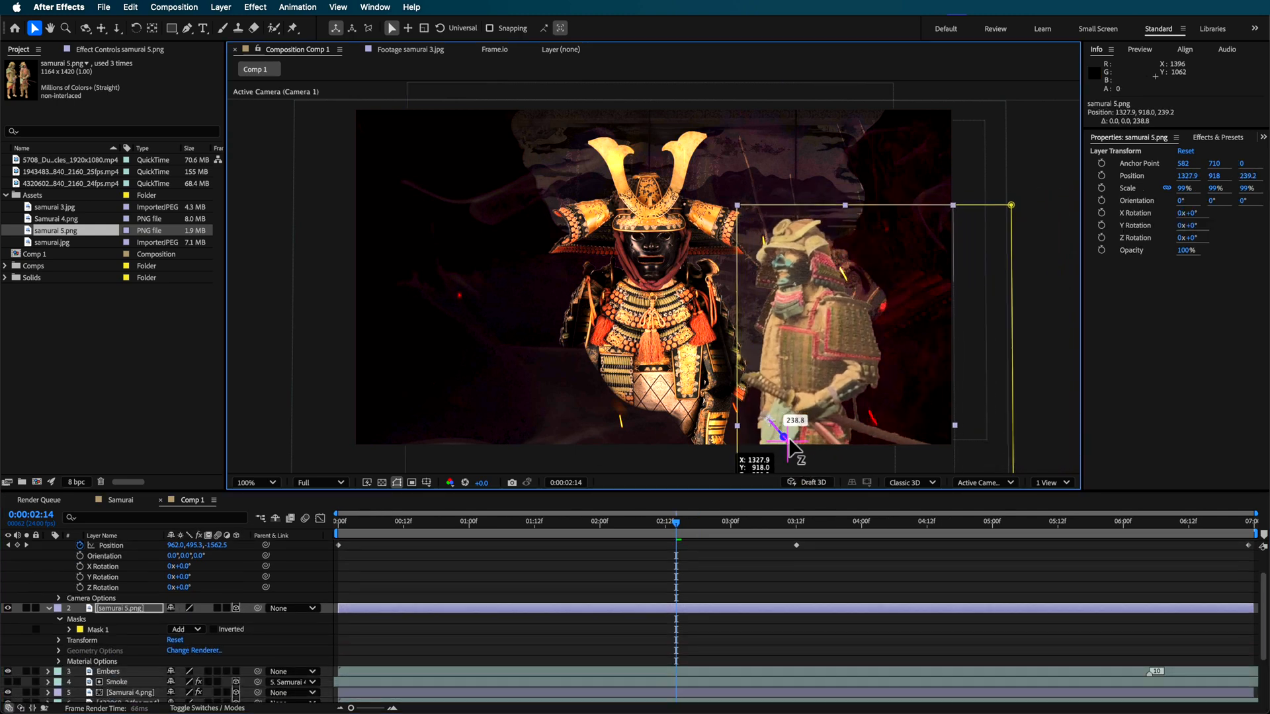
left_click_drag(954, 425, 934, 427)
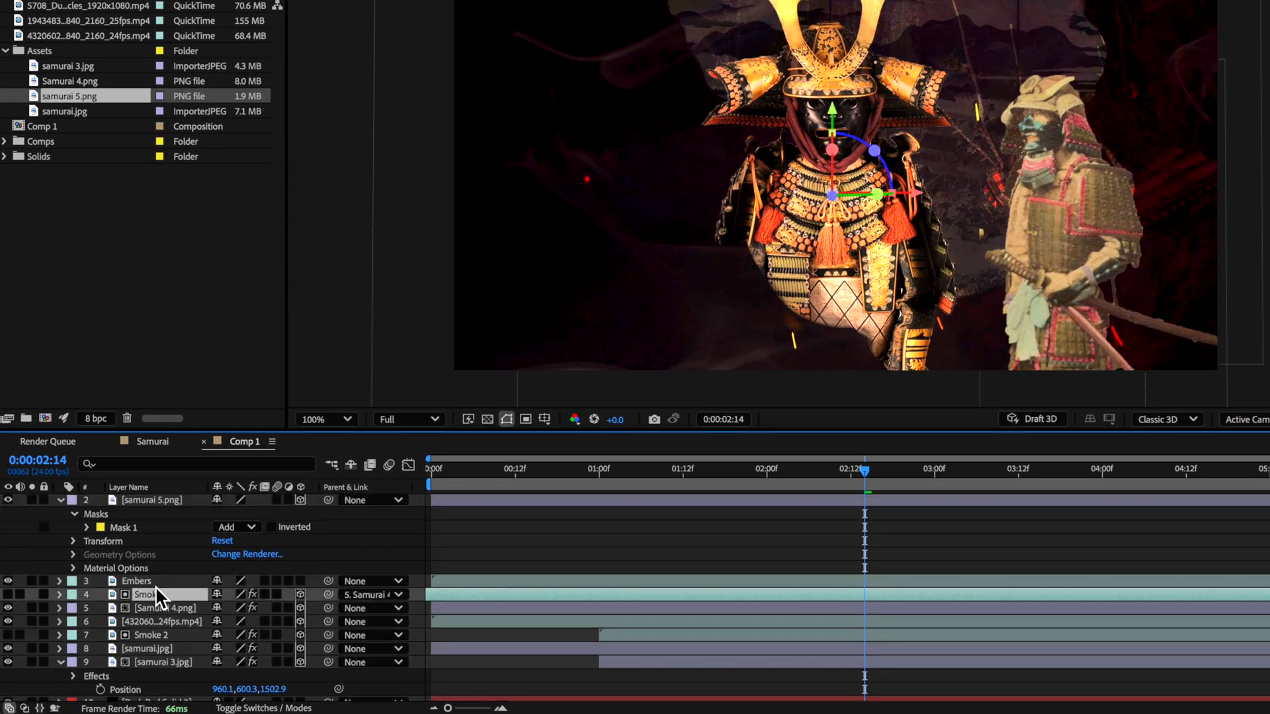
Duplicate Smoke, move Smoke 3 over the right warrior, parent it to samurai 5.png and use it as the track matte.
left_click(8, 595)
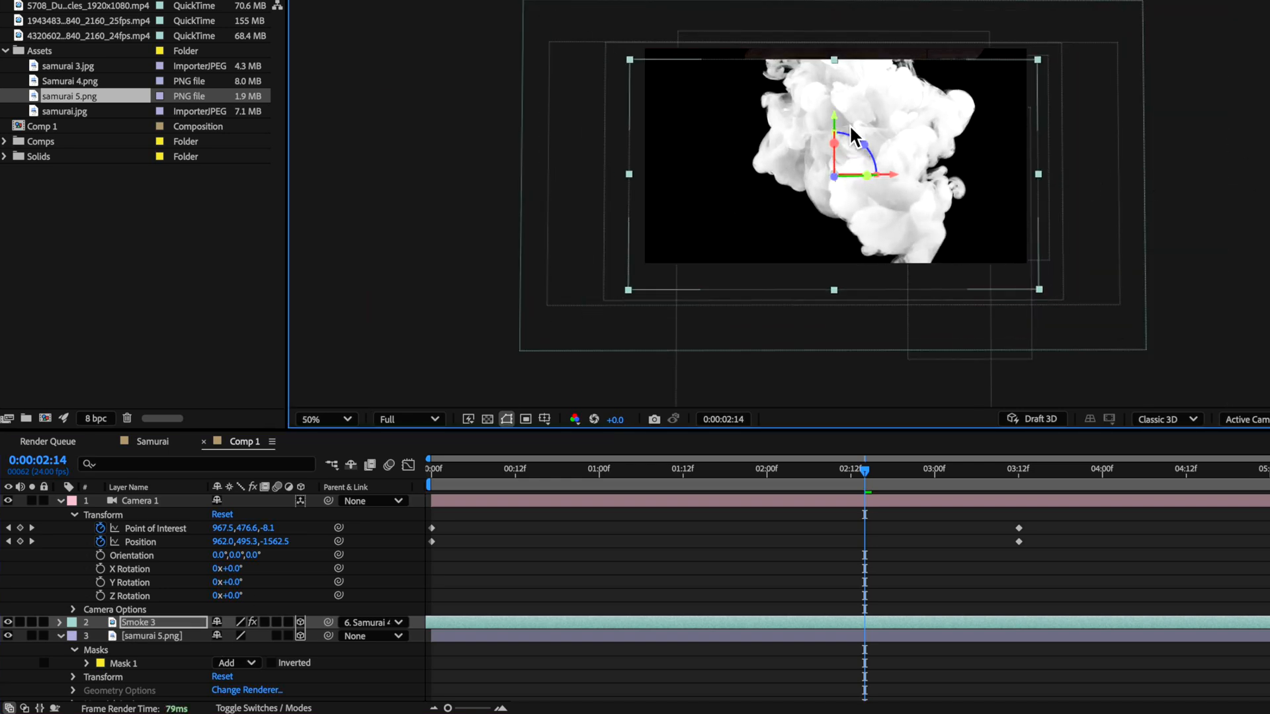
left_click_drag(851, 133, 838, 176)
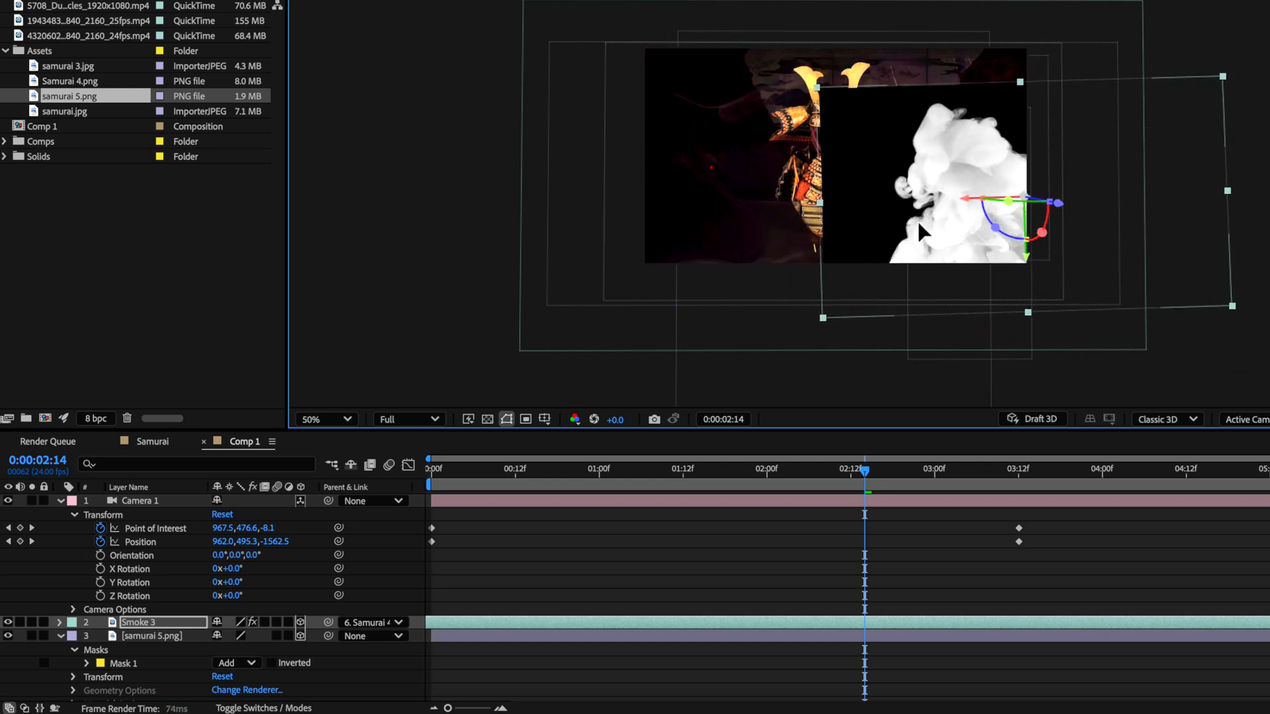
left_click(326, 420)
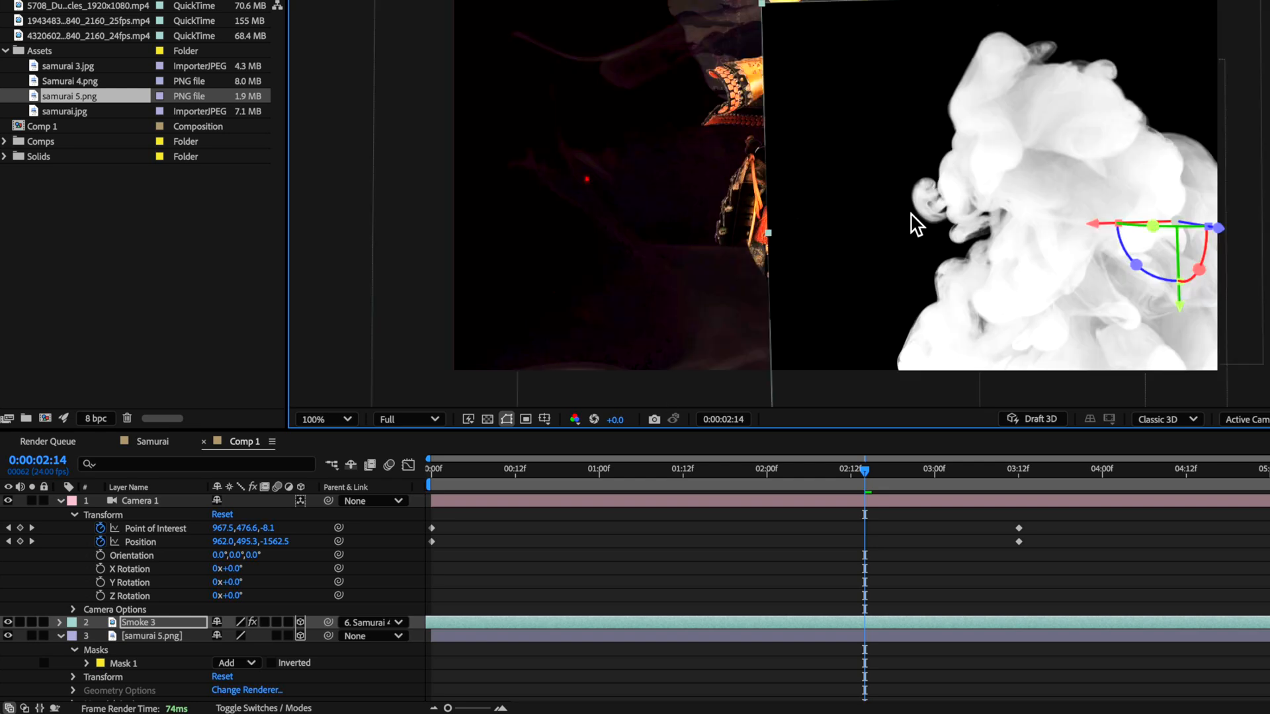
left_click(8, 622)
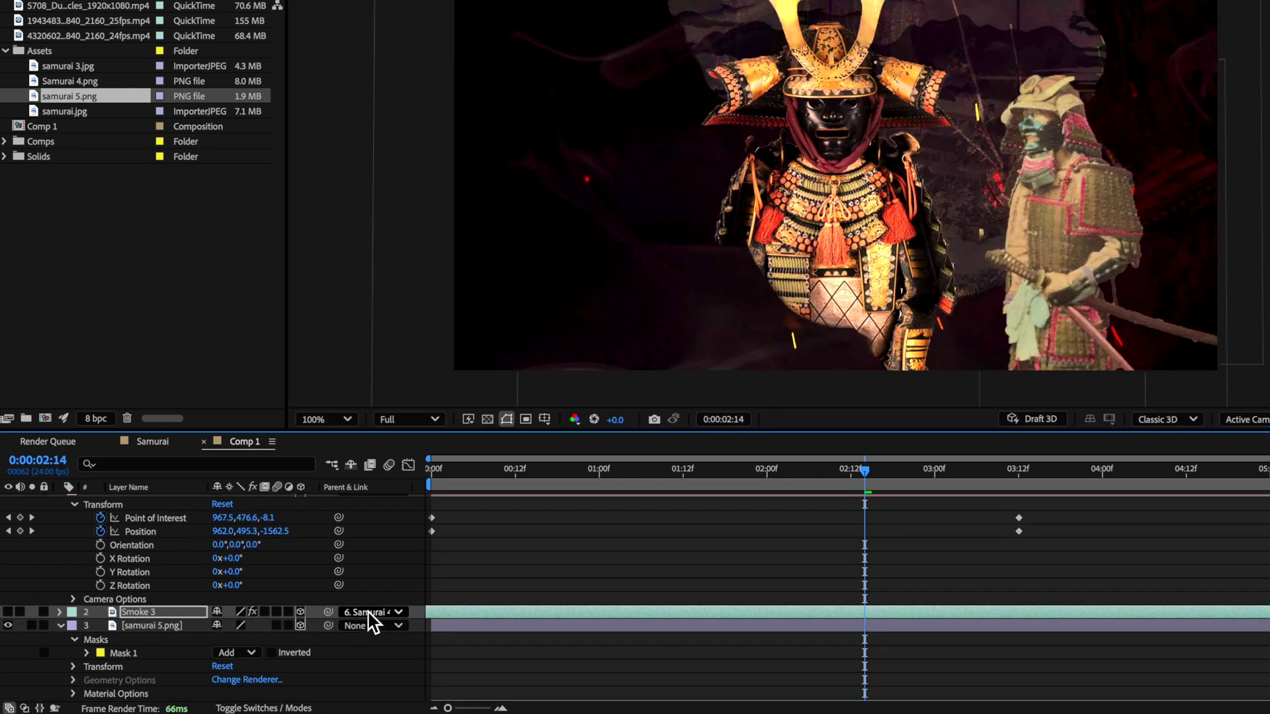
left_click(373, 612)
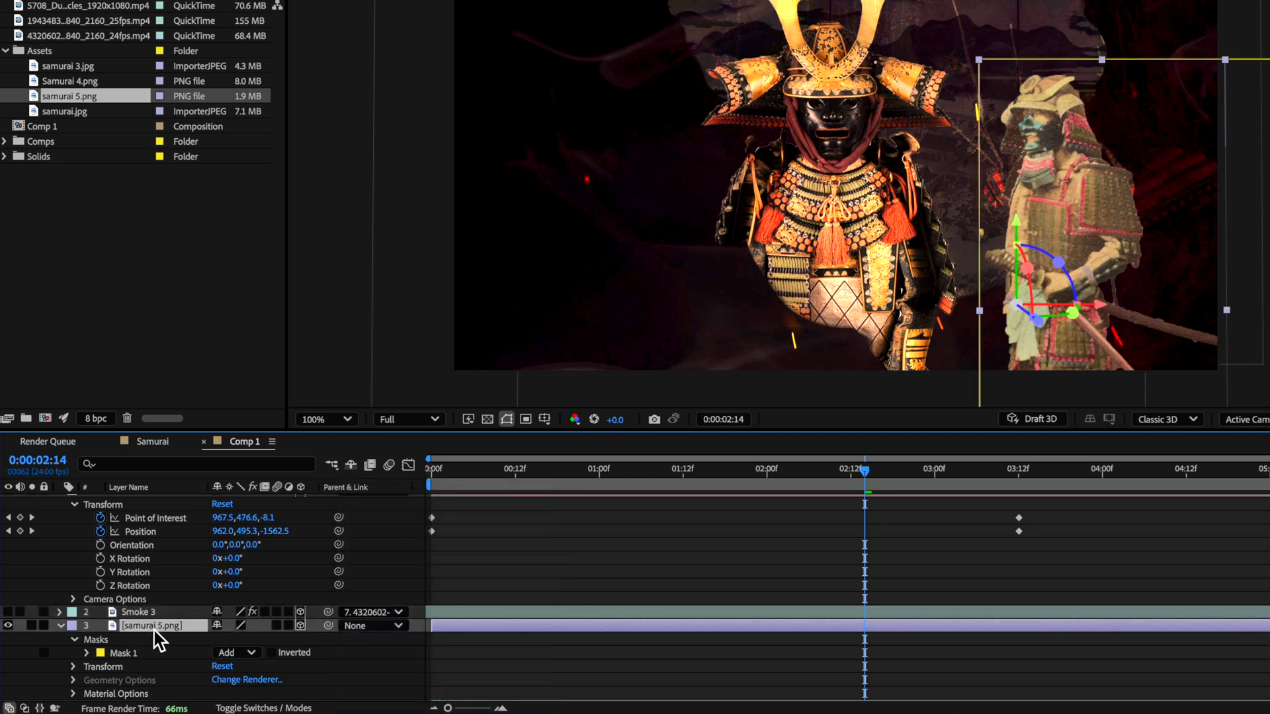
left_click(373, 626)
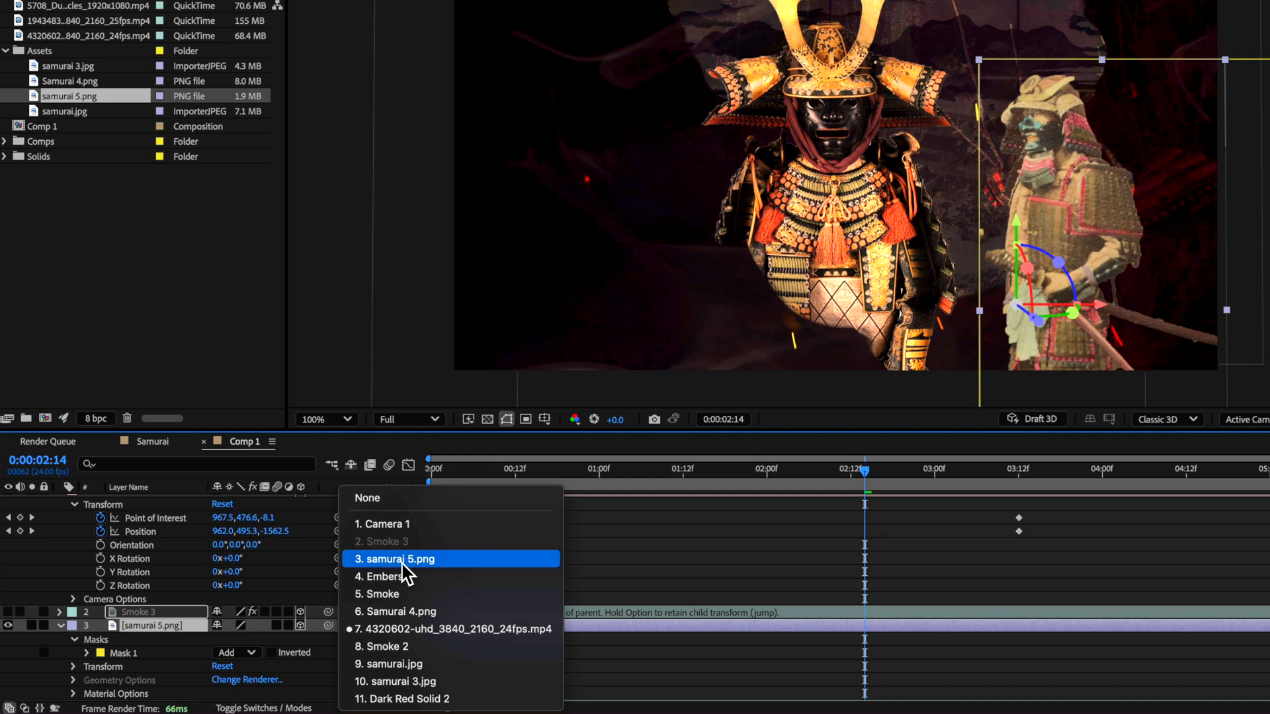
left_click(396, 558)
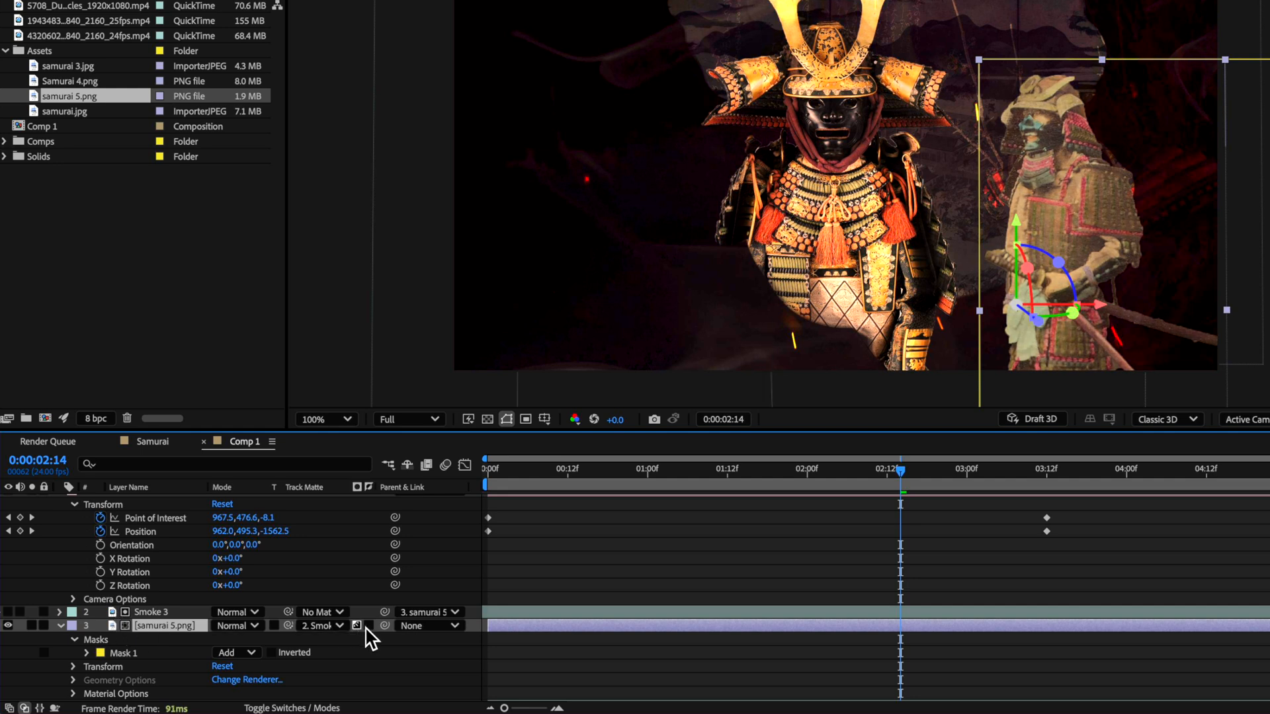
left_click(807, 471)
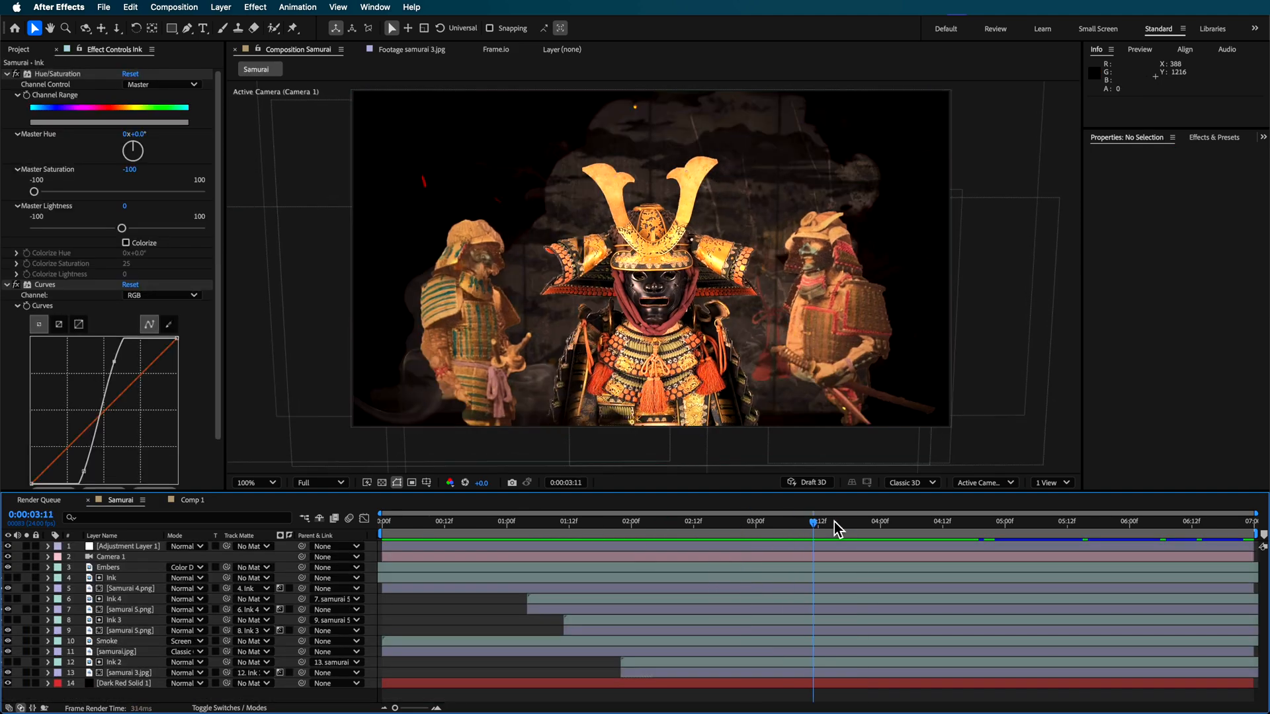
Preview the scene later in time and switch to the Samurai composition's Camera Options.
left_click(719, 522)
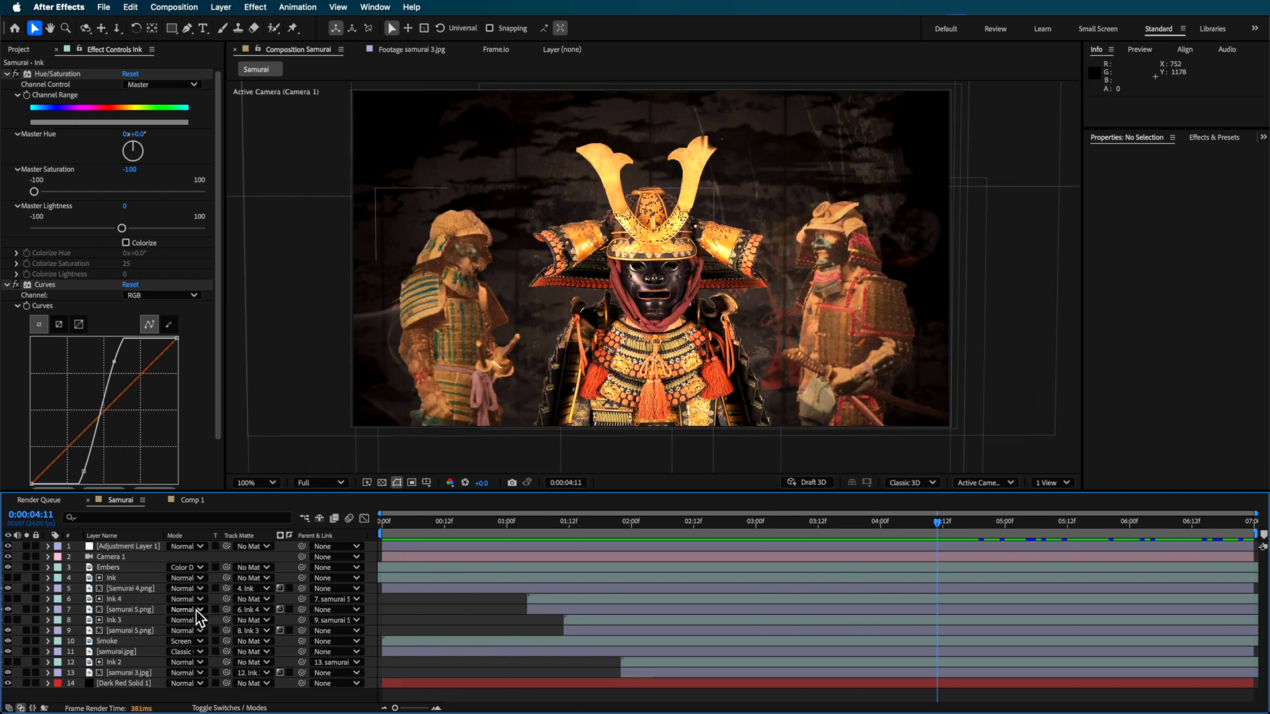
left_click(111, 556)
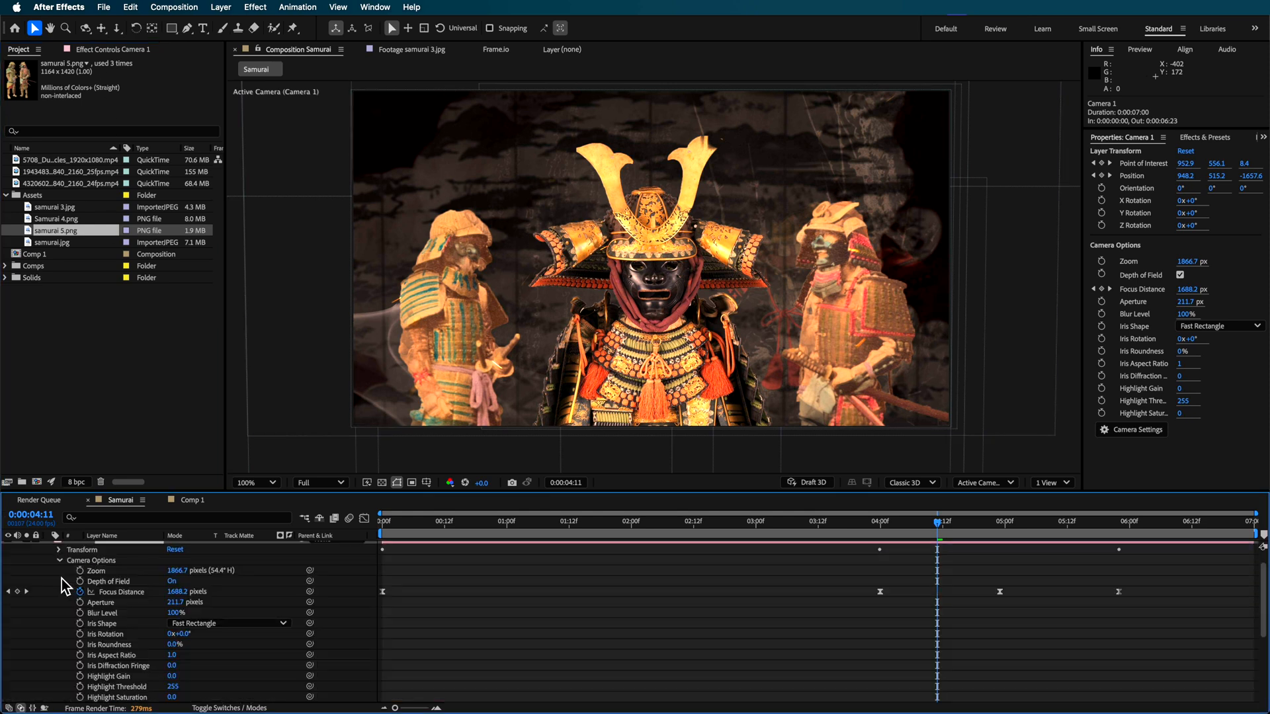
left_click(171, 581)
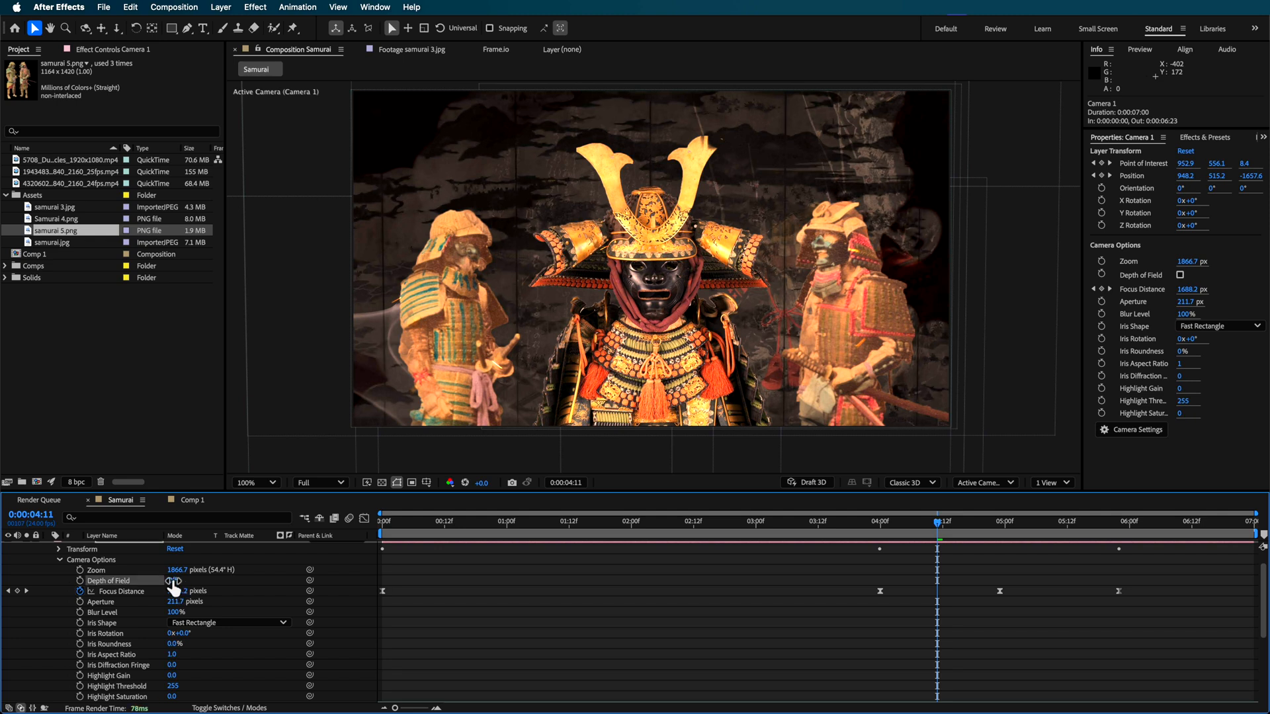
left_click(171, 581)
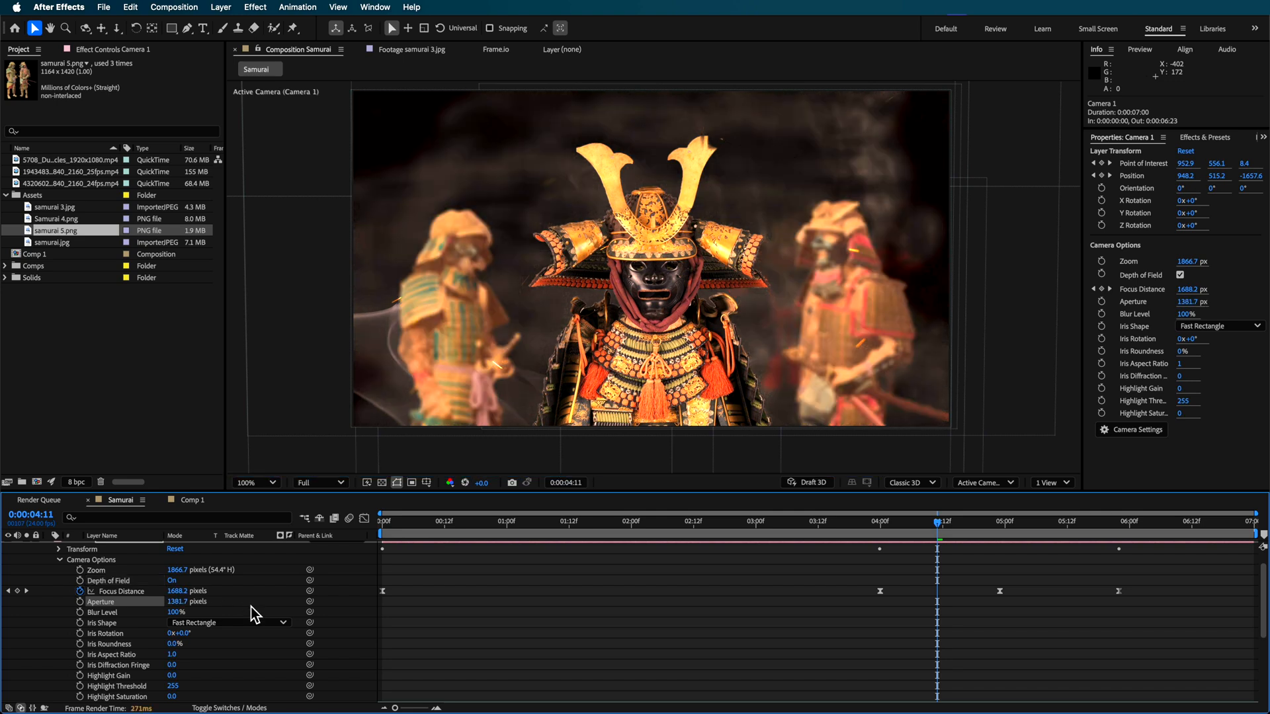
mouse_move(243, 606)
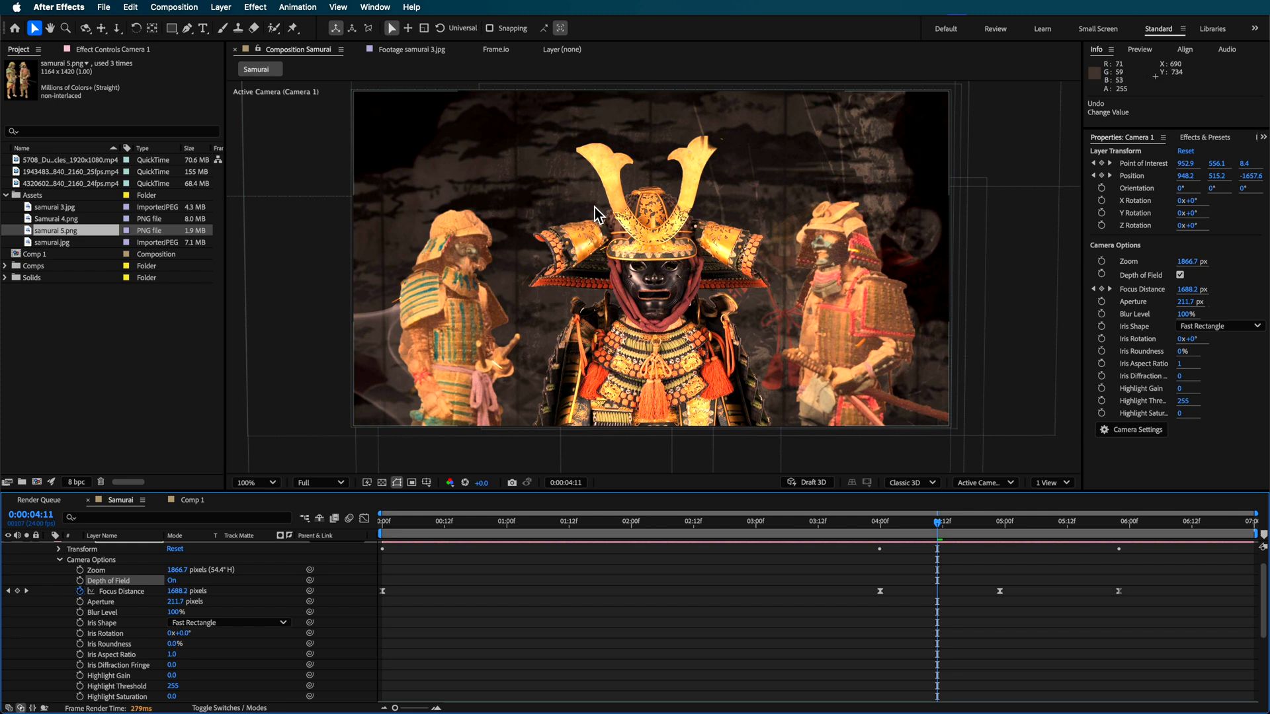
left_click(382, 523)
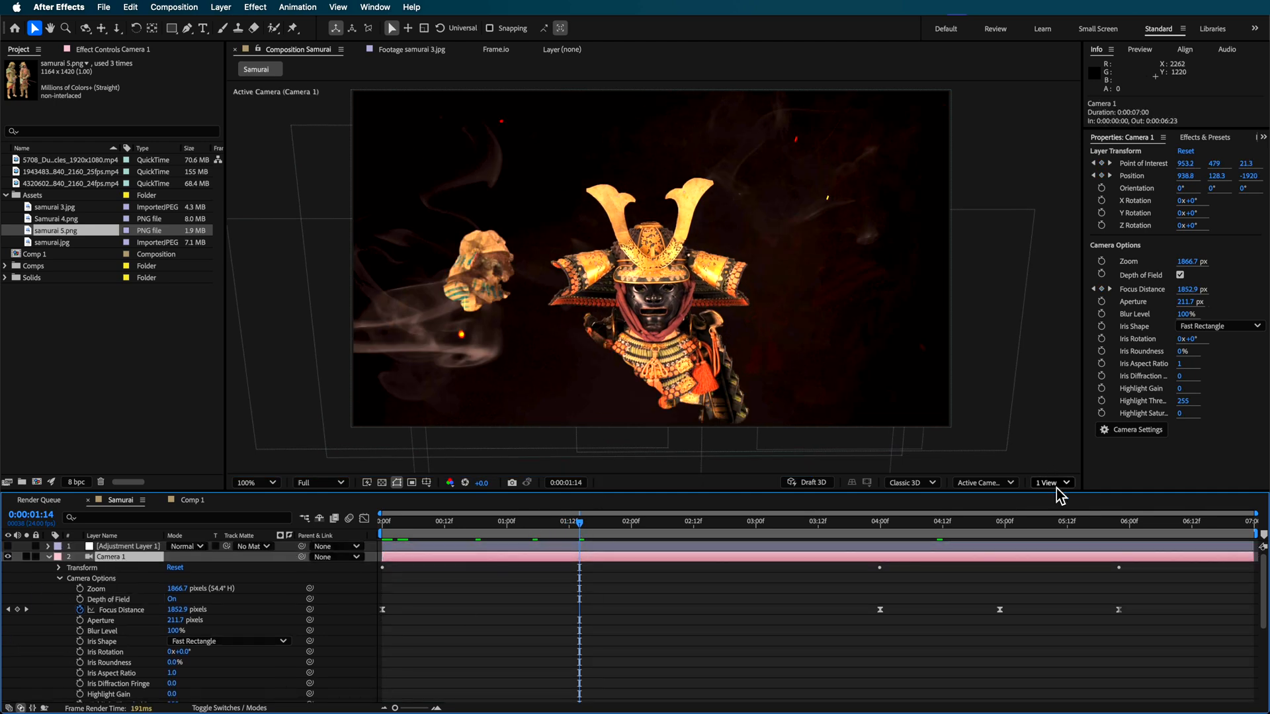
With two views shown, keyframe Focus Distance near 1:14 and 3:22 so the samurai stays sharp through the move.
left_click(1052, 481)
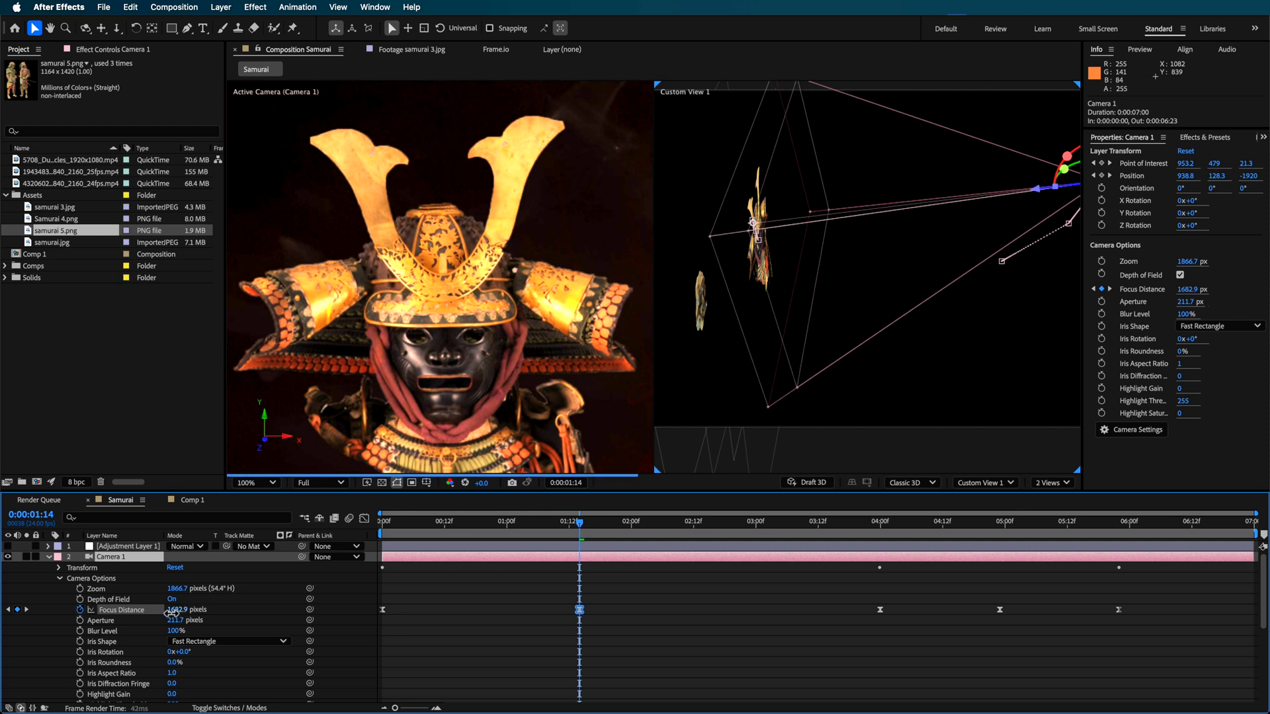
left_click_drag(182, 608, 167, 609)
type("1862.9")
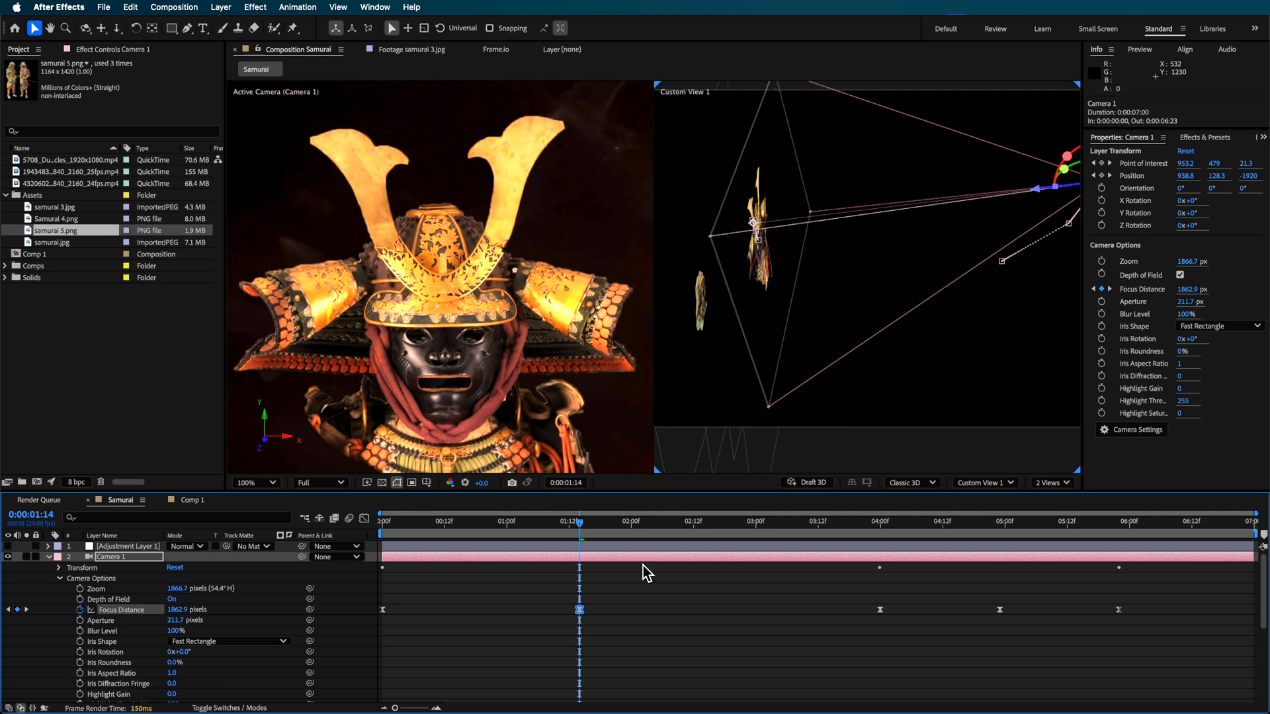
left_click(870, 540)
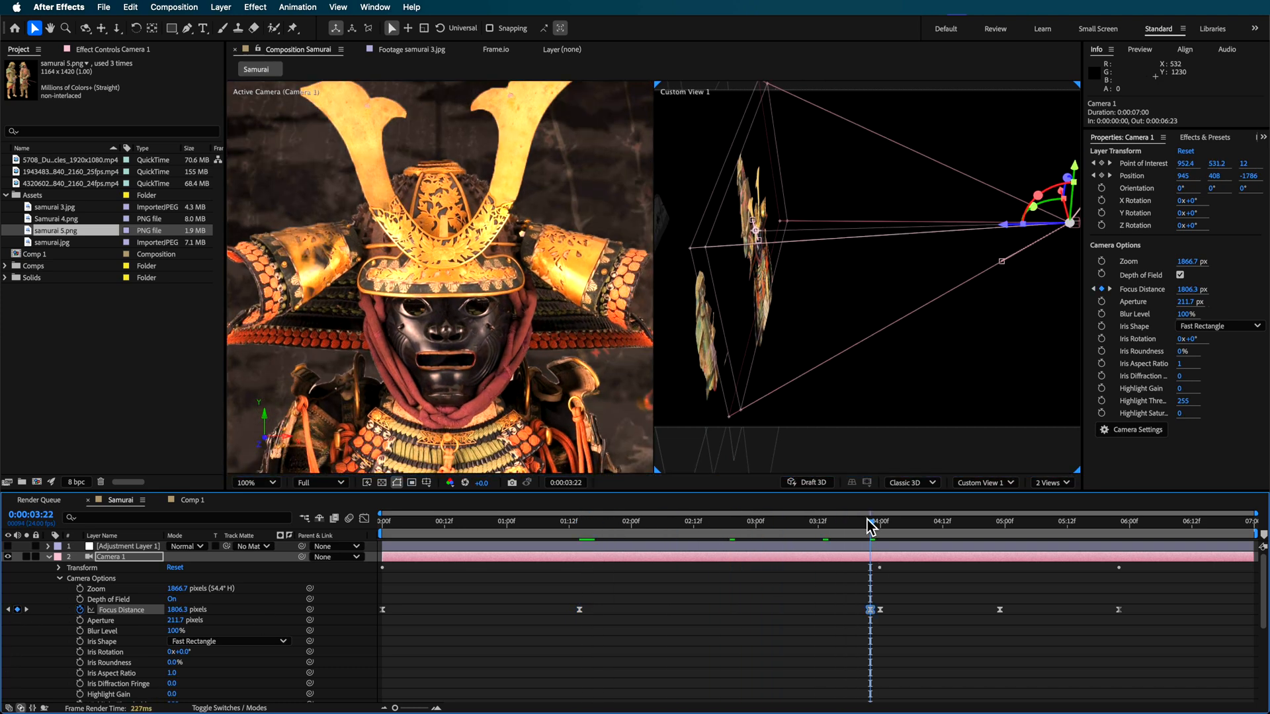
left_click(1116, 529)
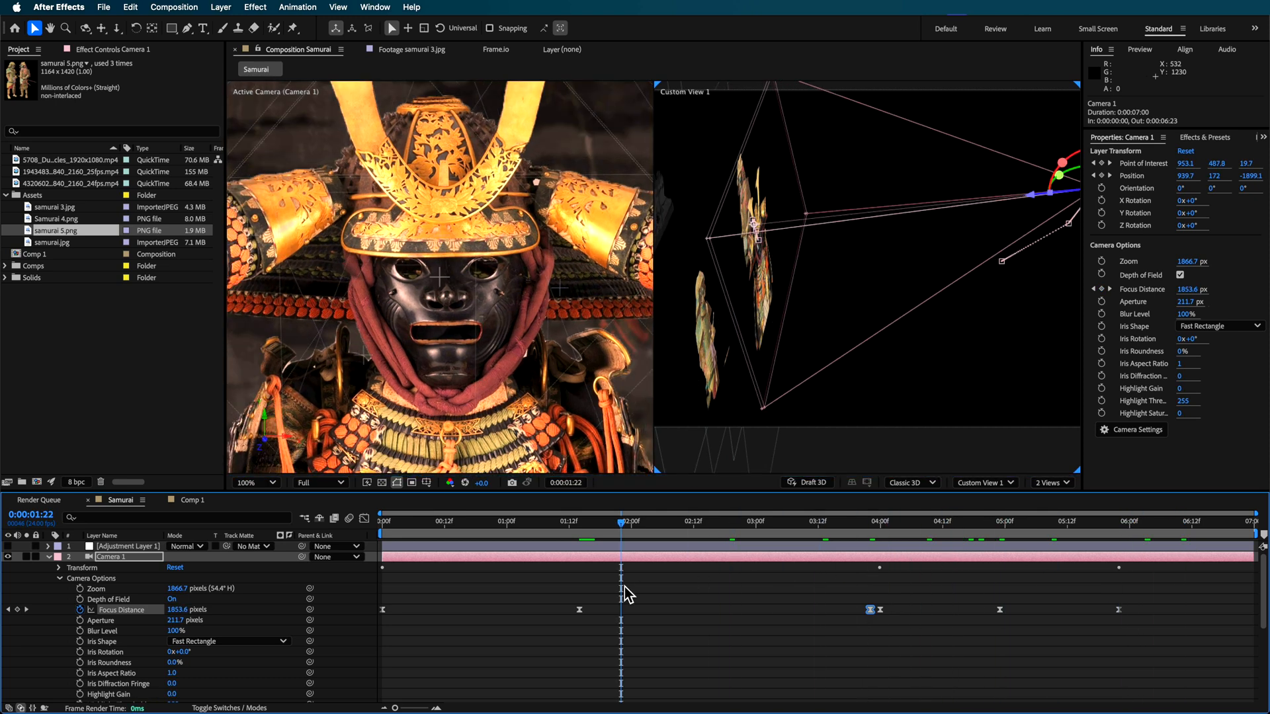
left_click(580, 531)
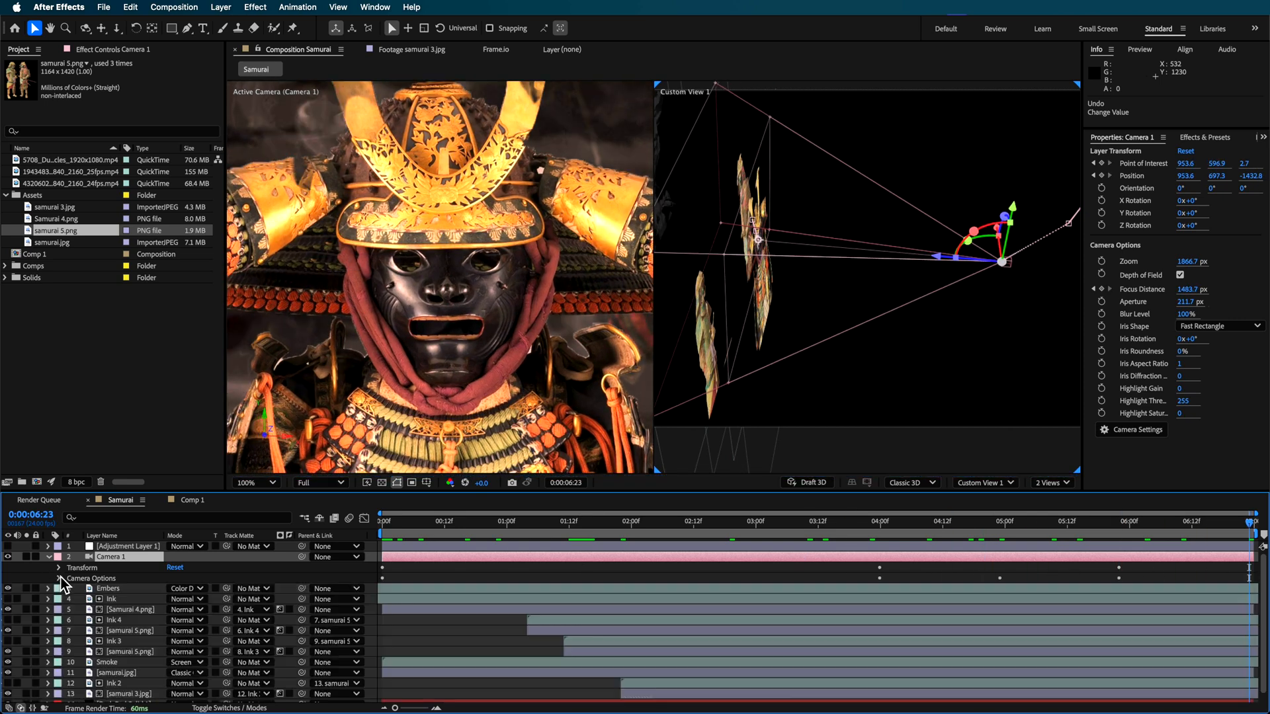
Set the Composition panel layout back to 1 View on the active camera.
left_click(1053, 481)
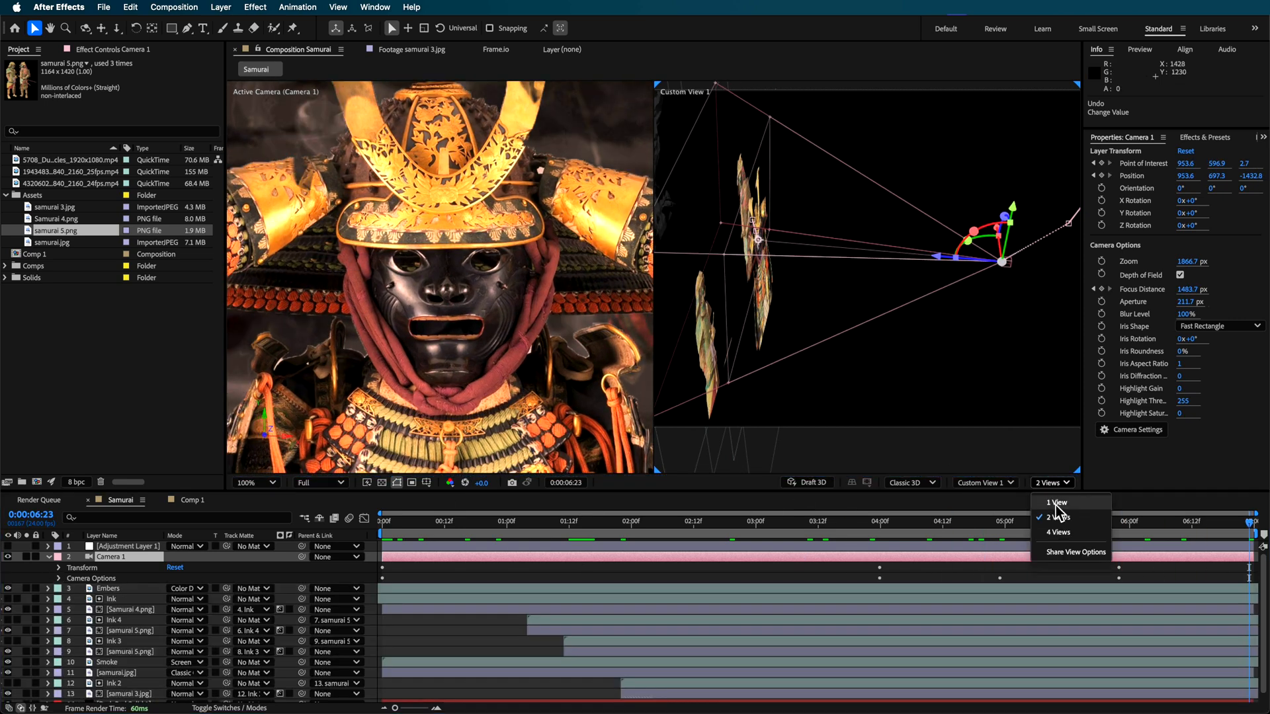
left_click(1056, 503)
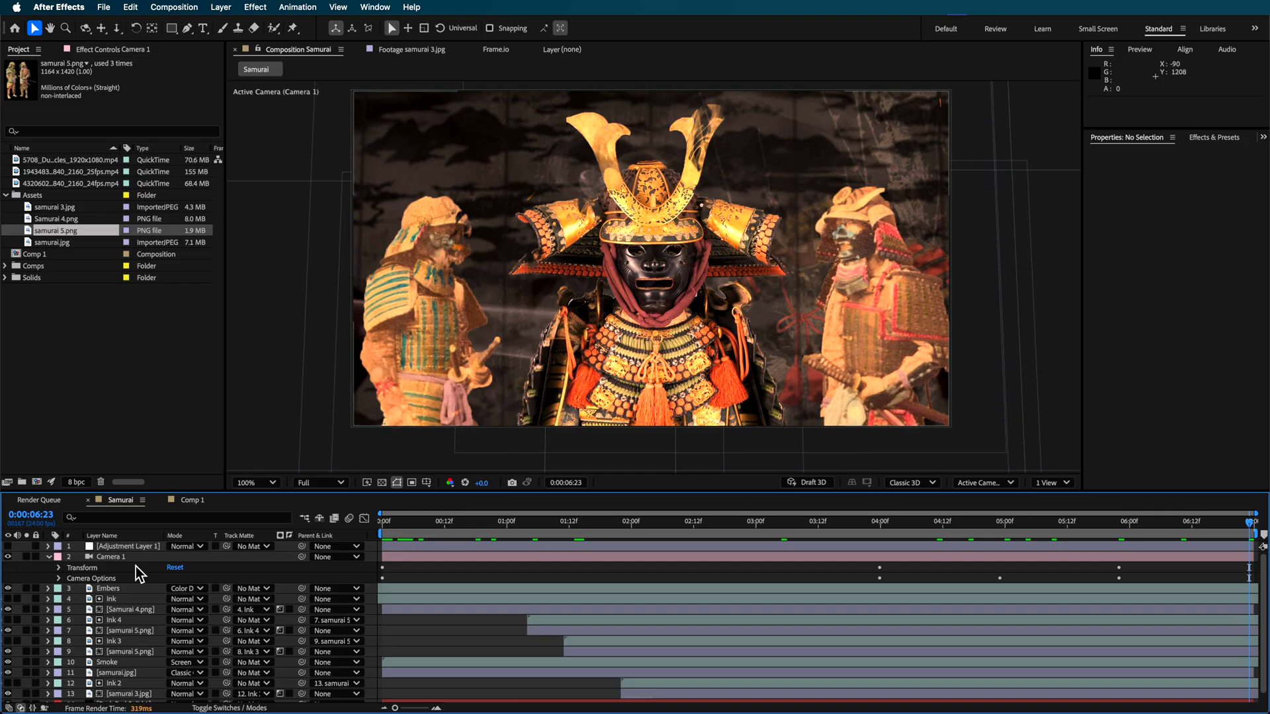
Select Adjustment Layer 1 to show its CC Vignette settings in Effect Controls.
right_click(138, 574)
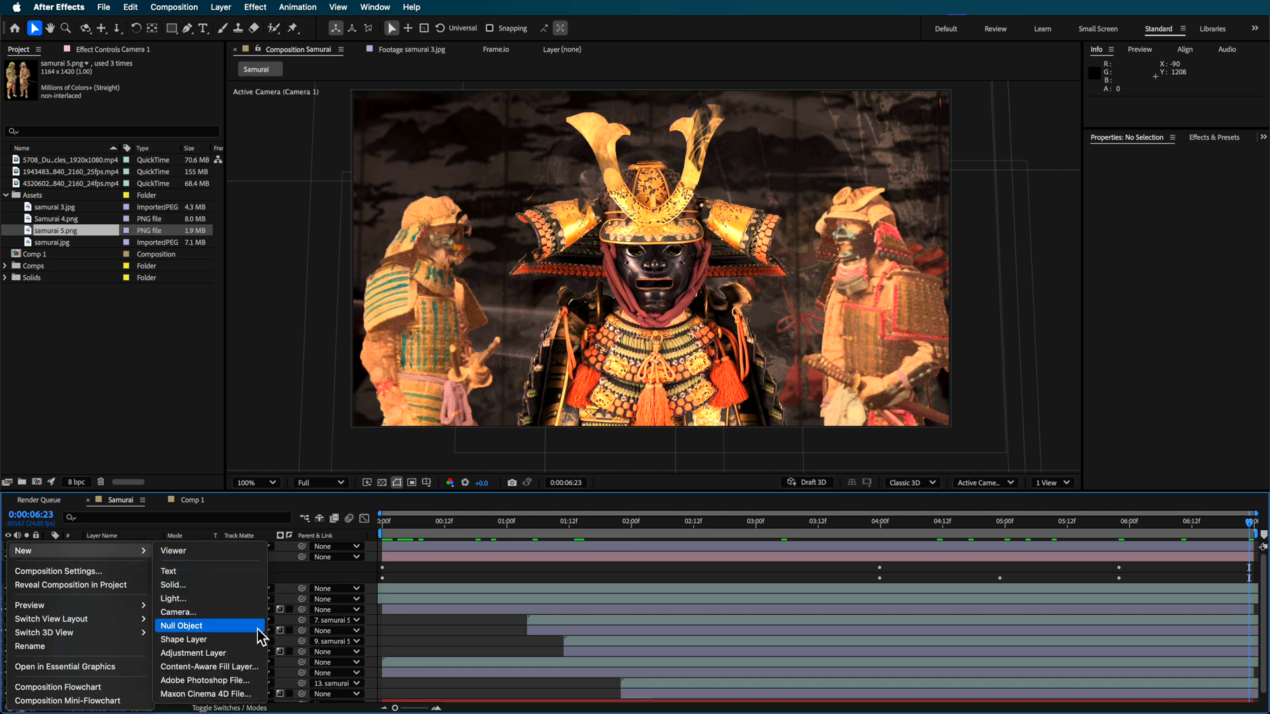
left_click(192, 654)
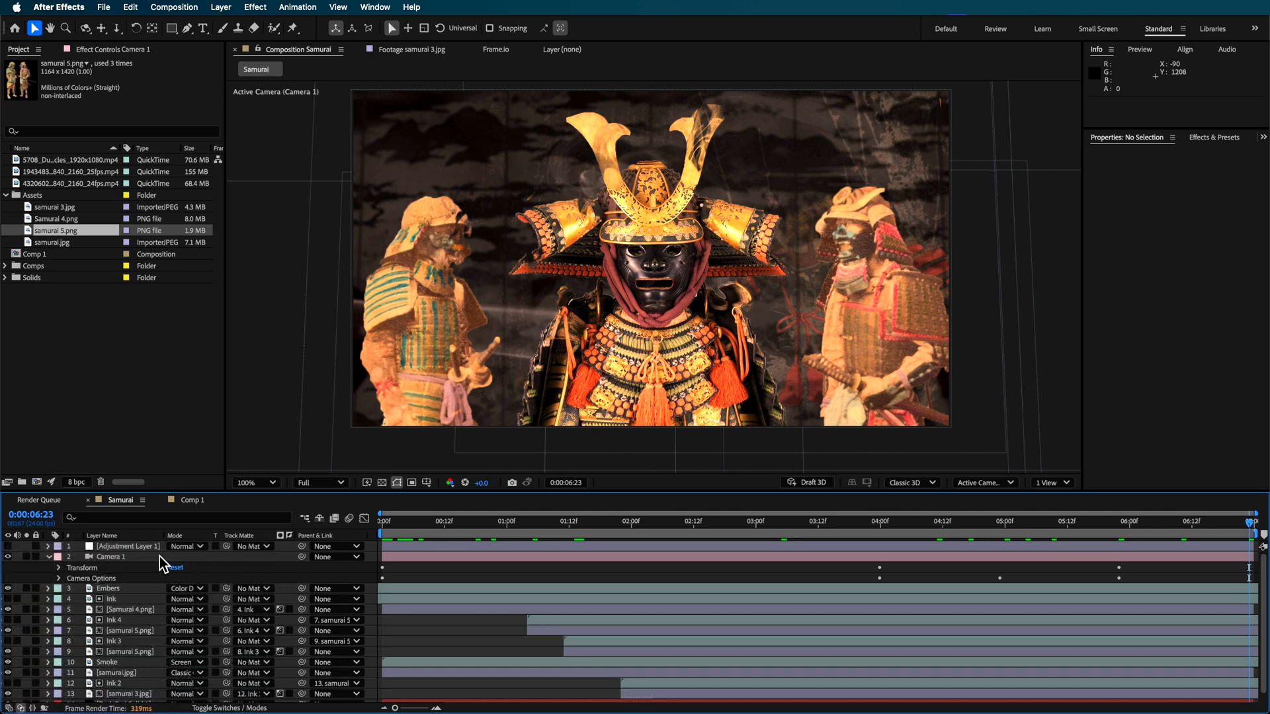
left_click(127, 547)
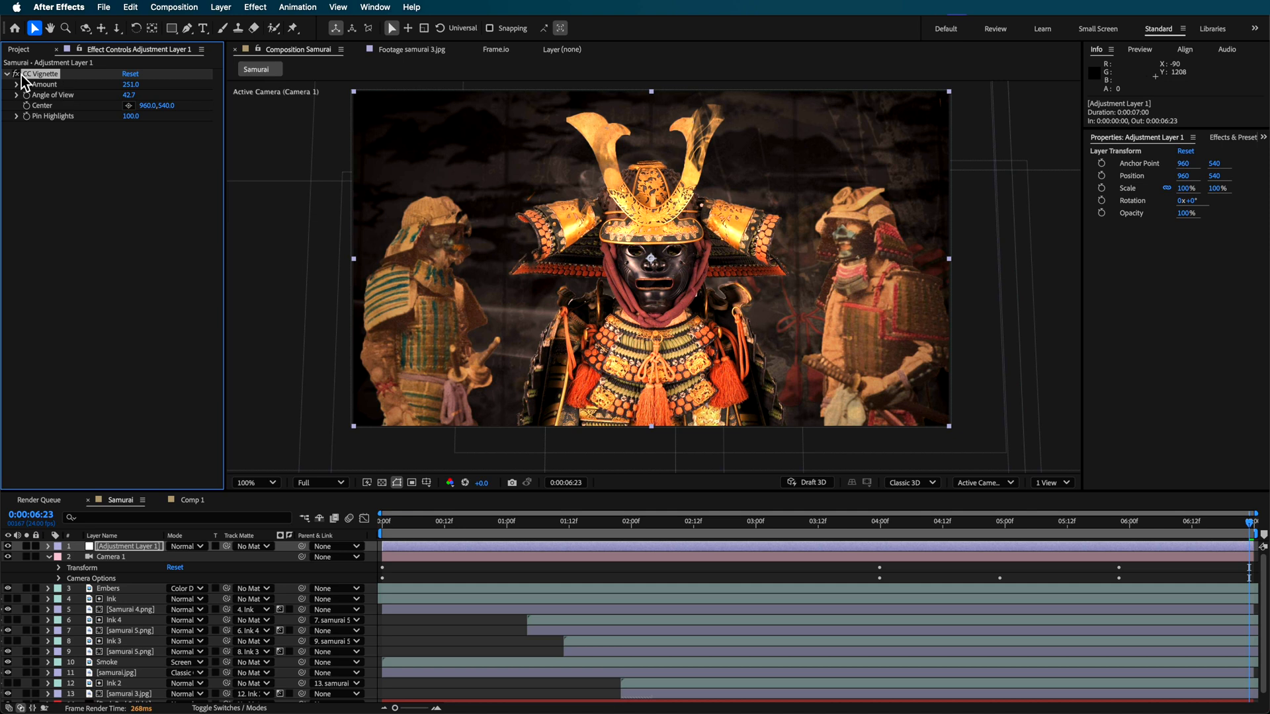
left_click(410, 6)
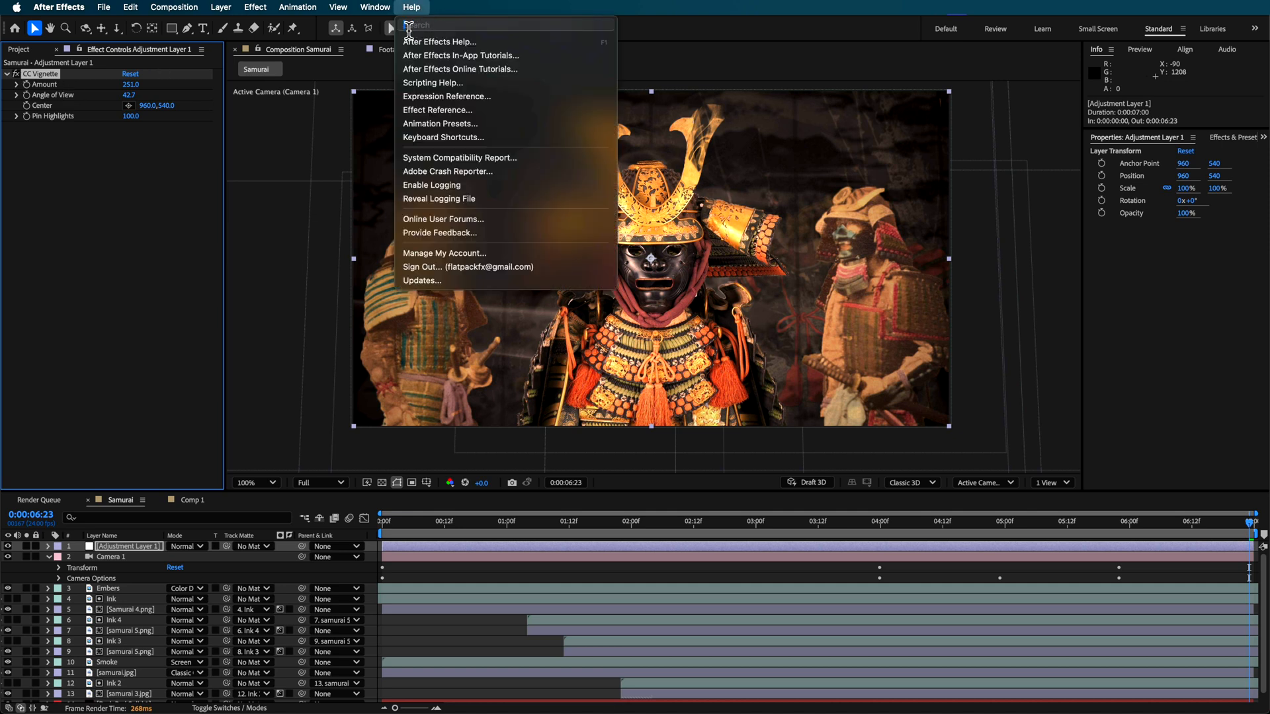
left_click(410, 7)
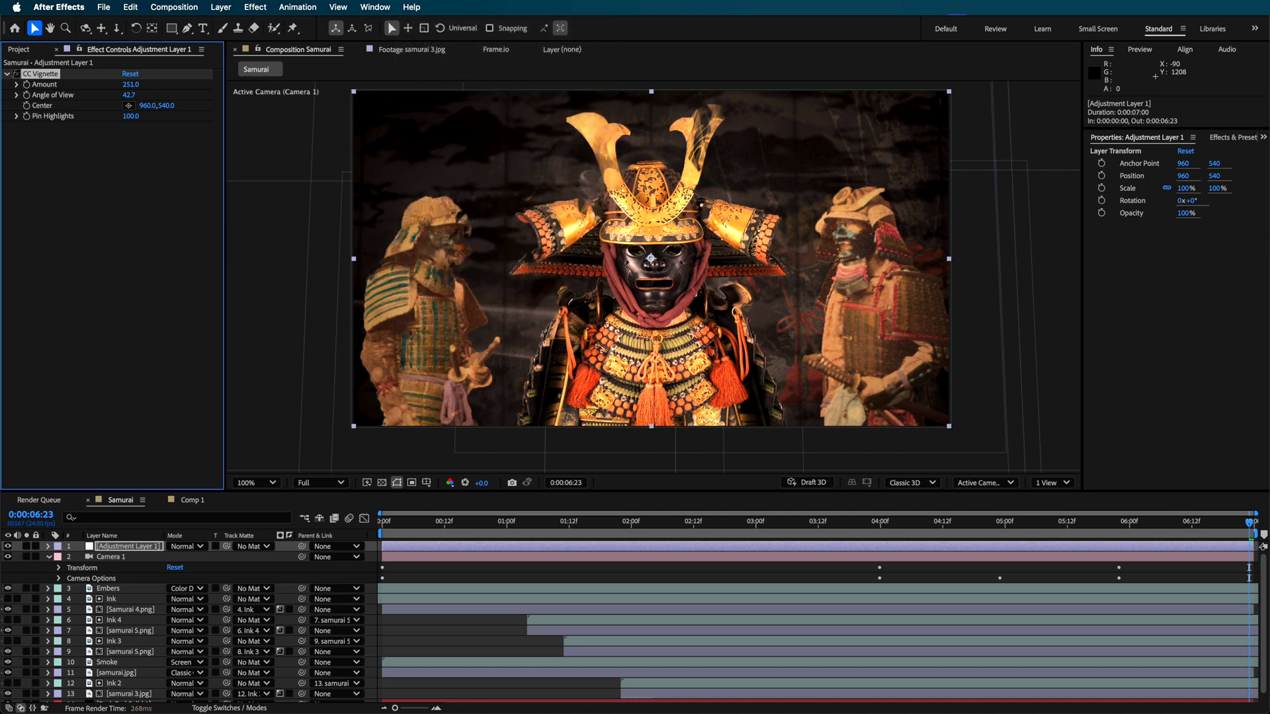
mouse_move(857, 124)
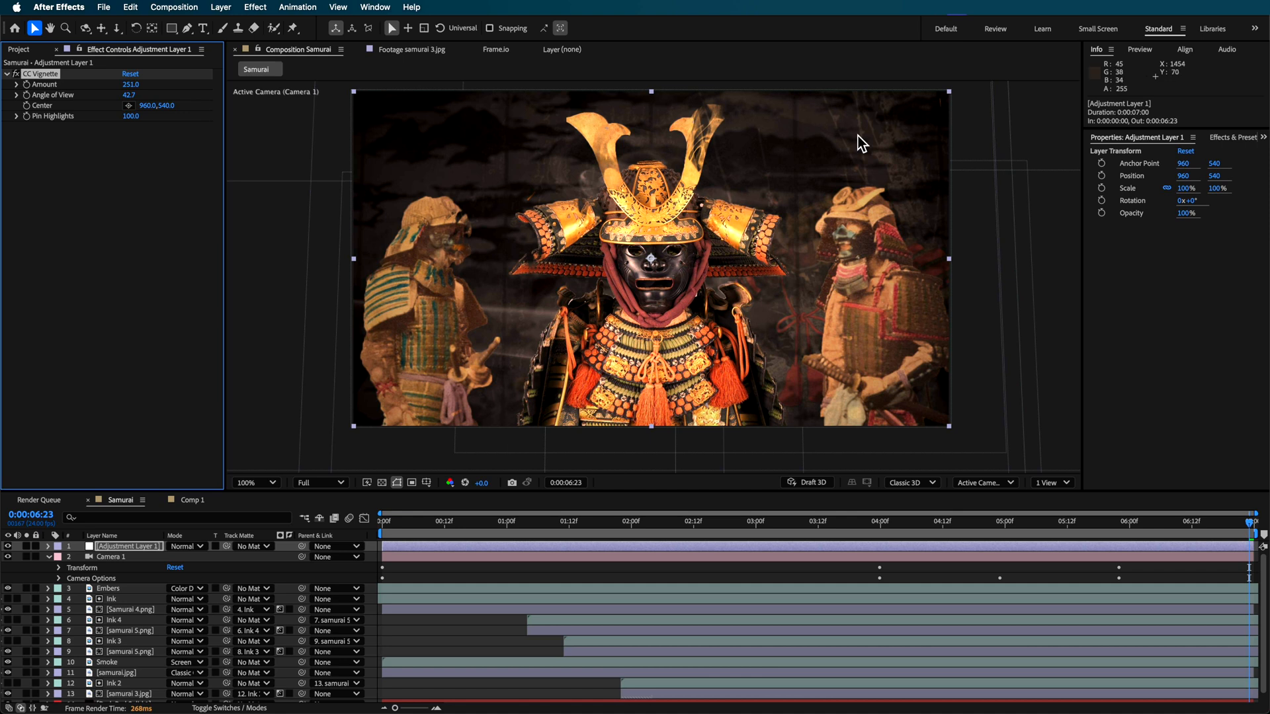
mouse_move(148, 90)
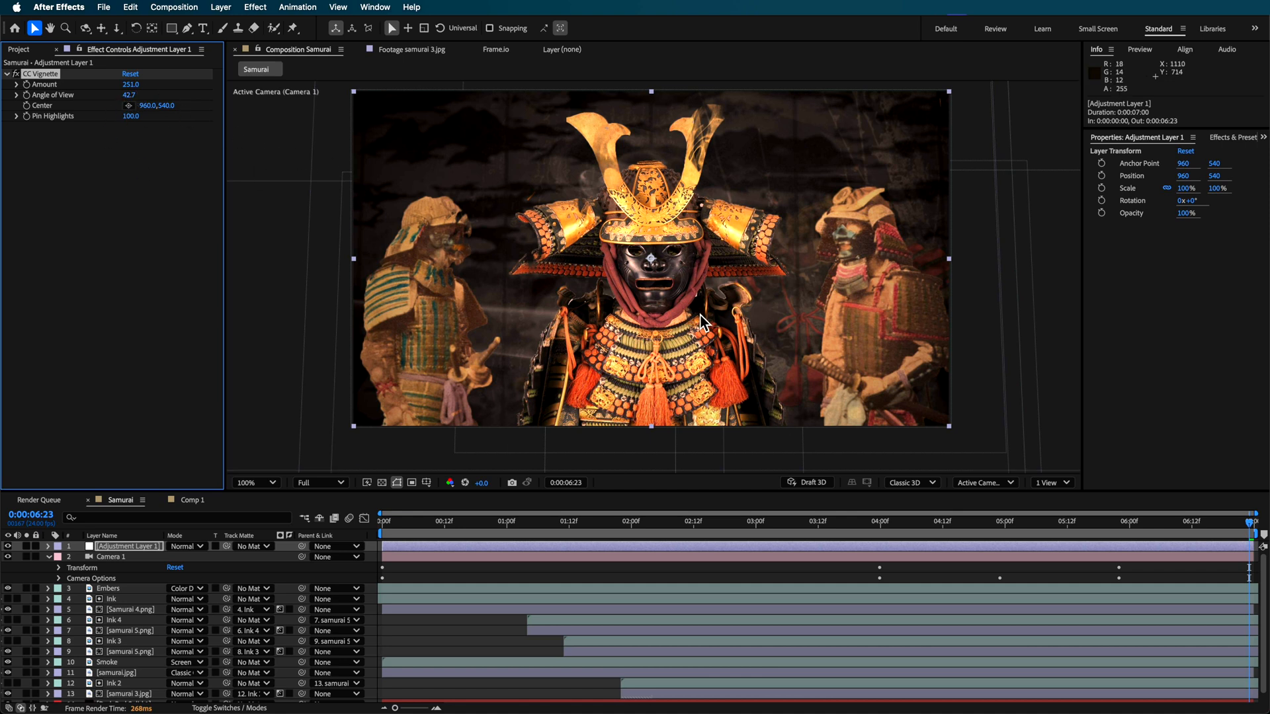
mouse_move(628, 415)
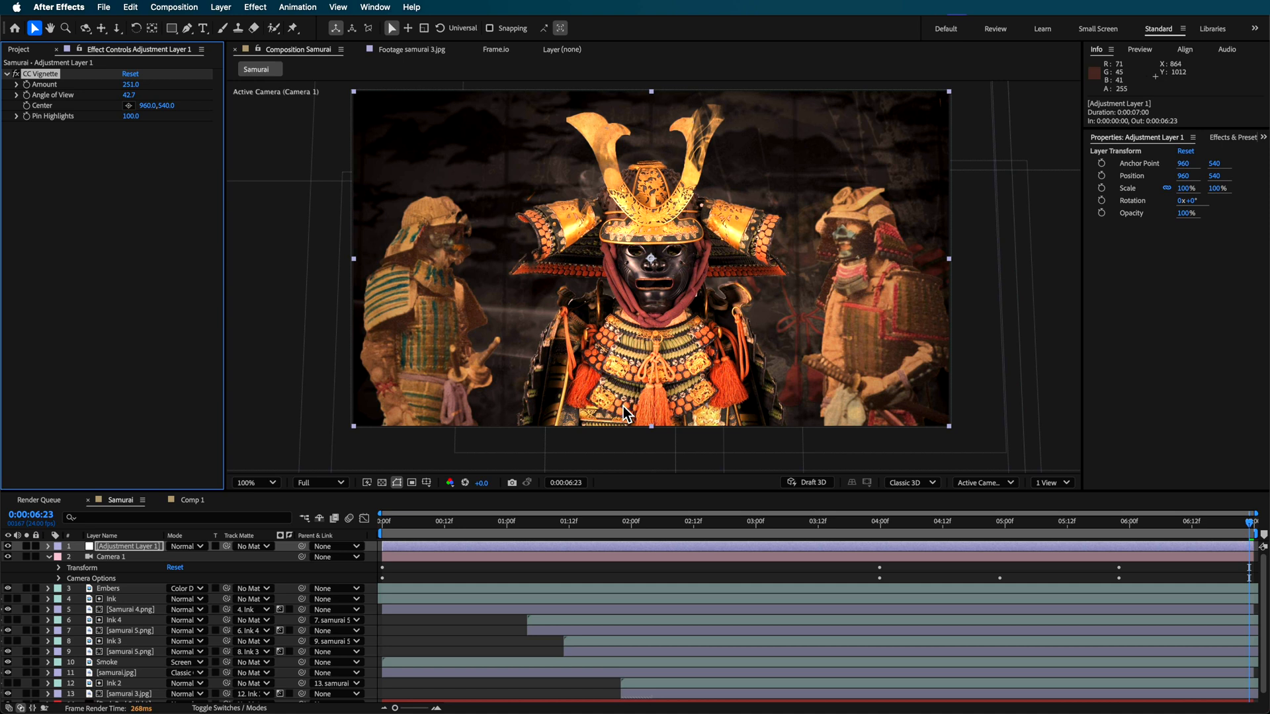
mouse_move(704, 84)
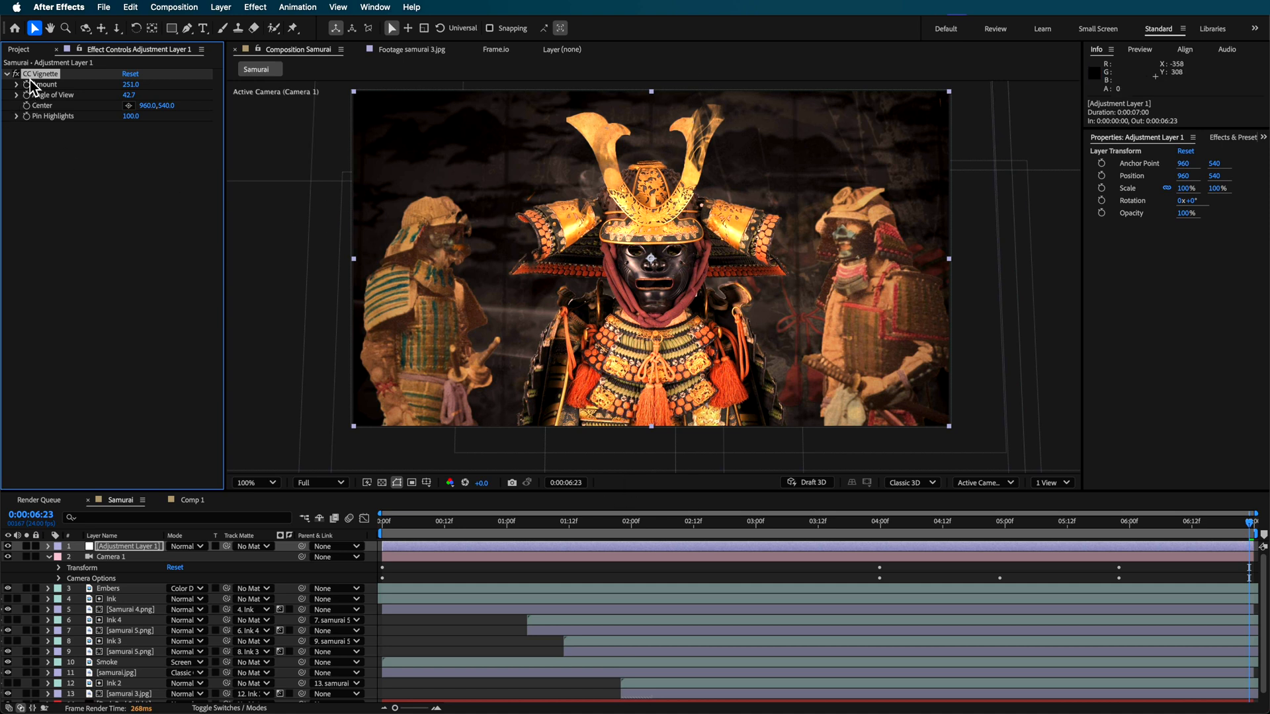
mouse_move(426, 529)
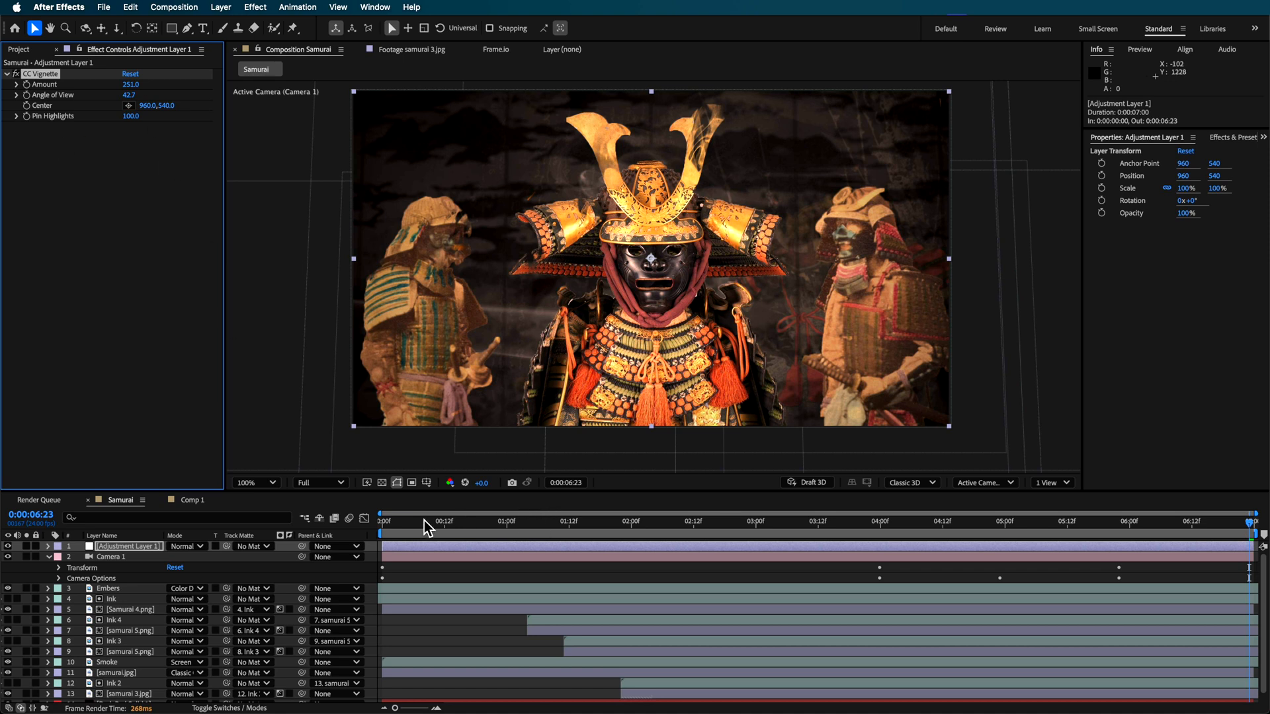
Preview the composition to check the darkened edges around the samurai.
left_click(1010, 523)
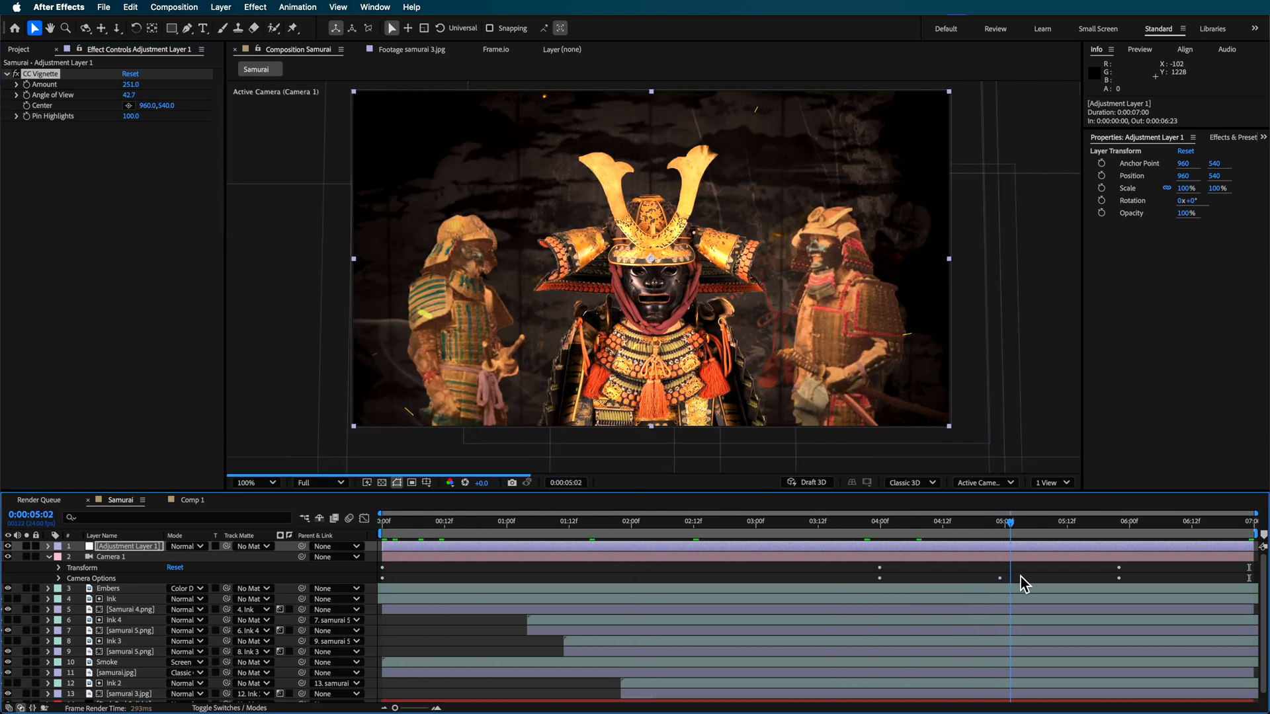
left_click(838, 523)
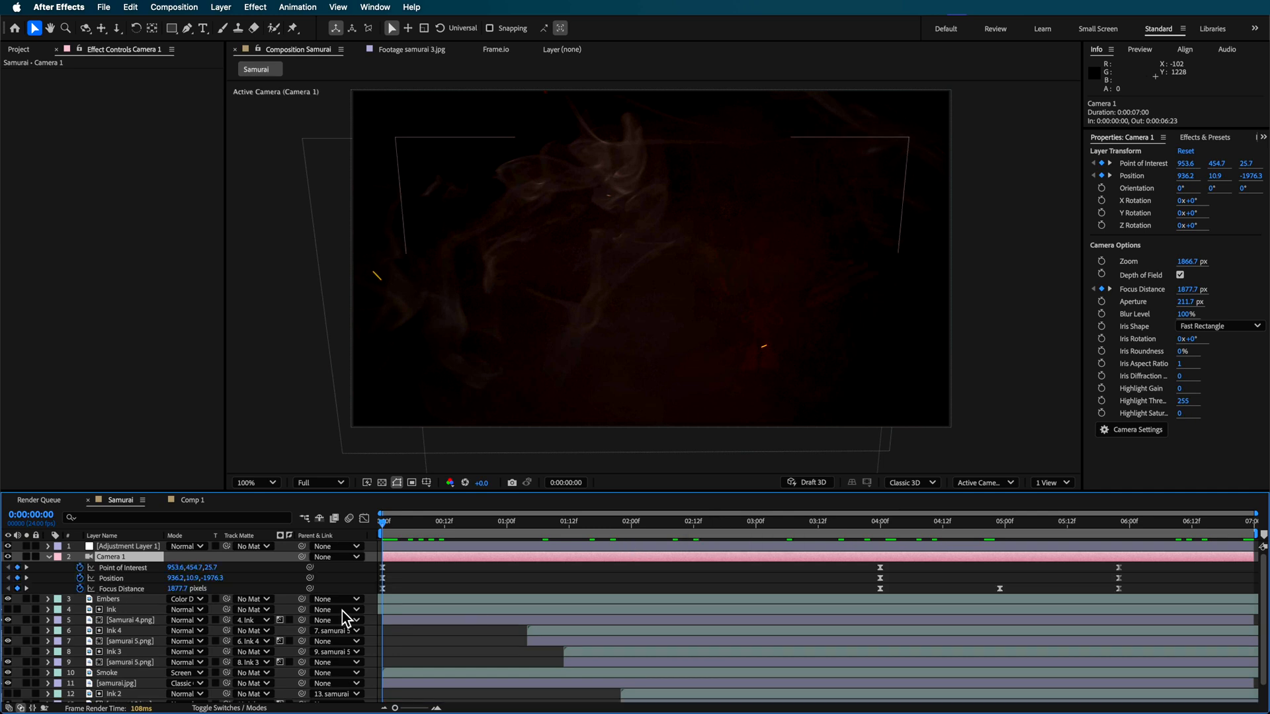
Scrub the camera push-in at four and five seconds, then return near the start.
left_click(934, 540)
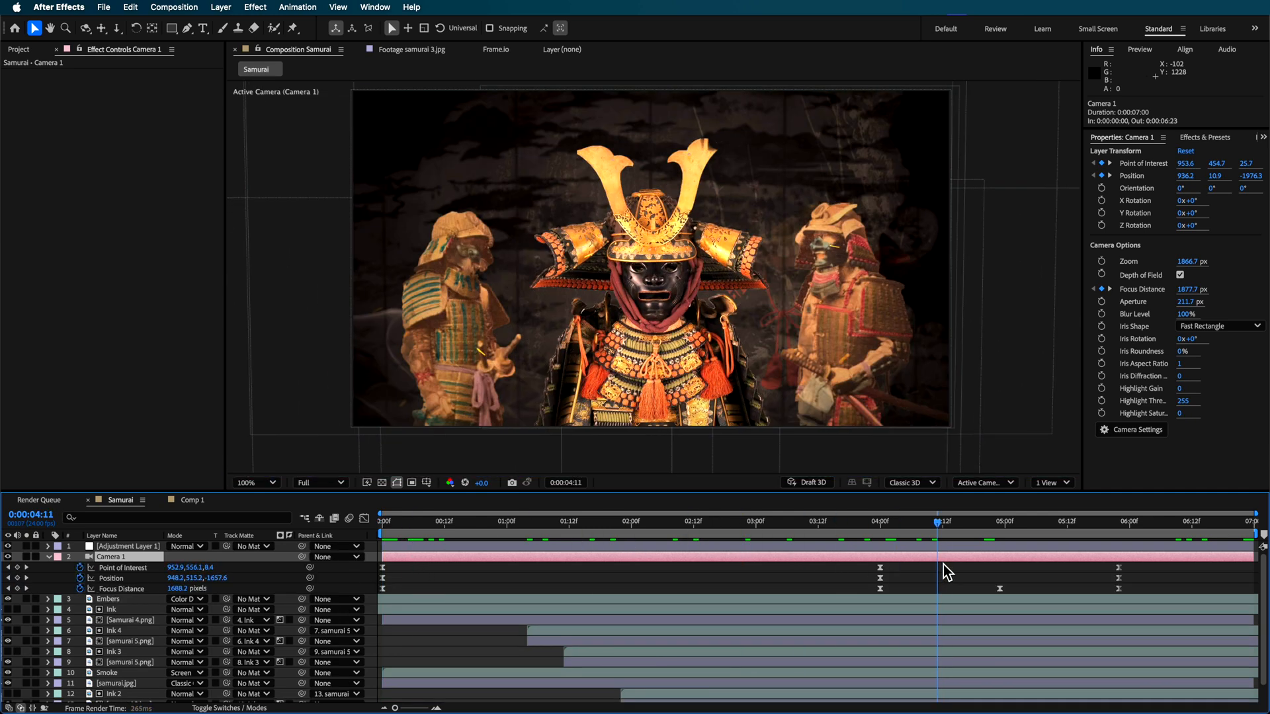
left_click(1014, 522)
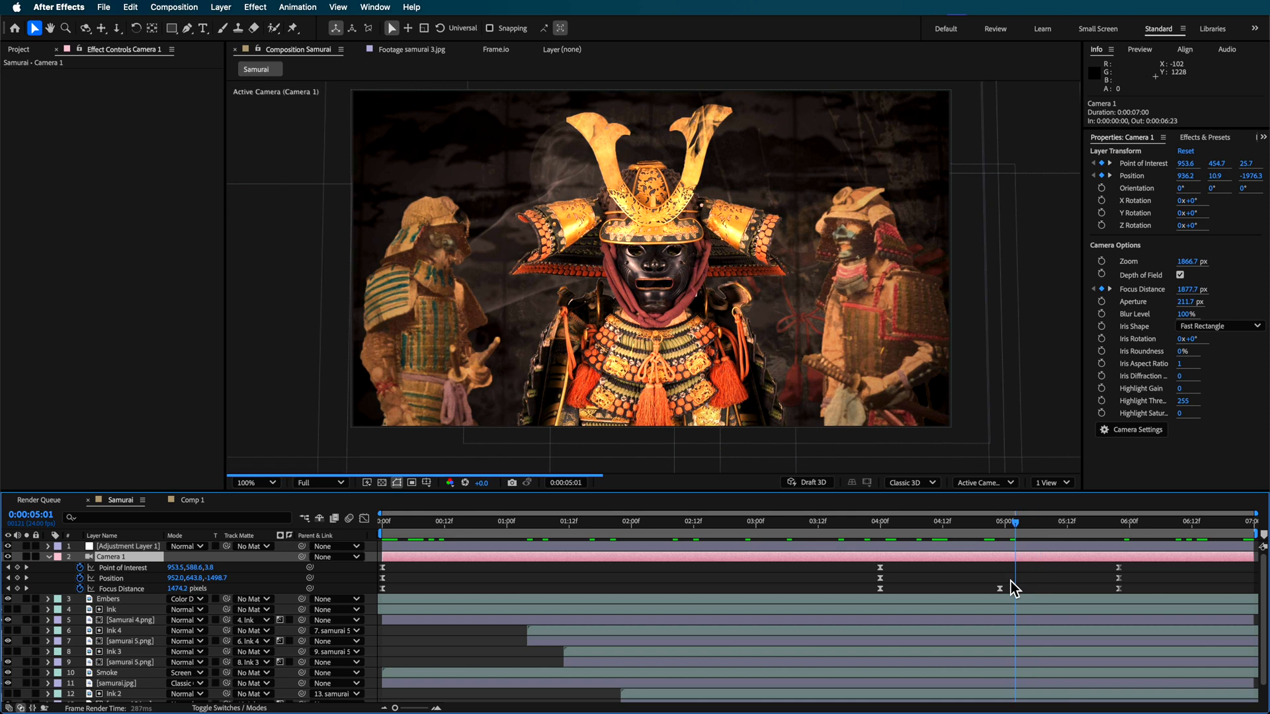
left_click(388, 521)
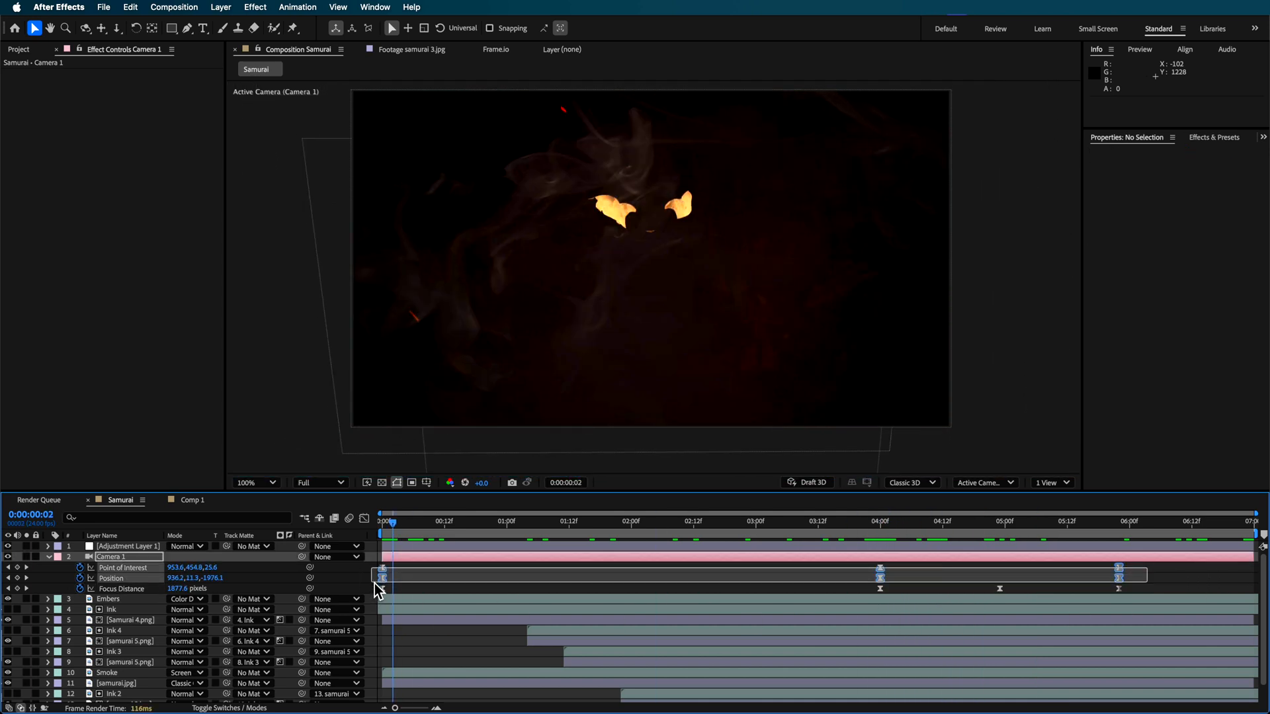
Set a new Temporal Interpolation type for the selected camera keyframes via Keyframe Interpolation.
right_click(383, 576)
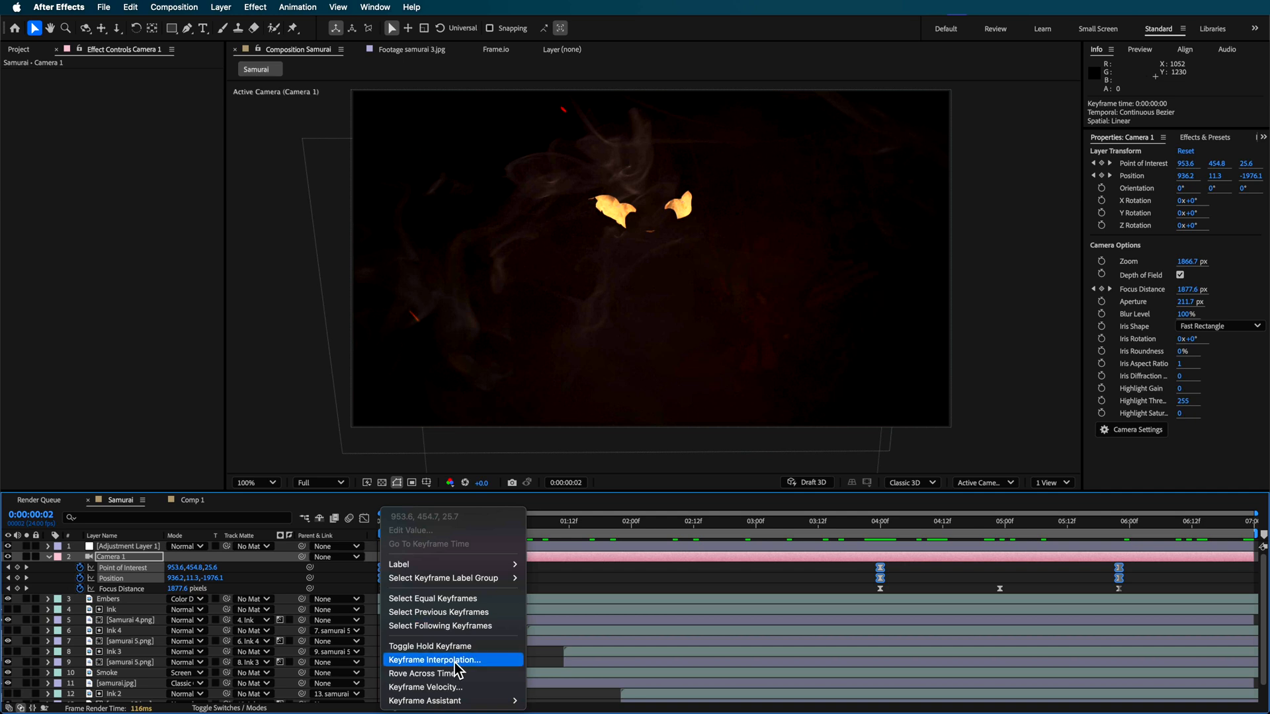
left_click(434, 659)
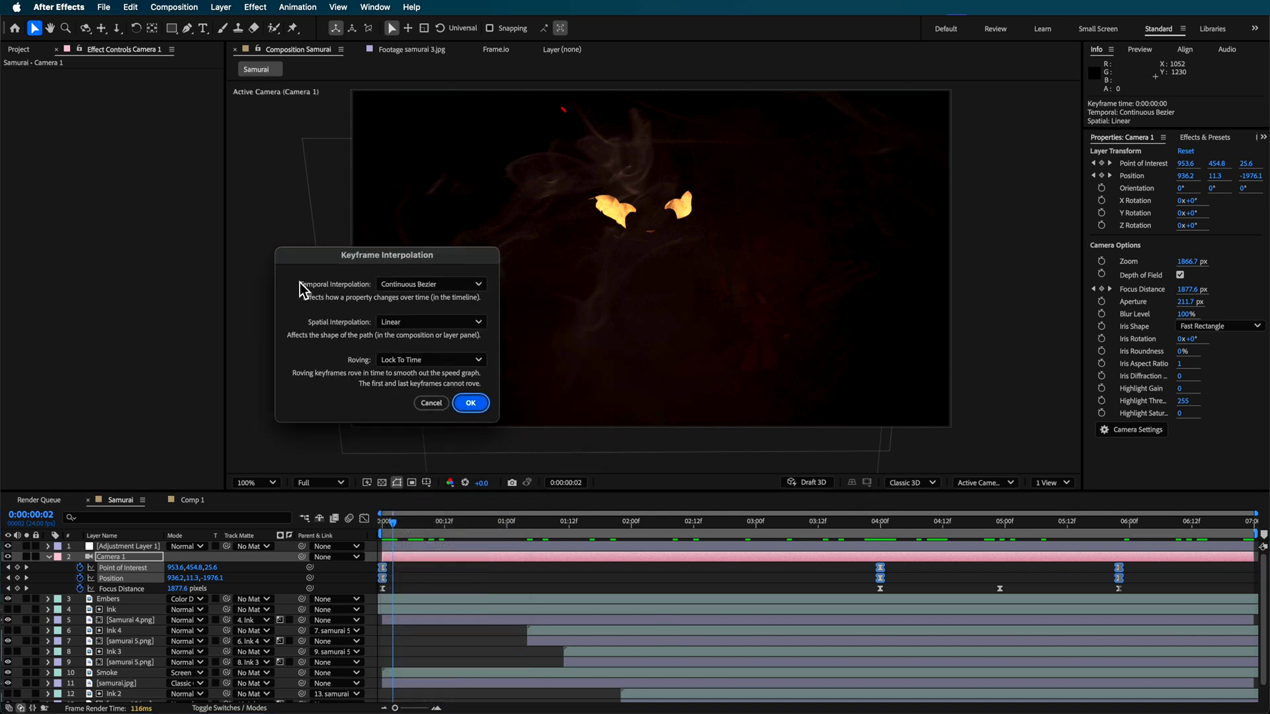
left_click(431, 283)
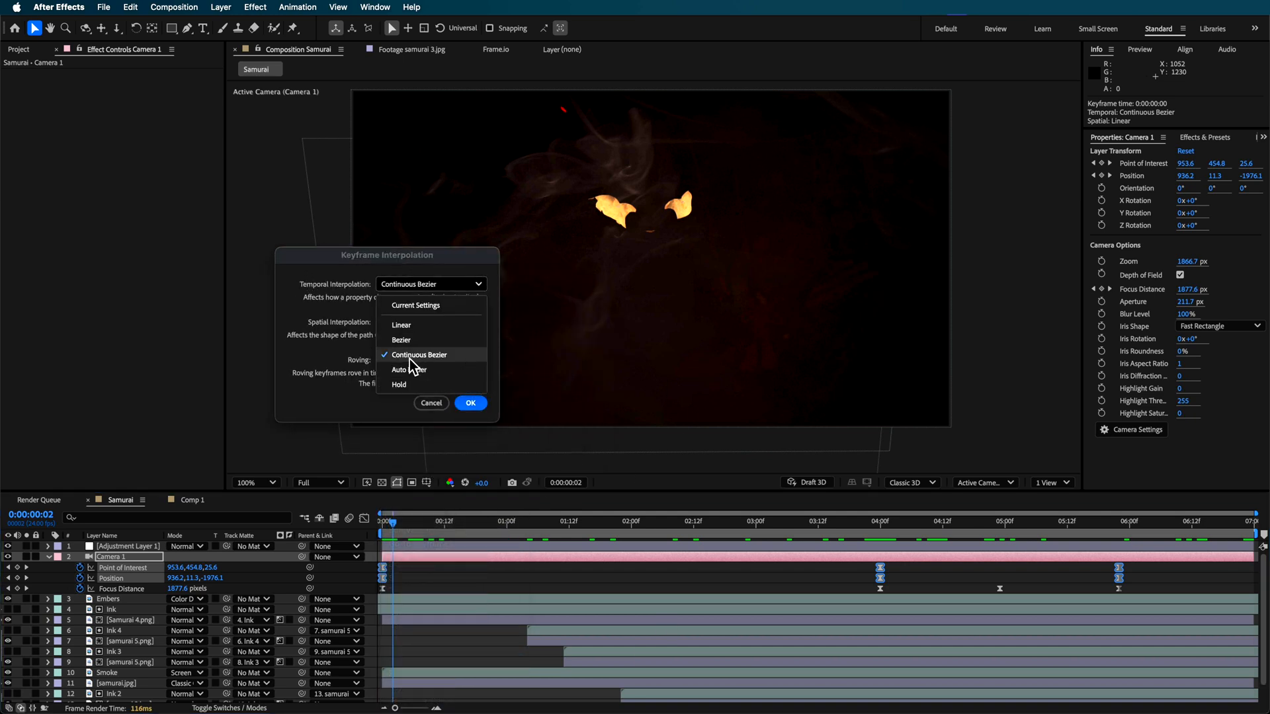
left_click(471, 402)
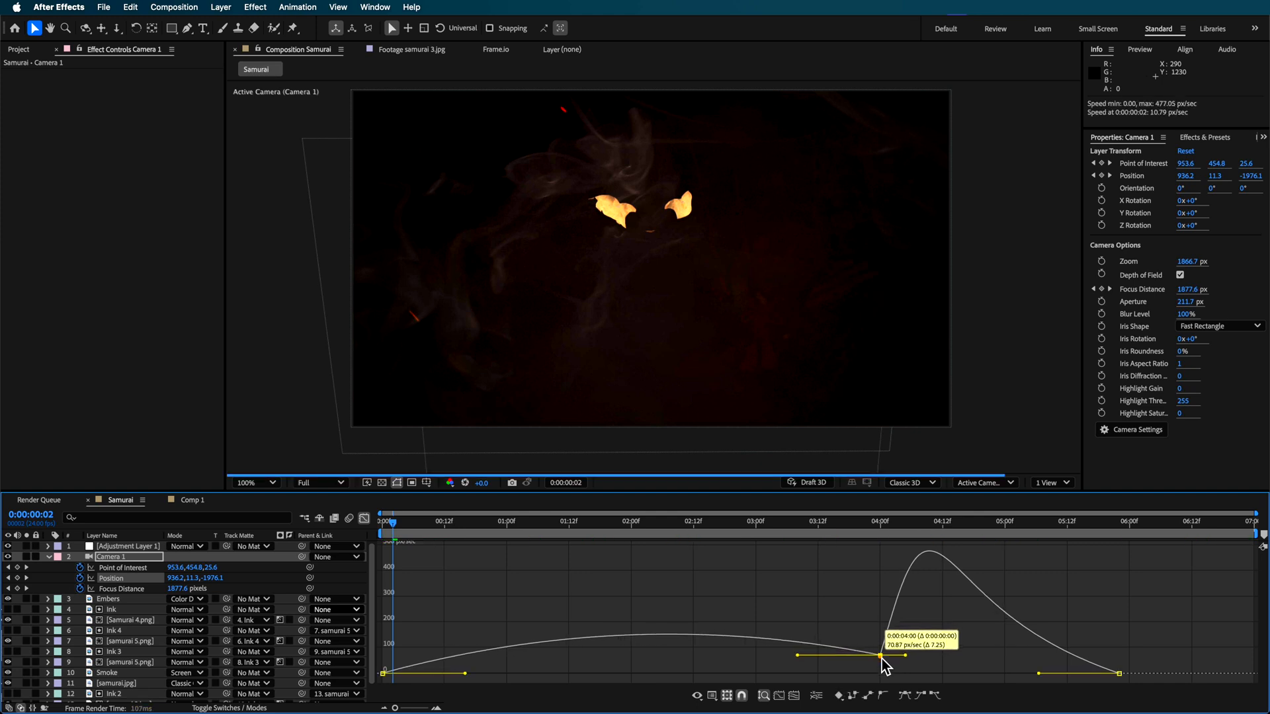
Move the playhead to about two seconds to check the eased camera move.
left_click(717, 523)
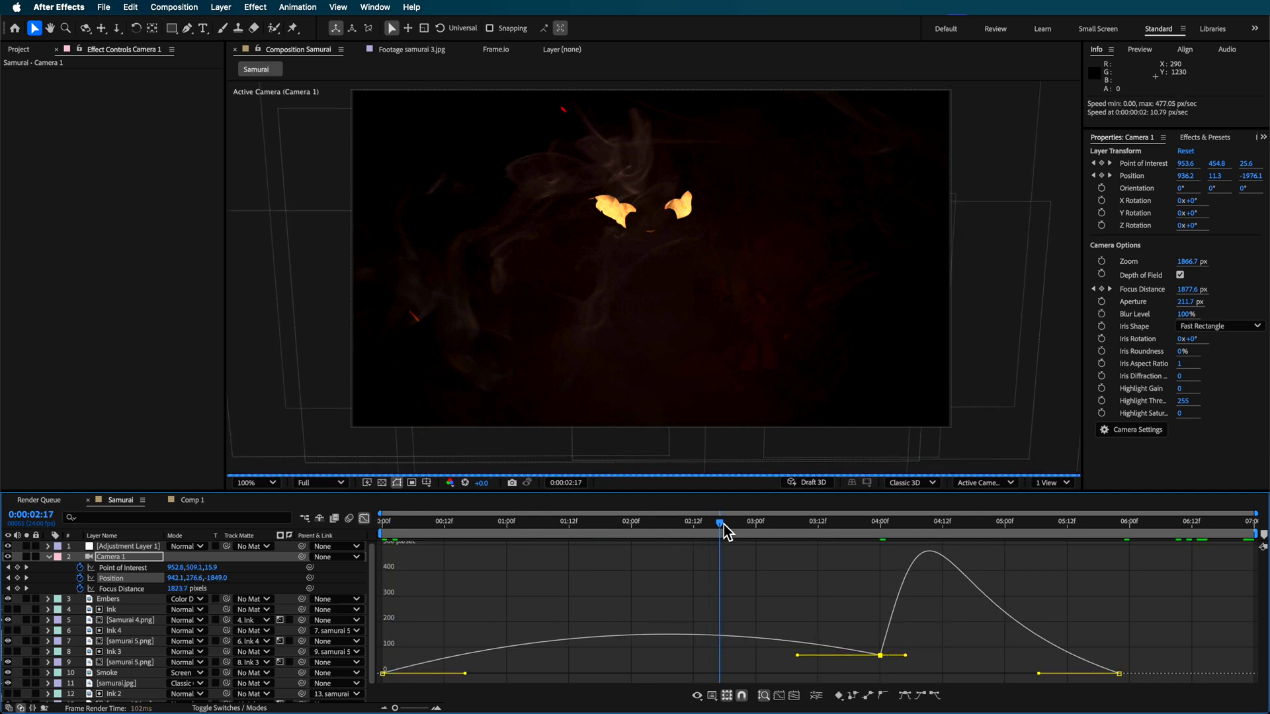